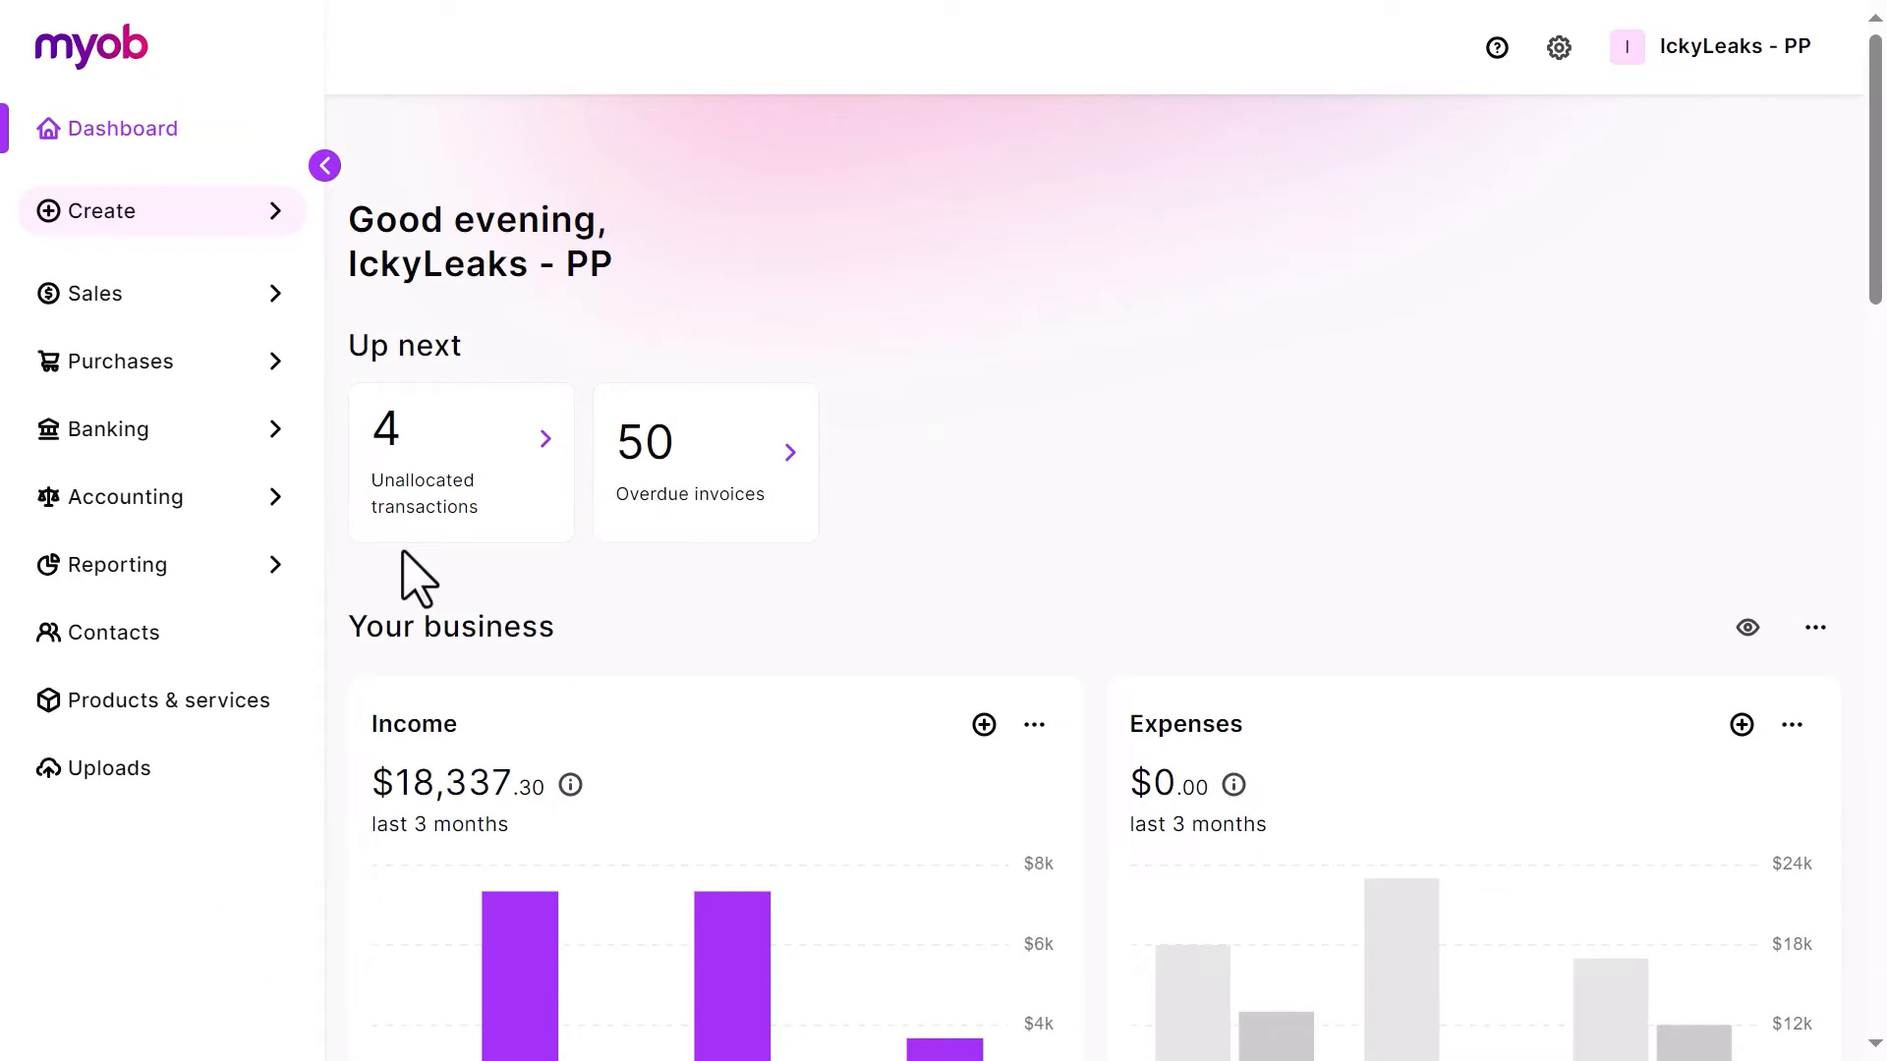
- Go to the Accounting section to reach the chart of accounts
click(126, 496)
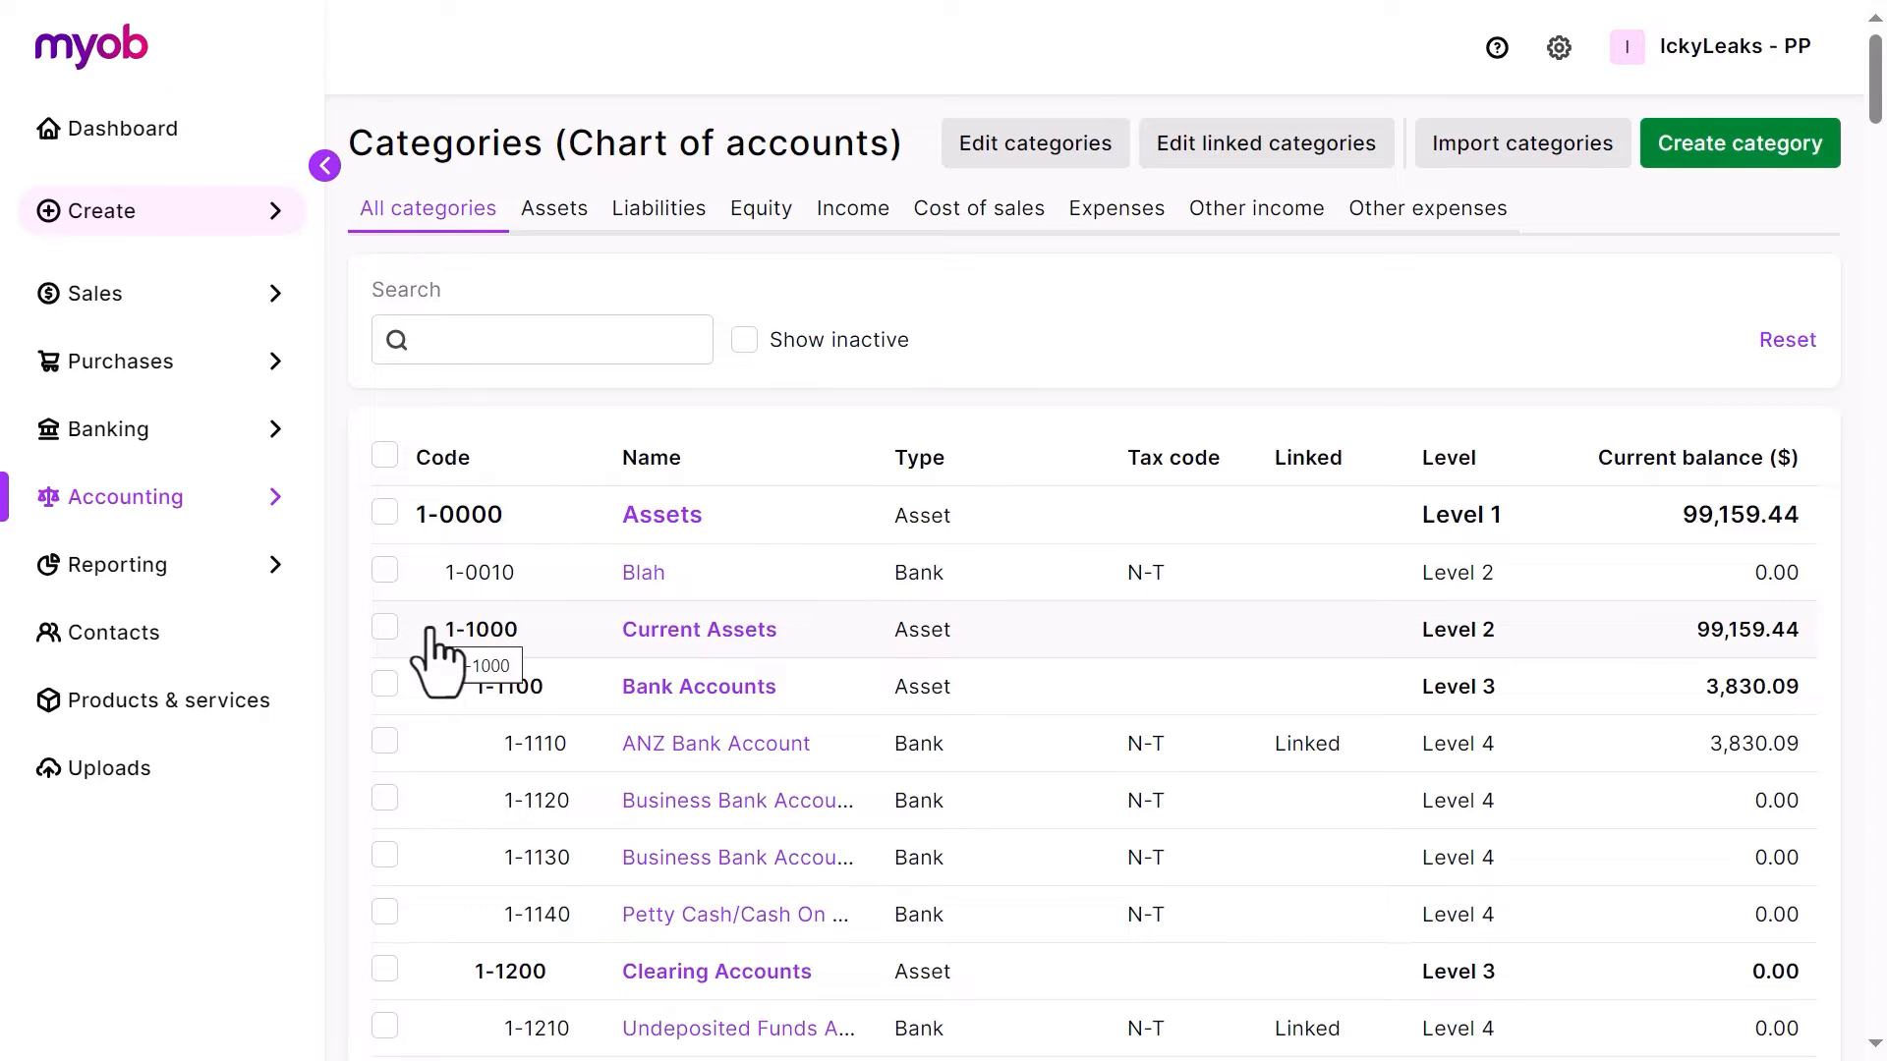
mouse_move(1185, 460)
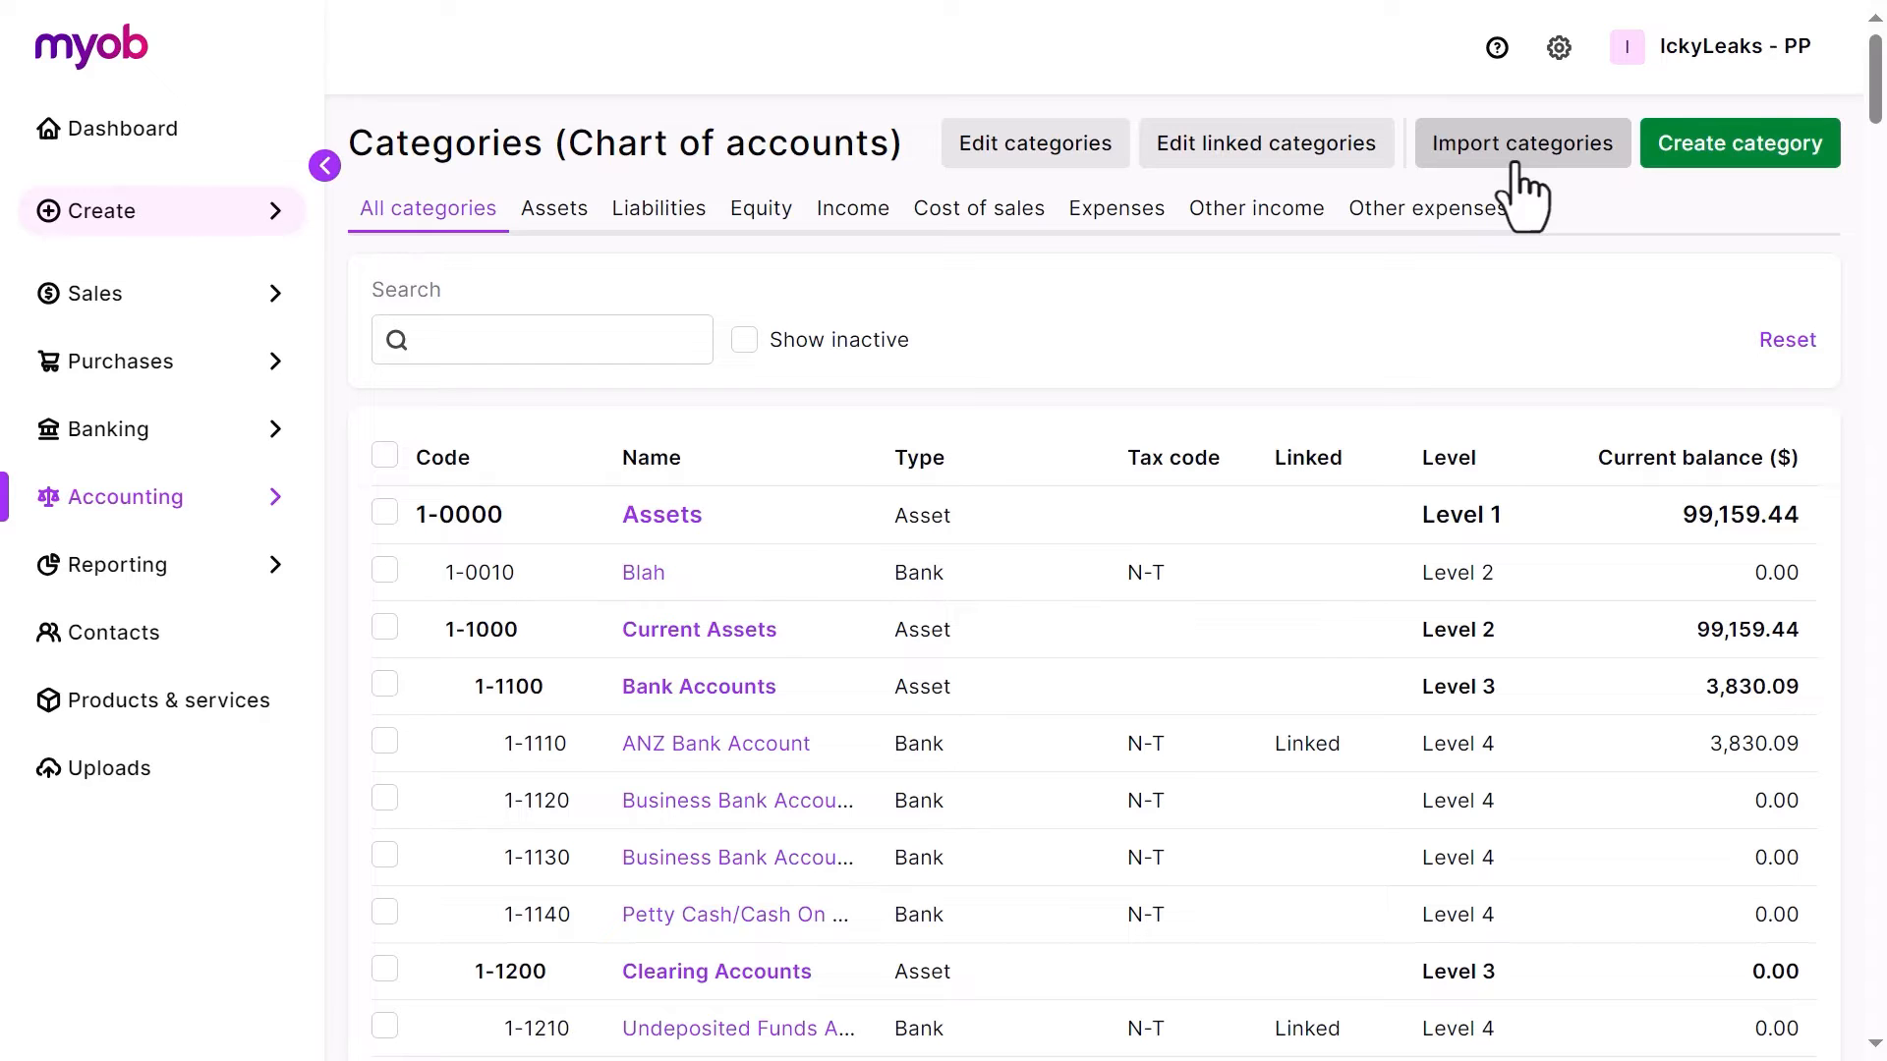
mouse_move(1740, 187)
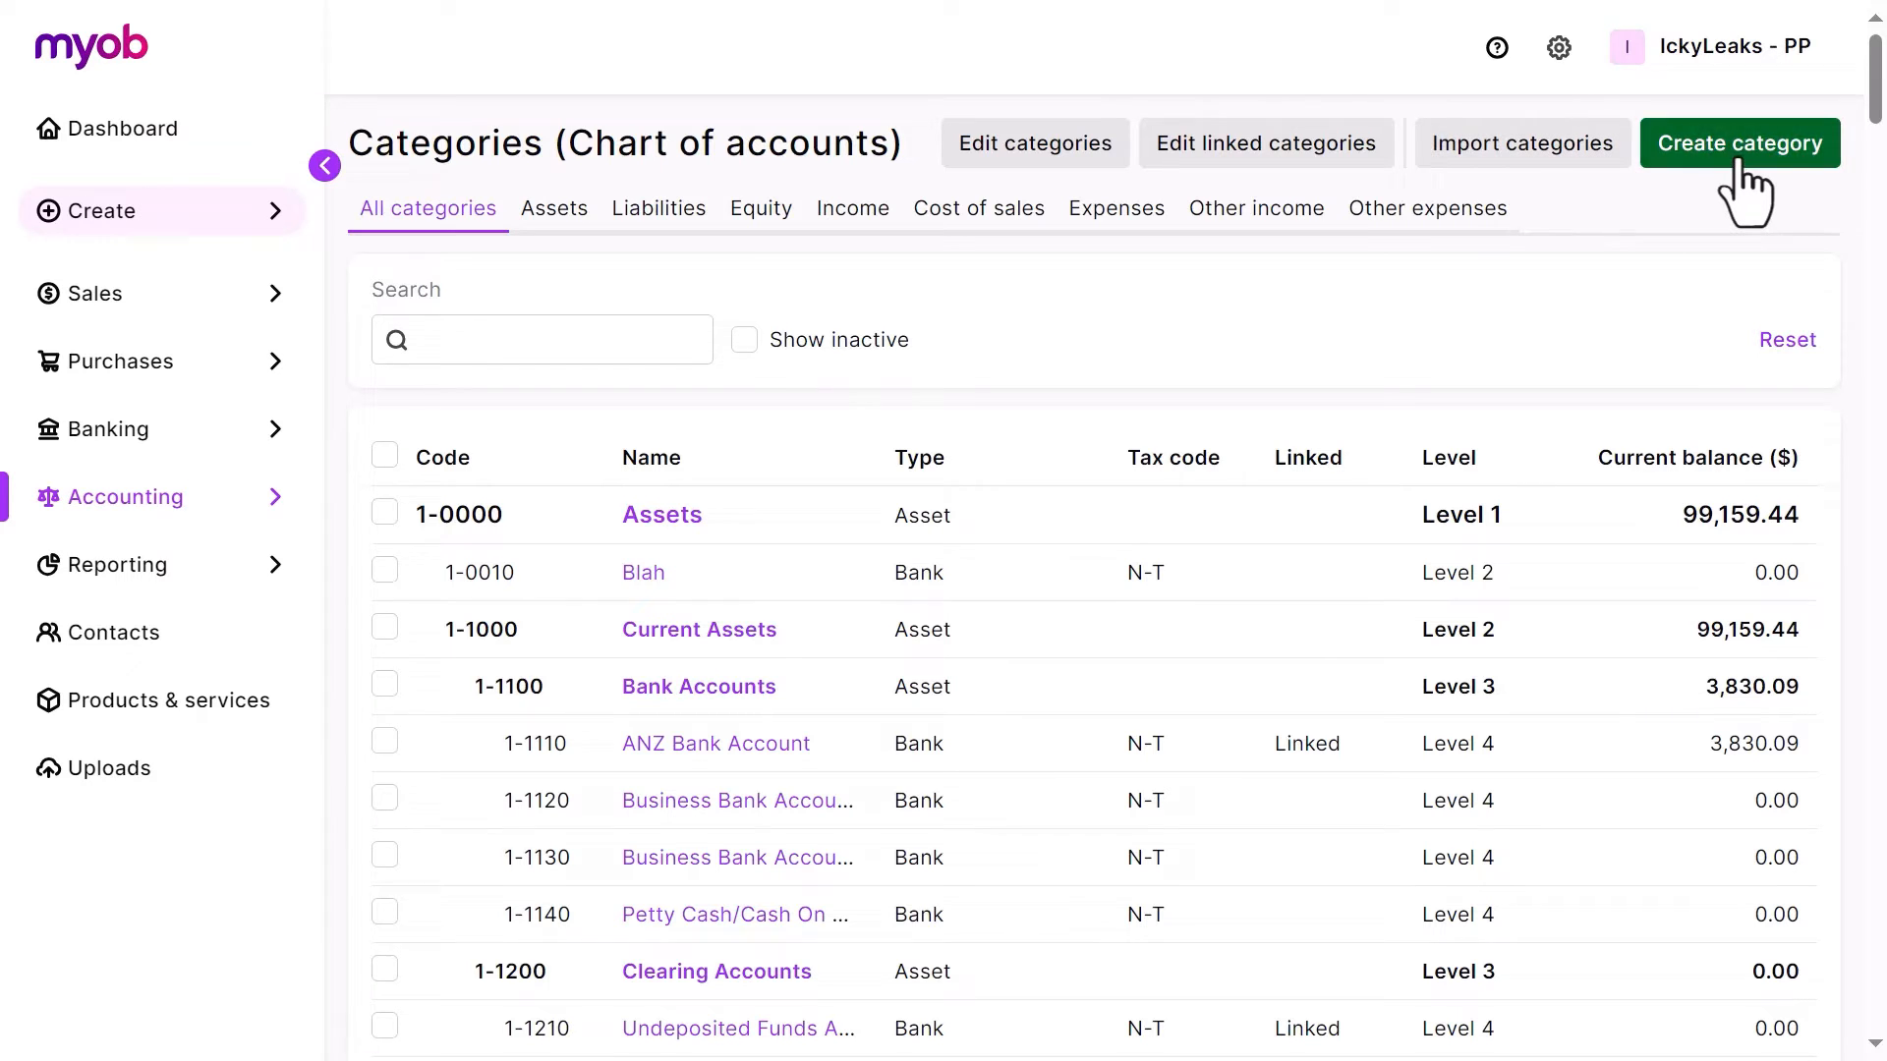
- Start a new category, preview the Header category fields, and return to Detail category
click(1737, 143)
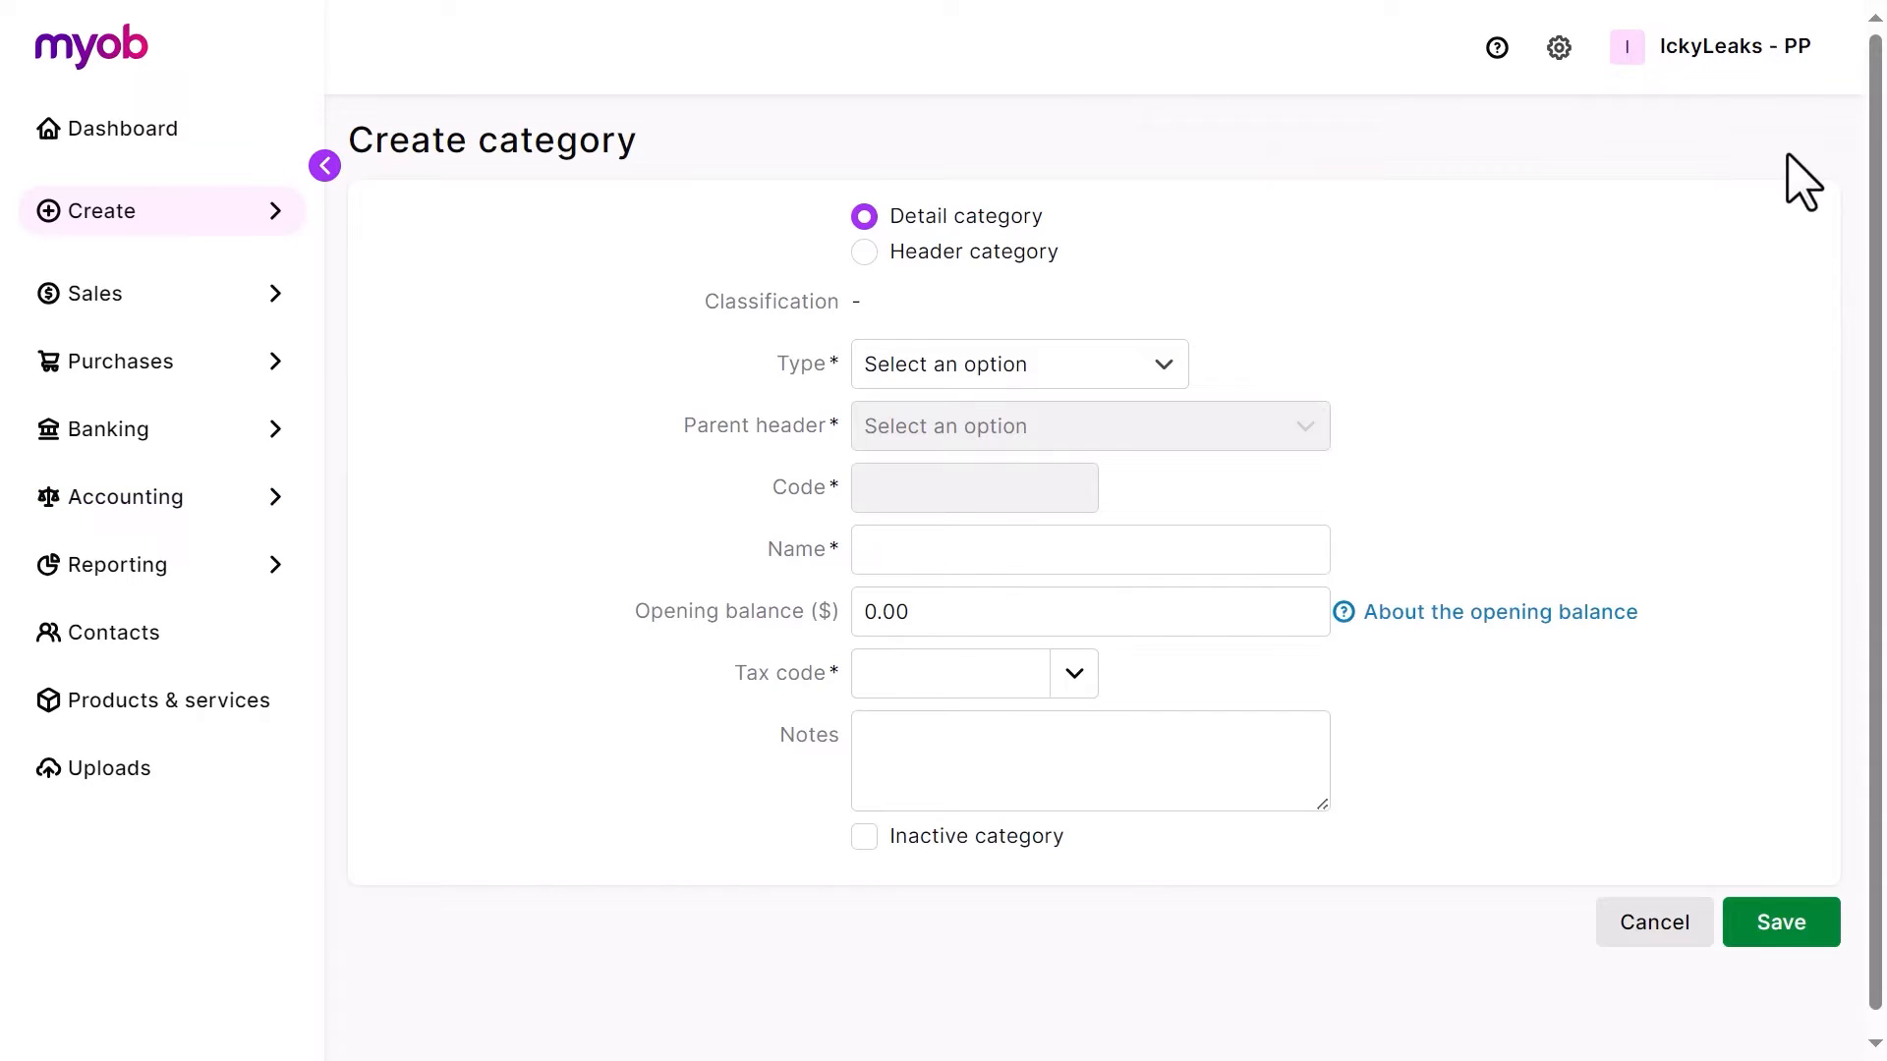
mouse_move(1065, 260)
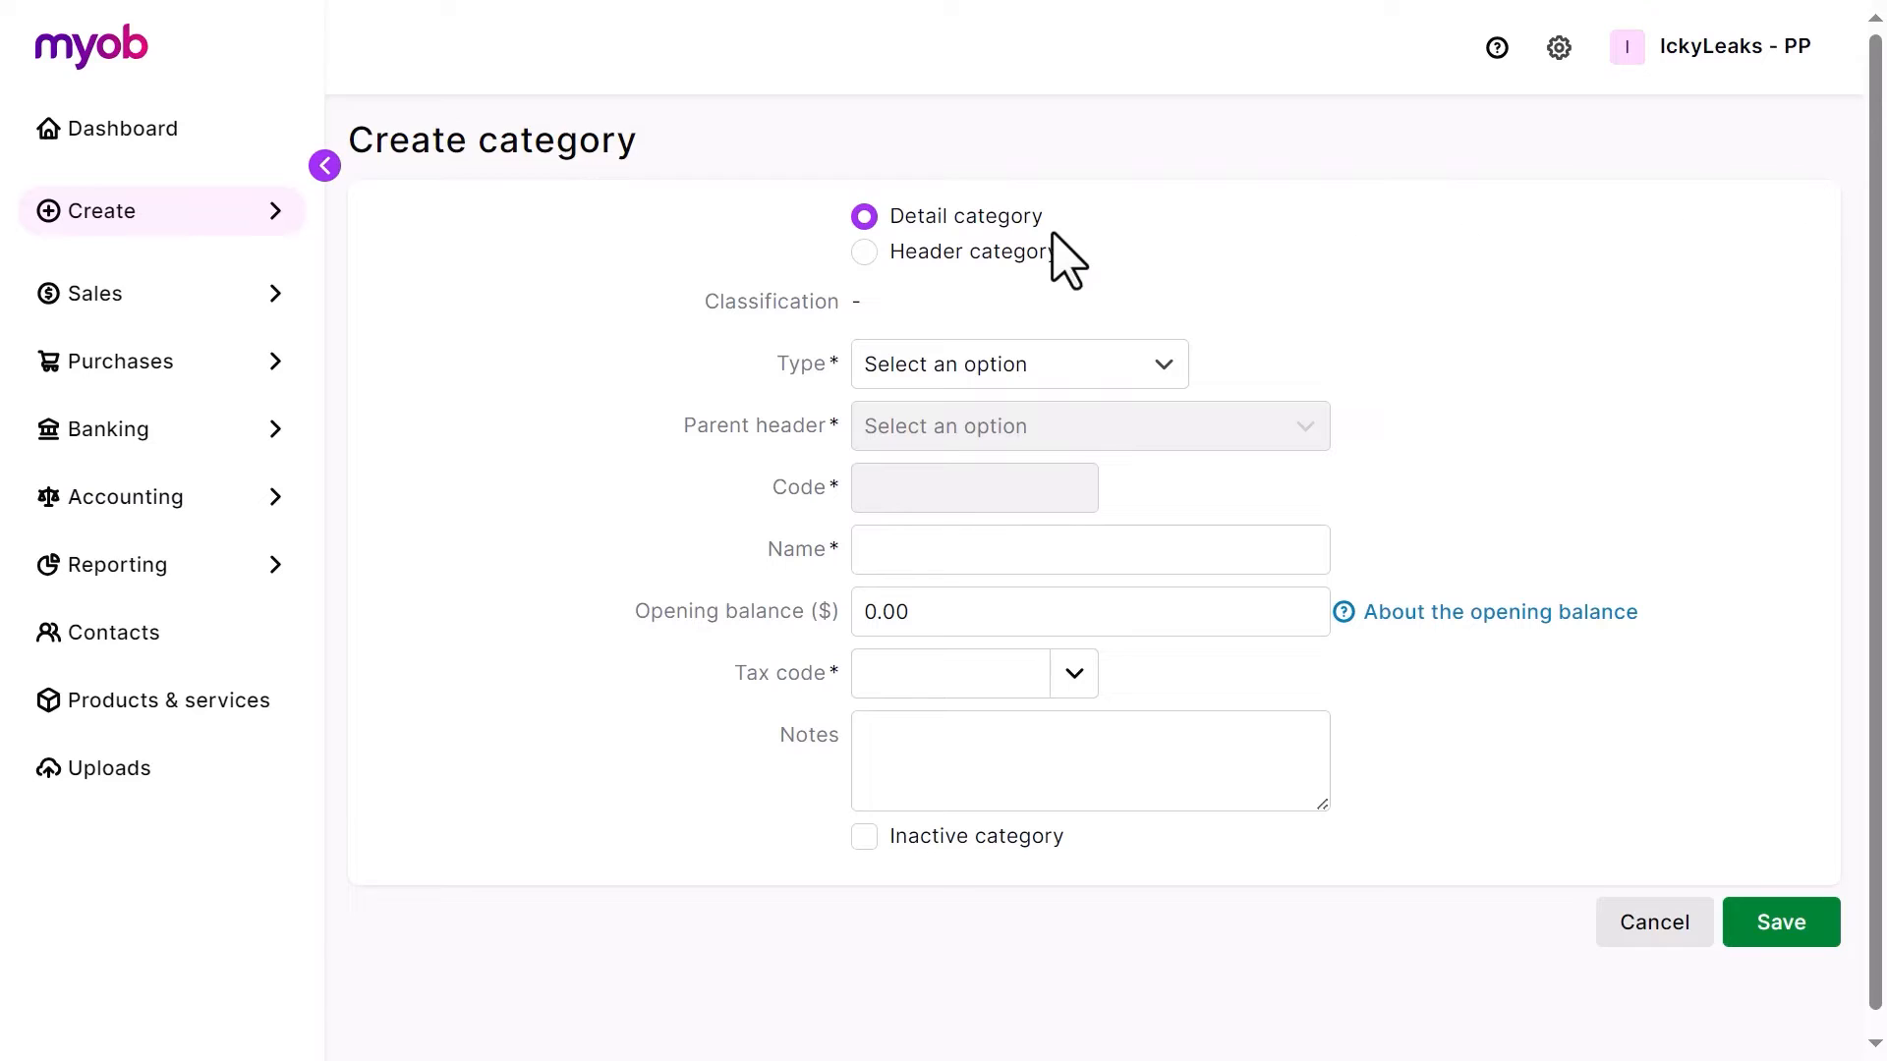
mouse_move(1077, 259)
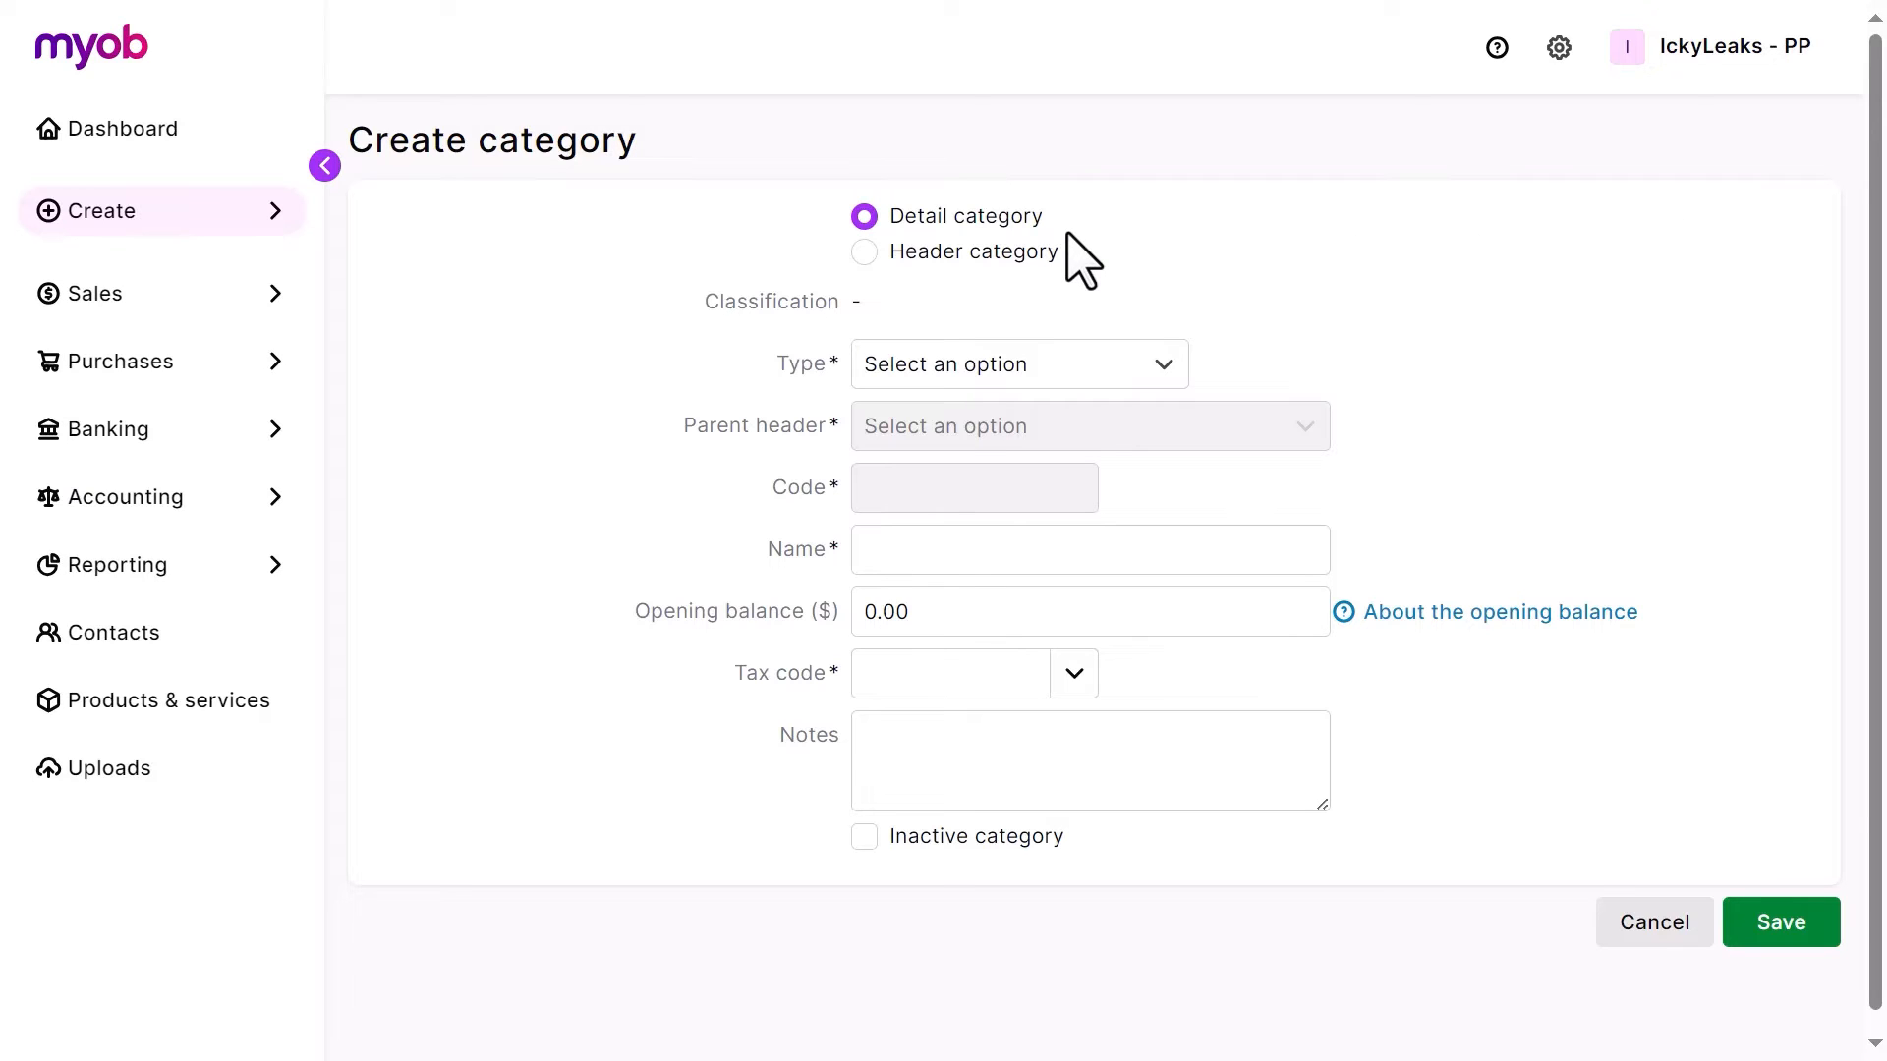
mouse_move(1059, 239)
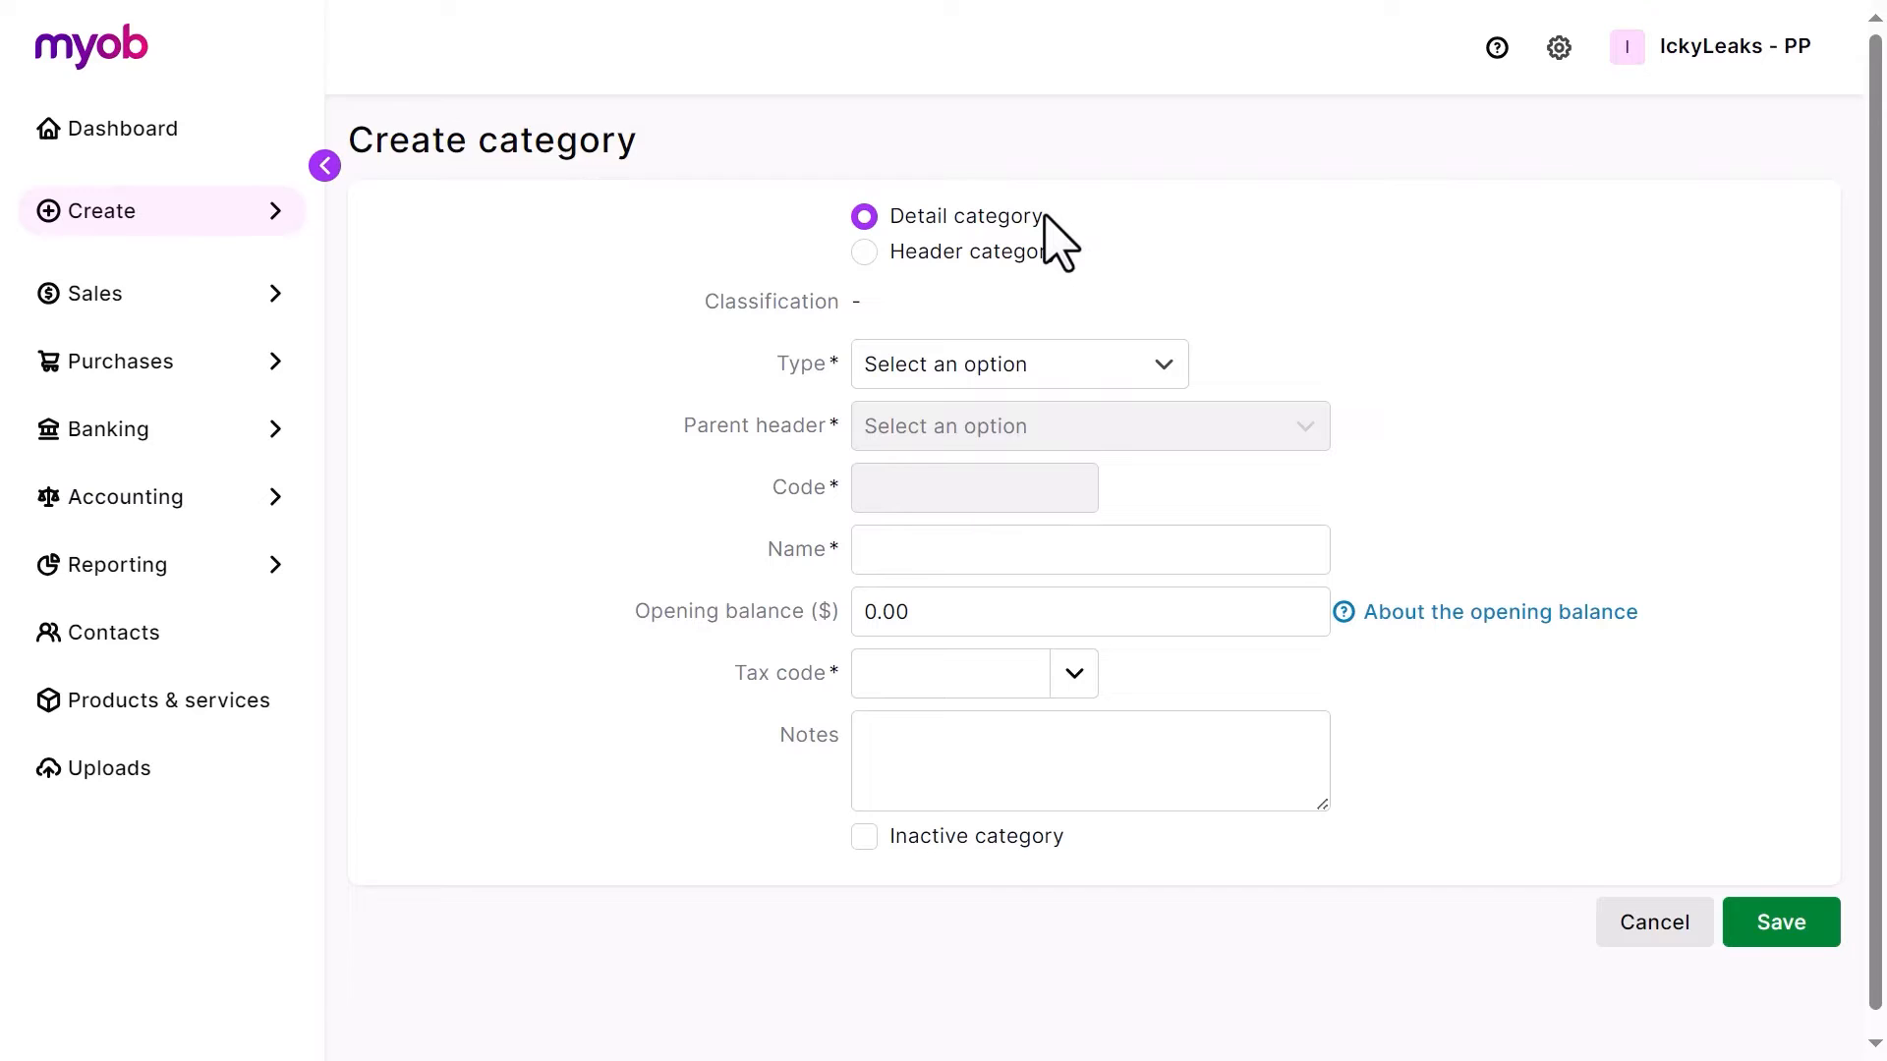
mouse_move(1050, 277)
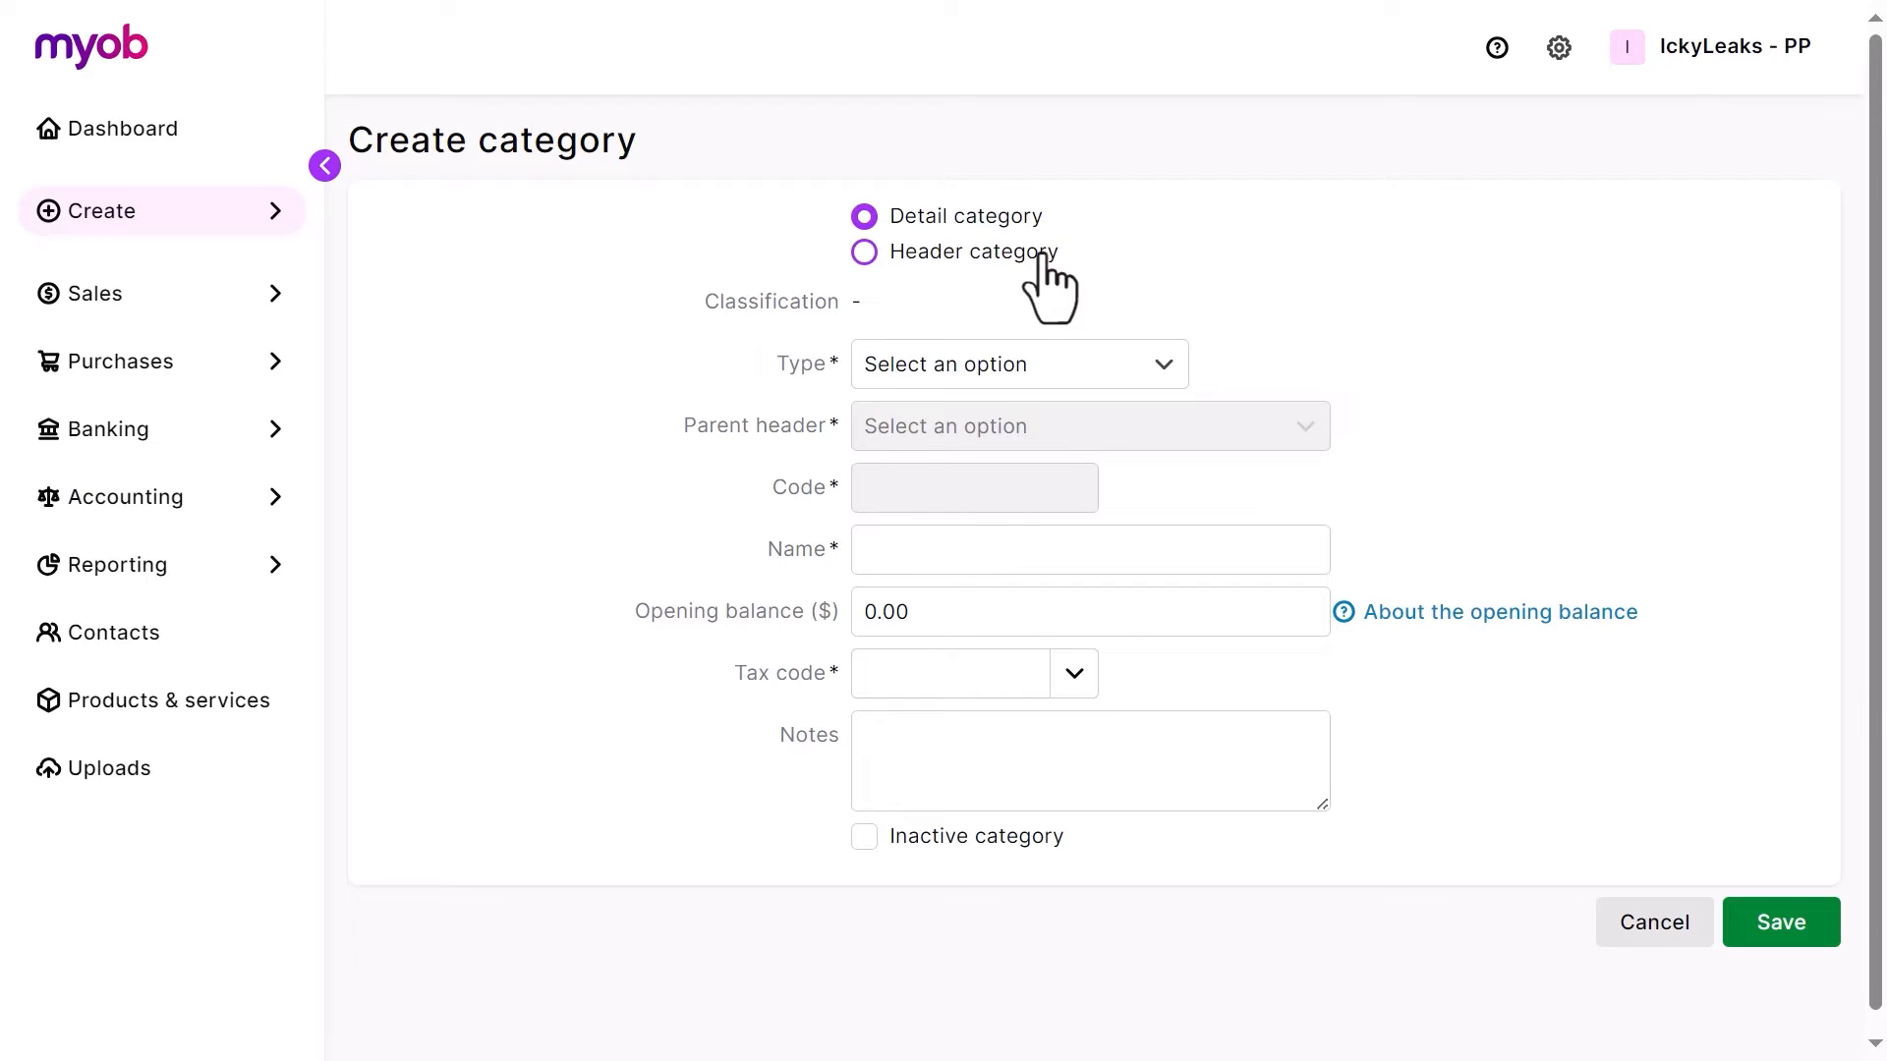
click(865, 251)
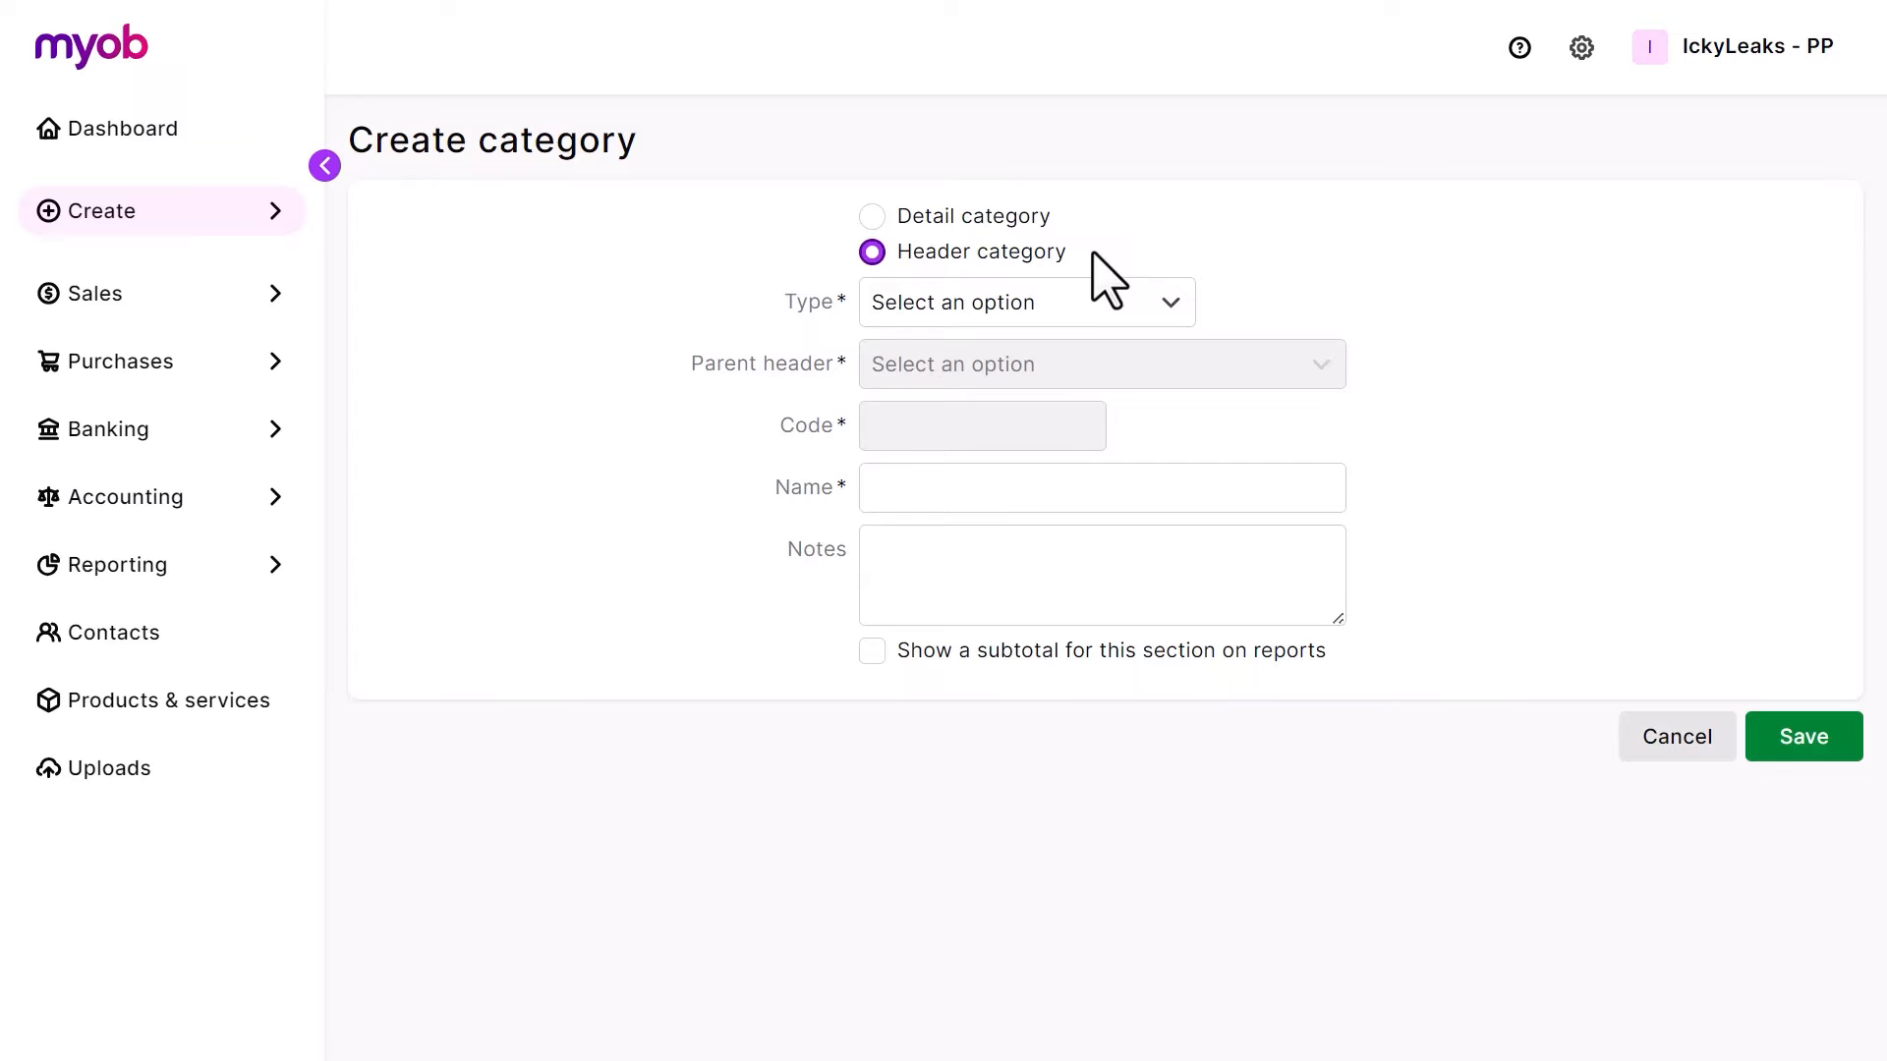
click(871, 216)
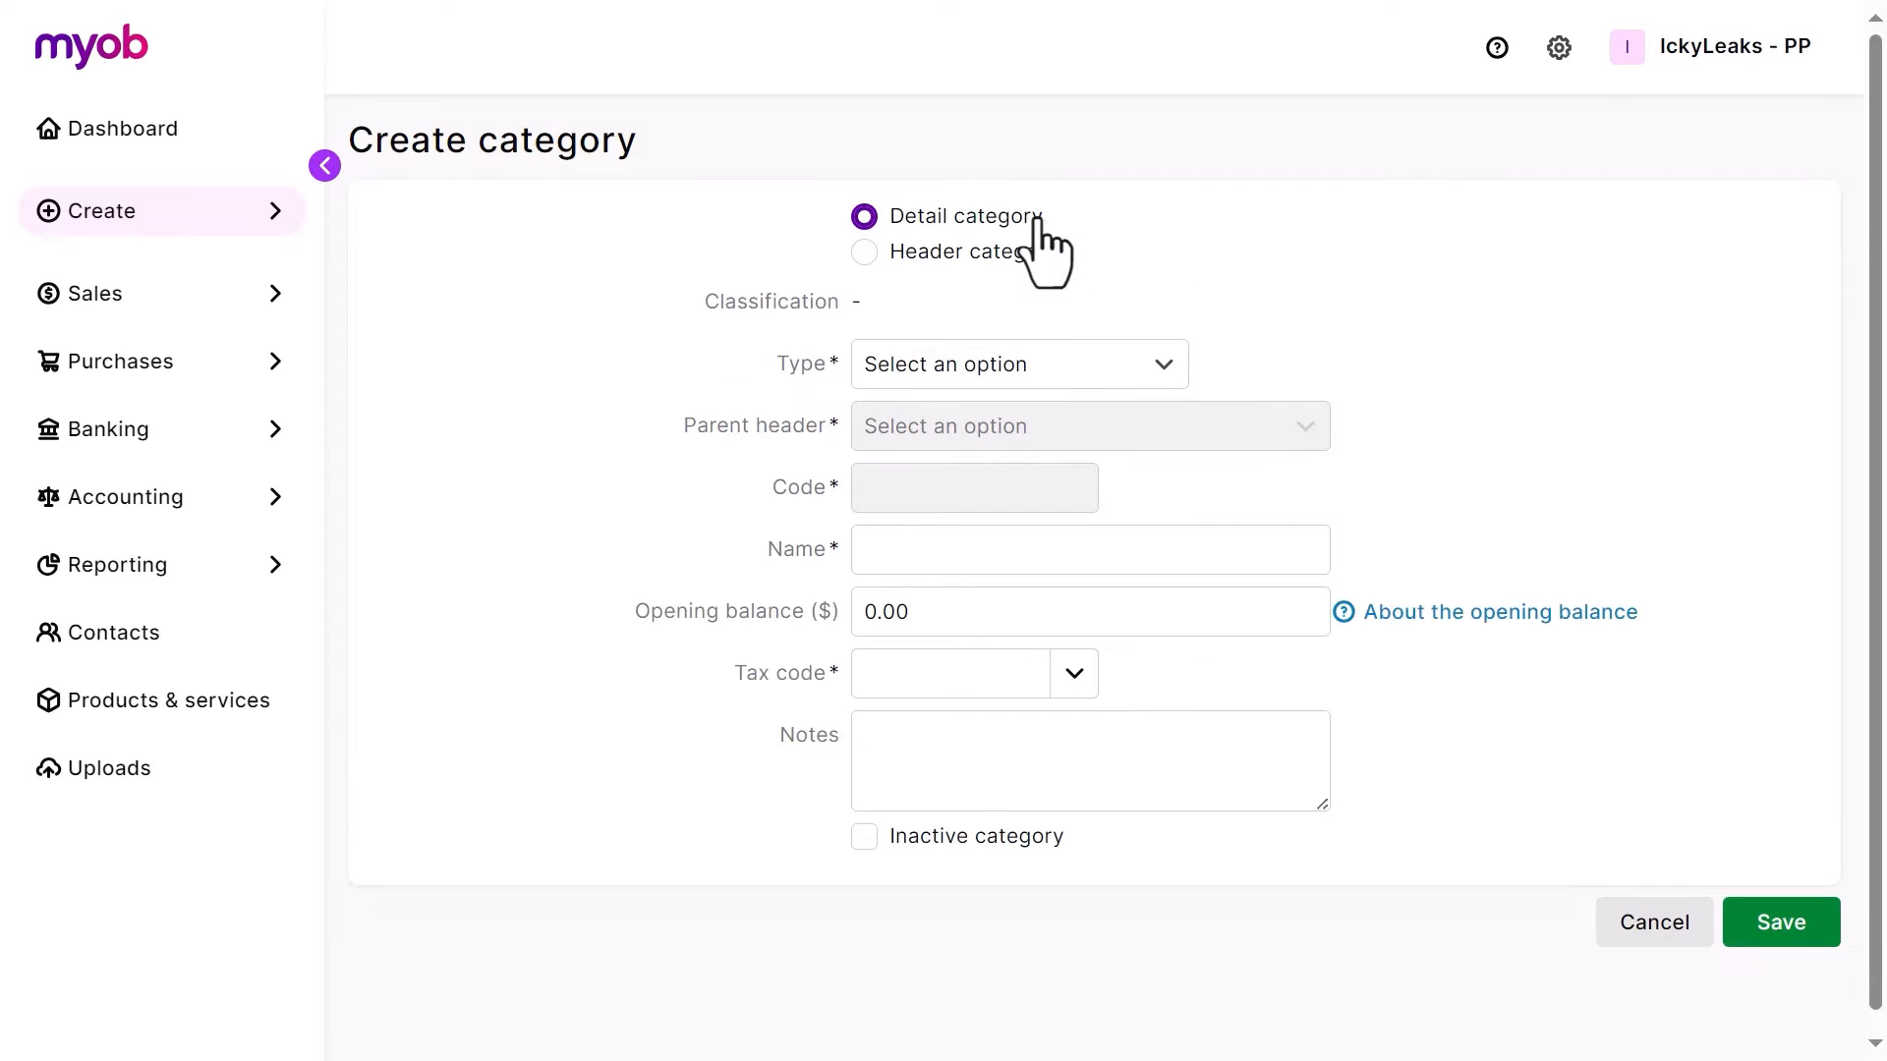
mouse_move(1177, 397)
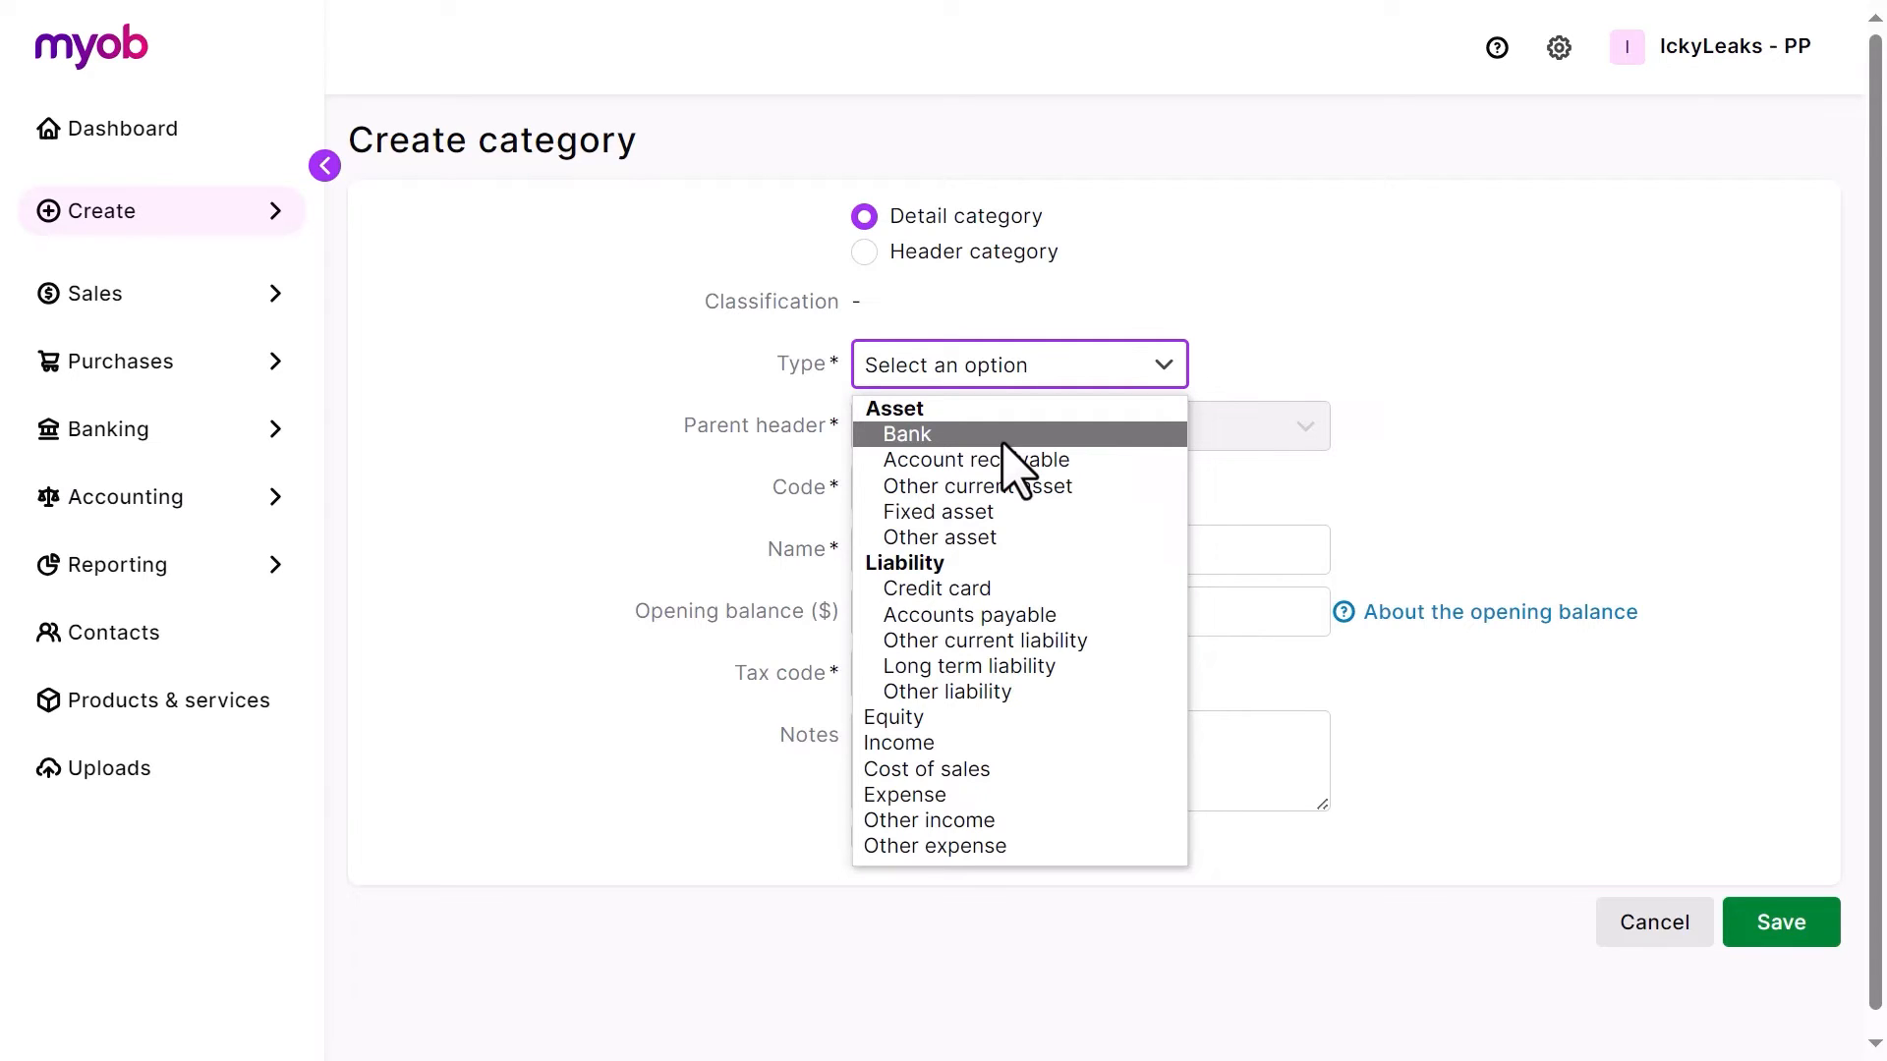
mouse_move(1060, 743)
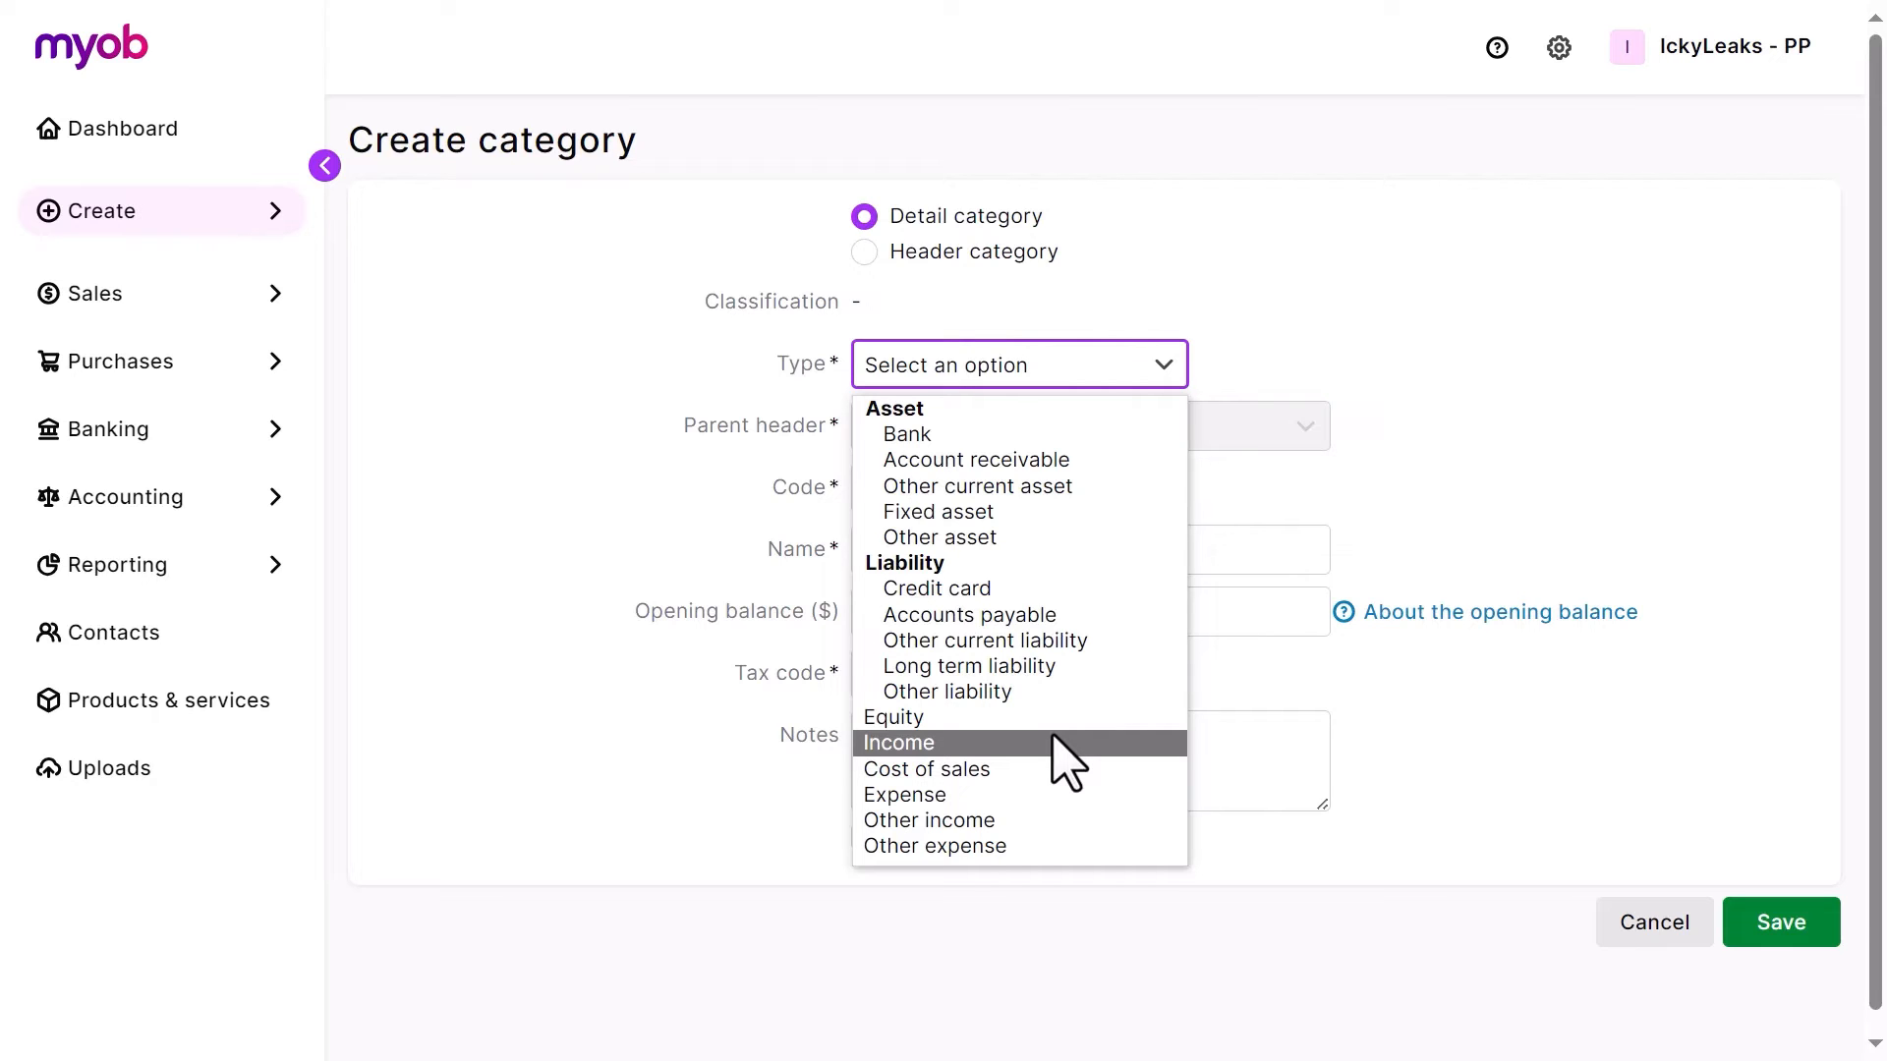
mouse_move(1077, 800)
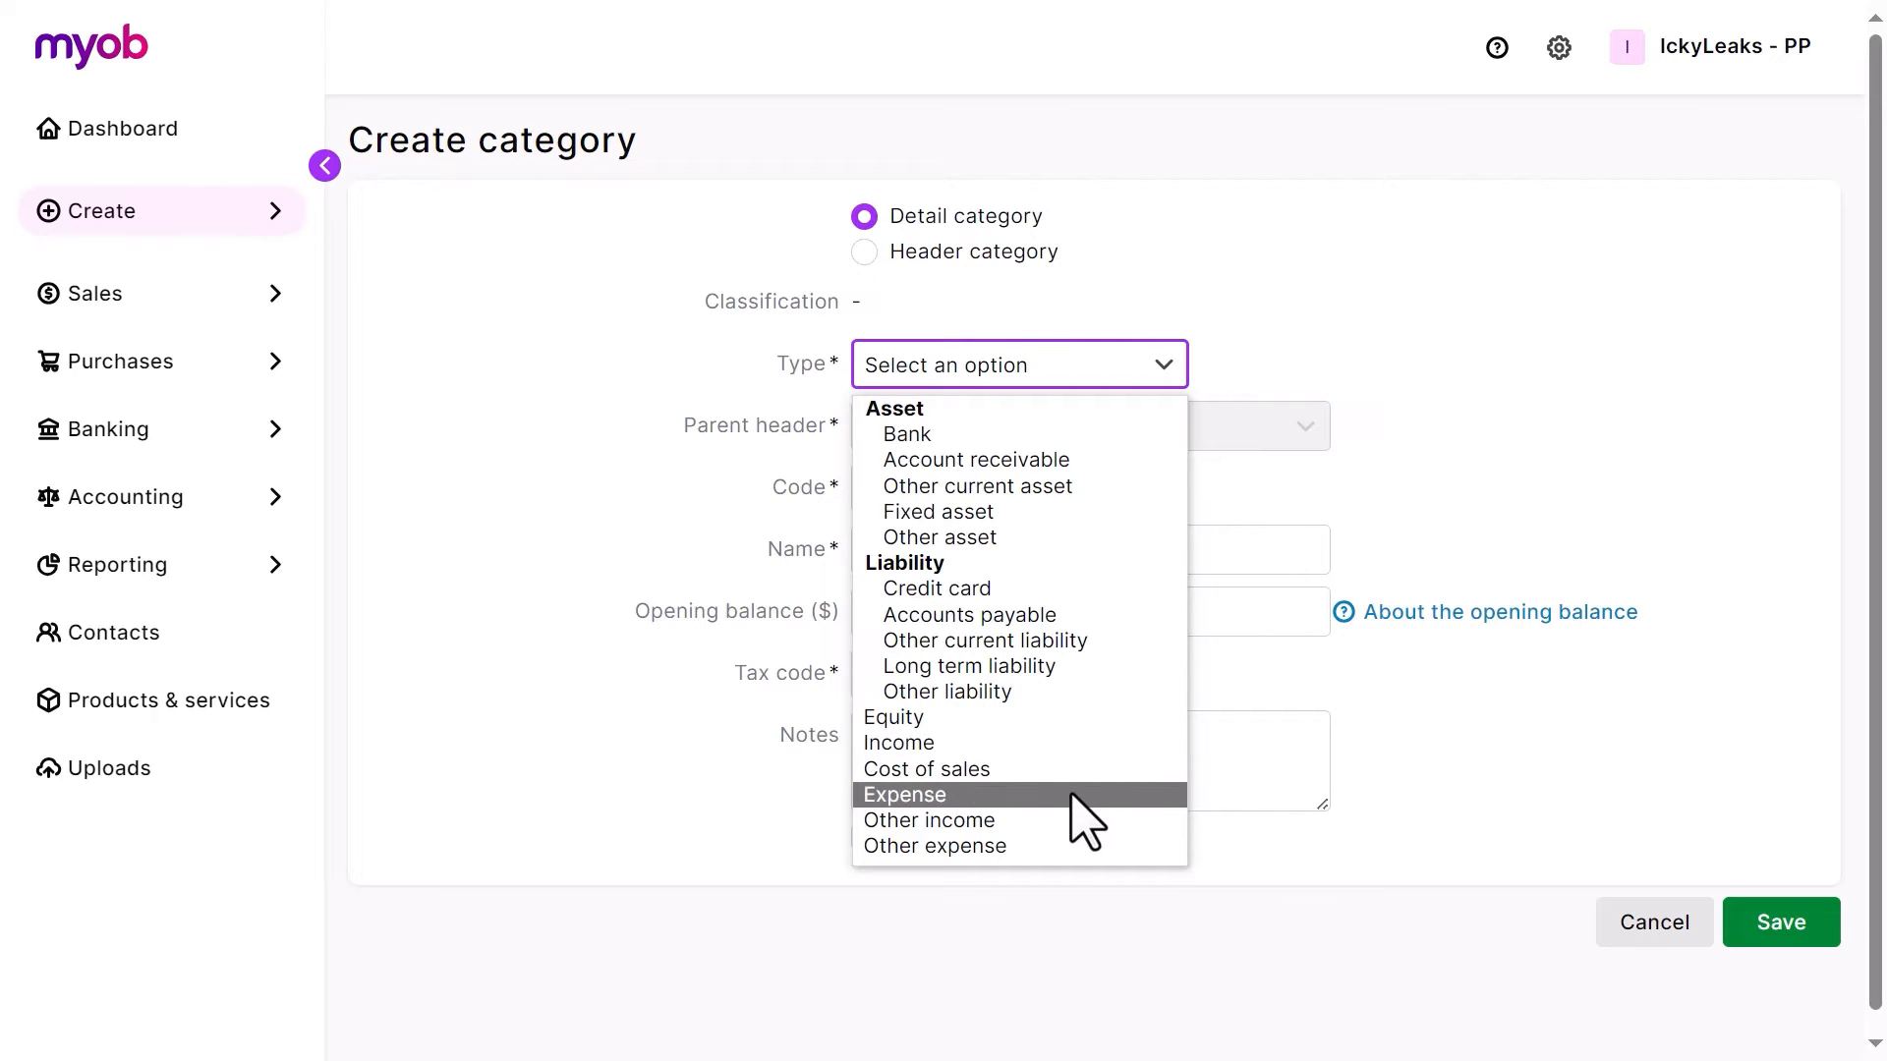
- Make it an Expense category coded 6-1111 named 'Travel - local' with tax code GST
click(904, 794)
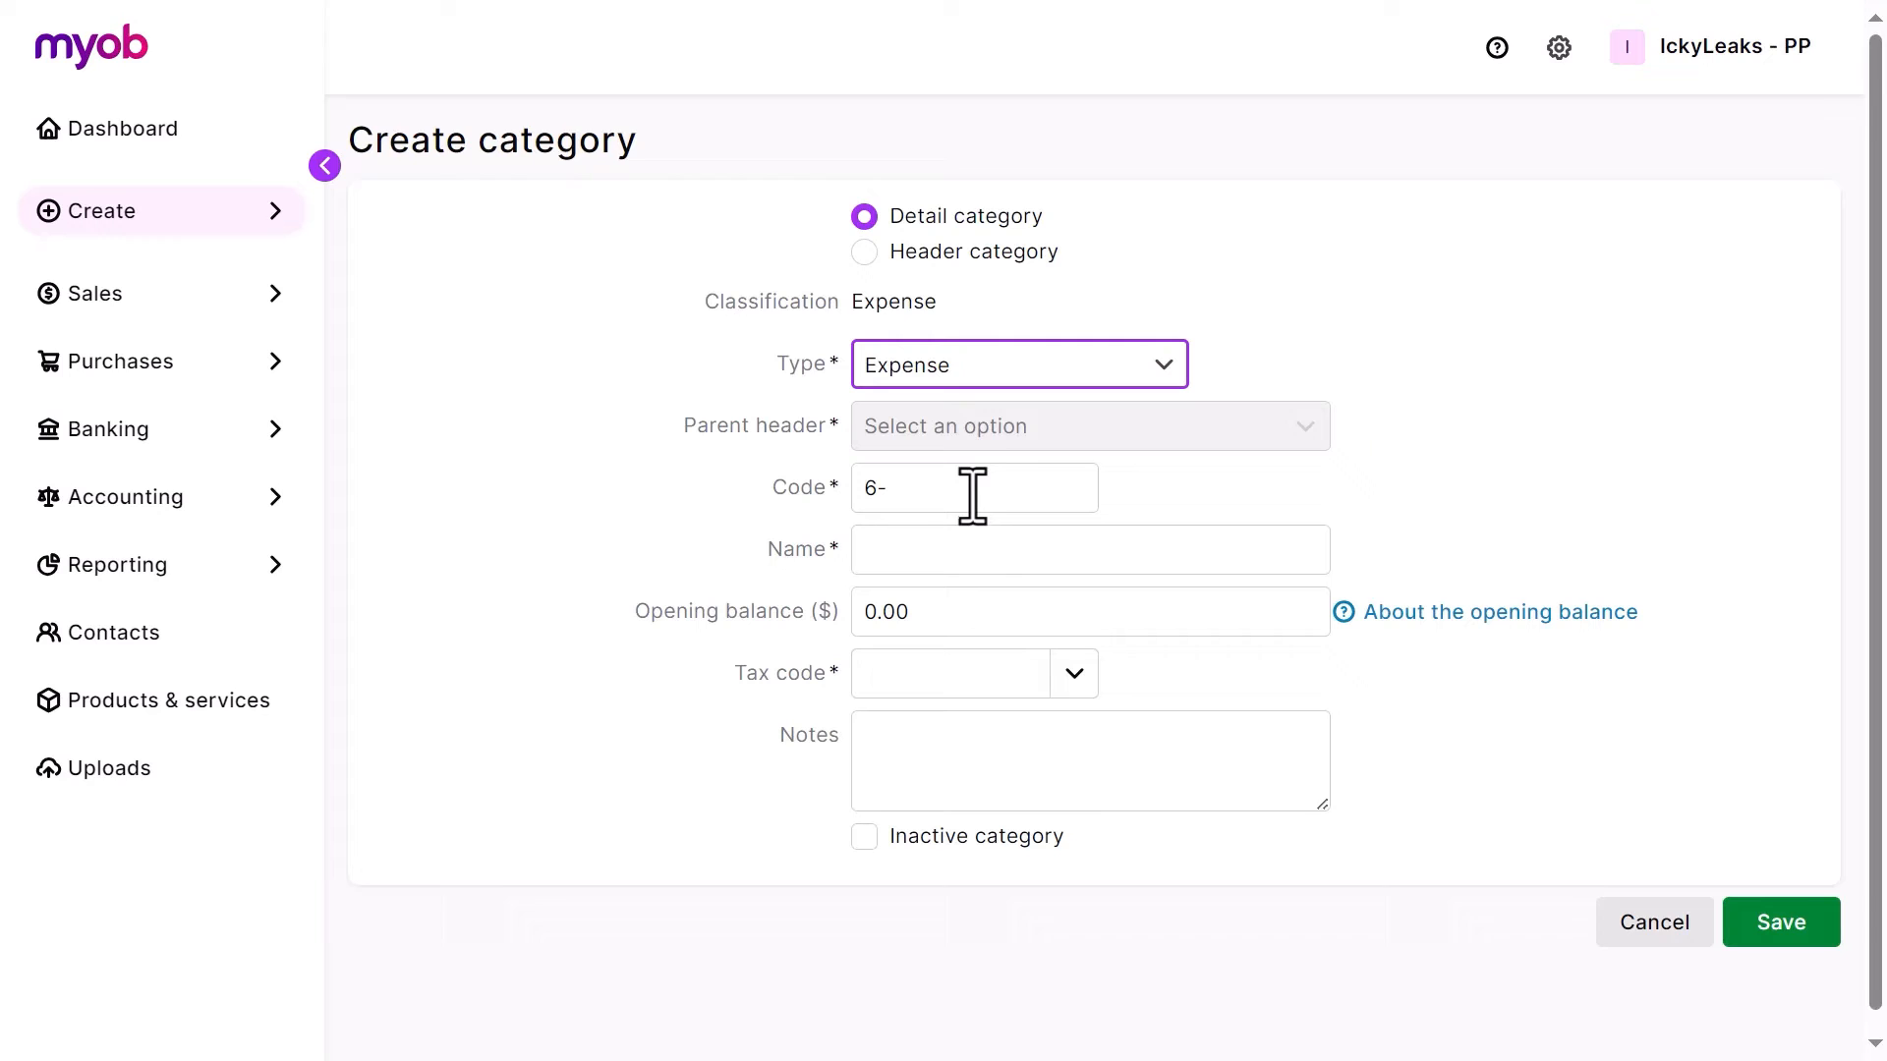
click(975, 488)
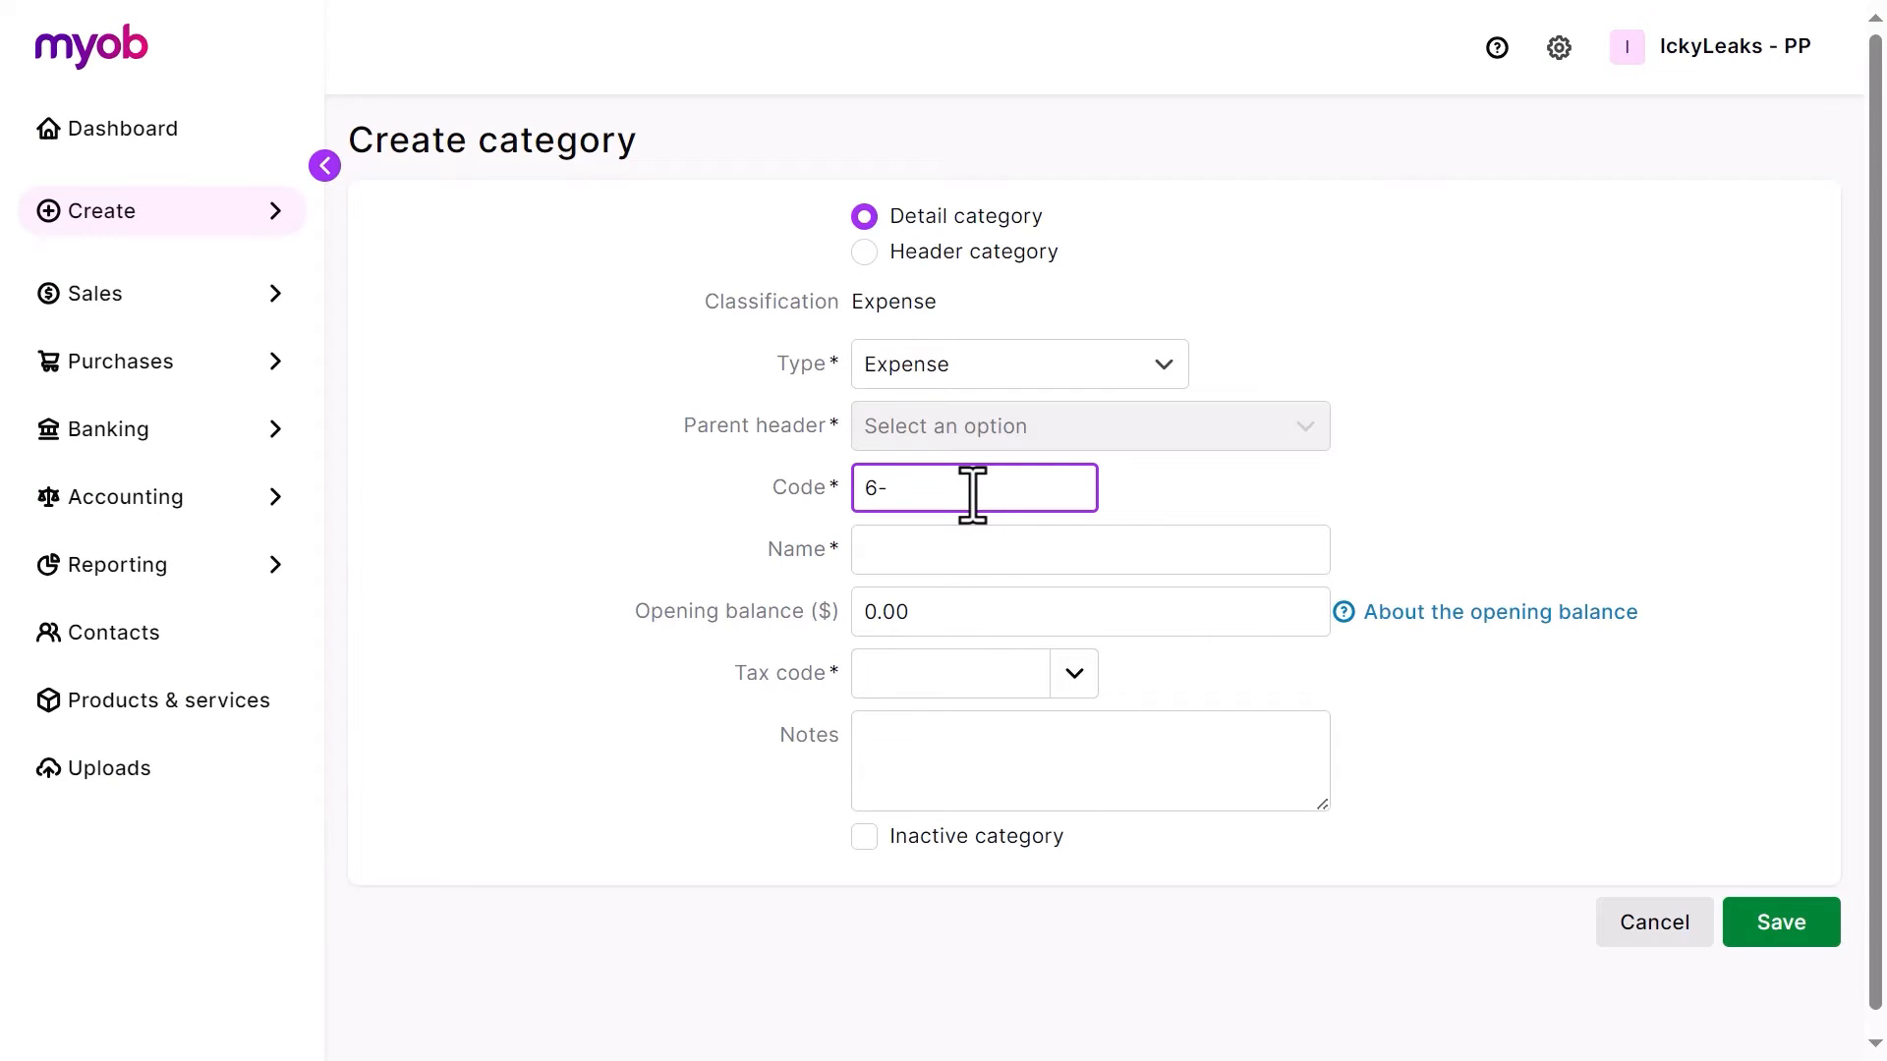
text(1111)
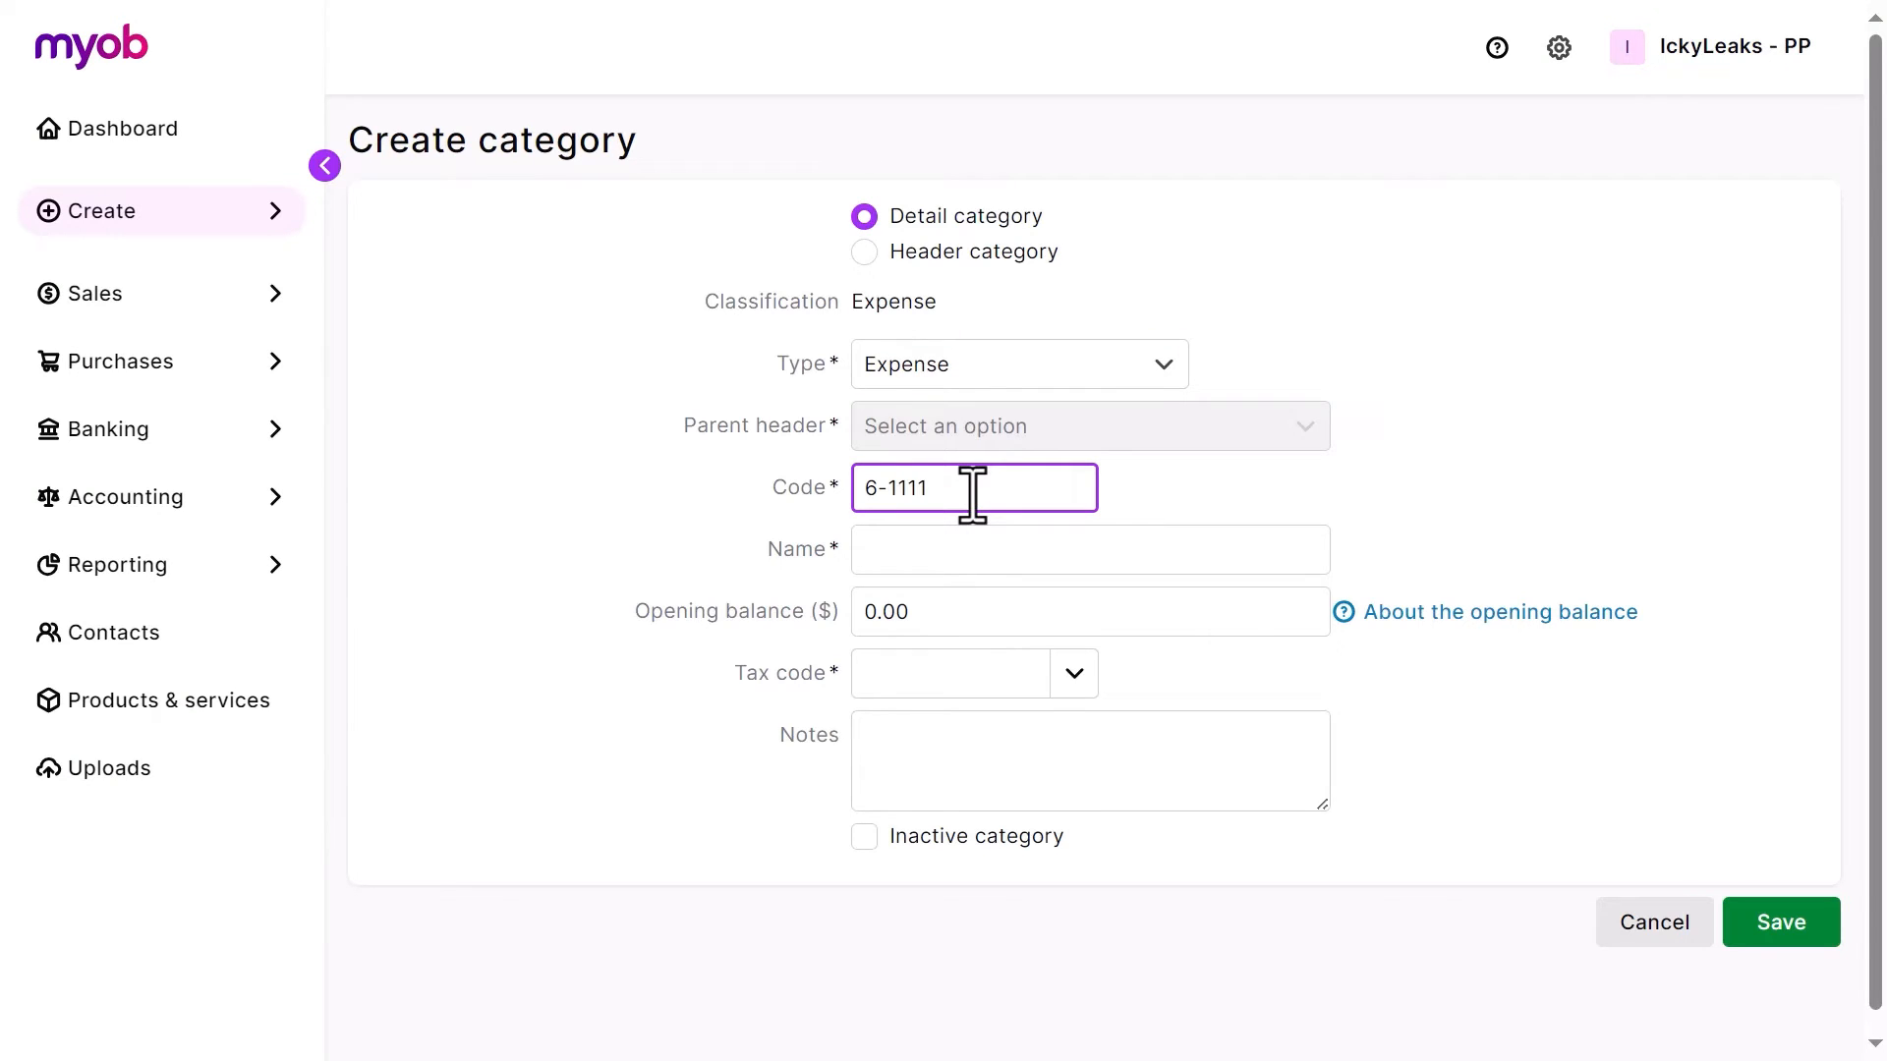
click(1089, 549)
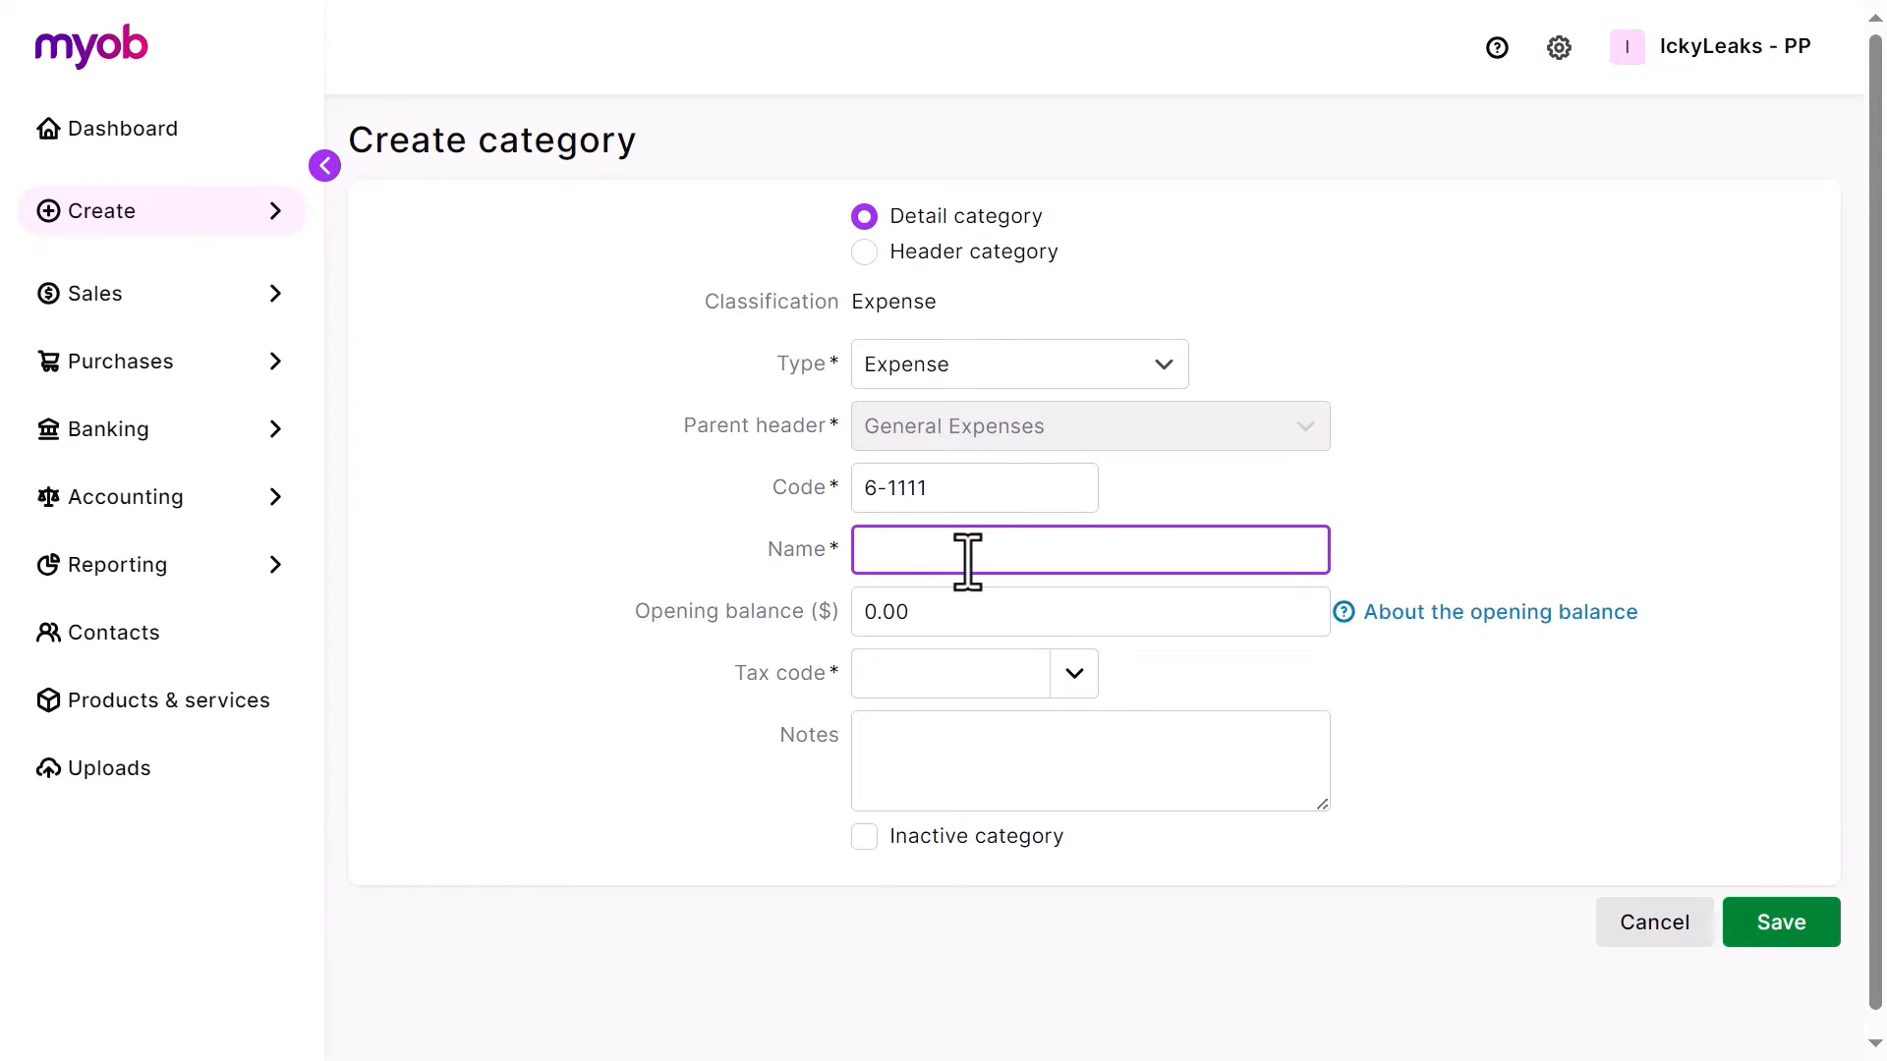
text(Travel - local)
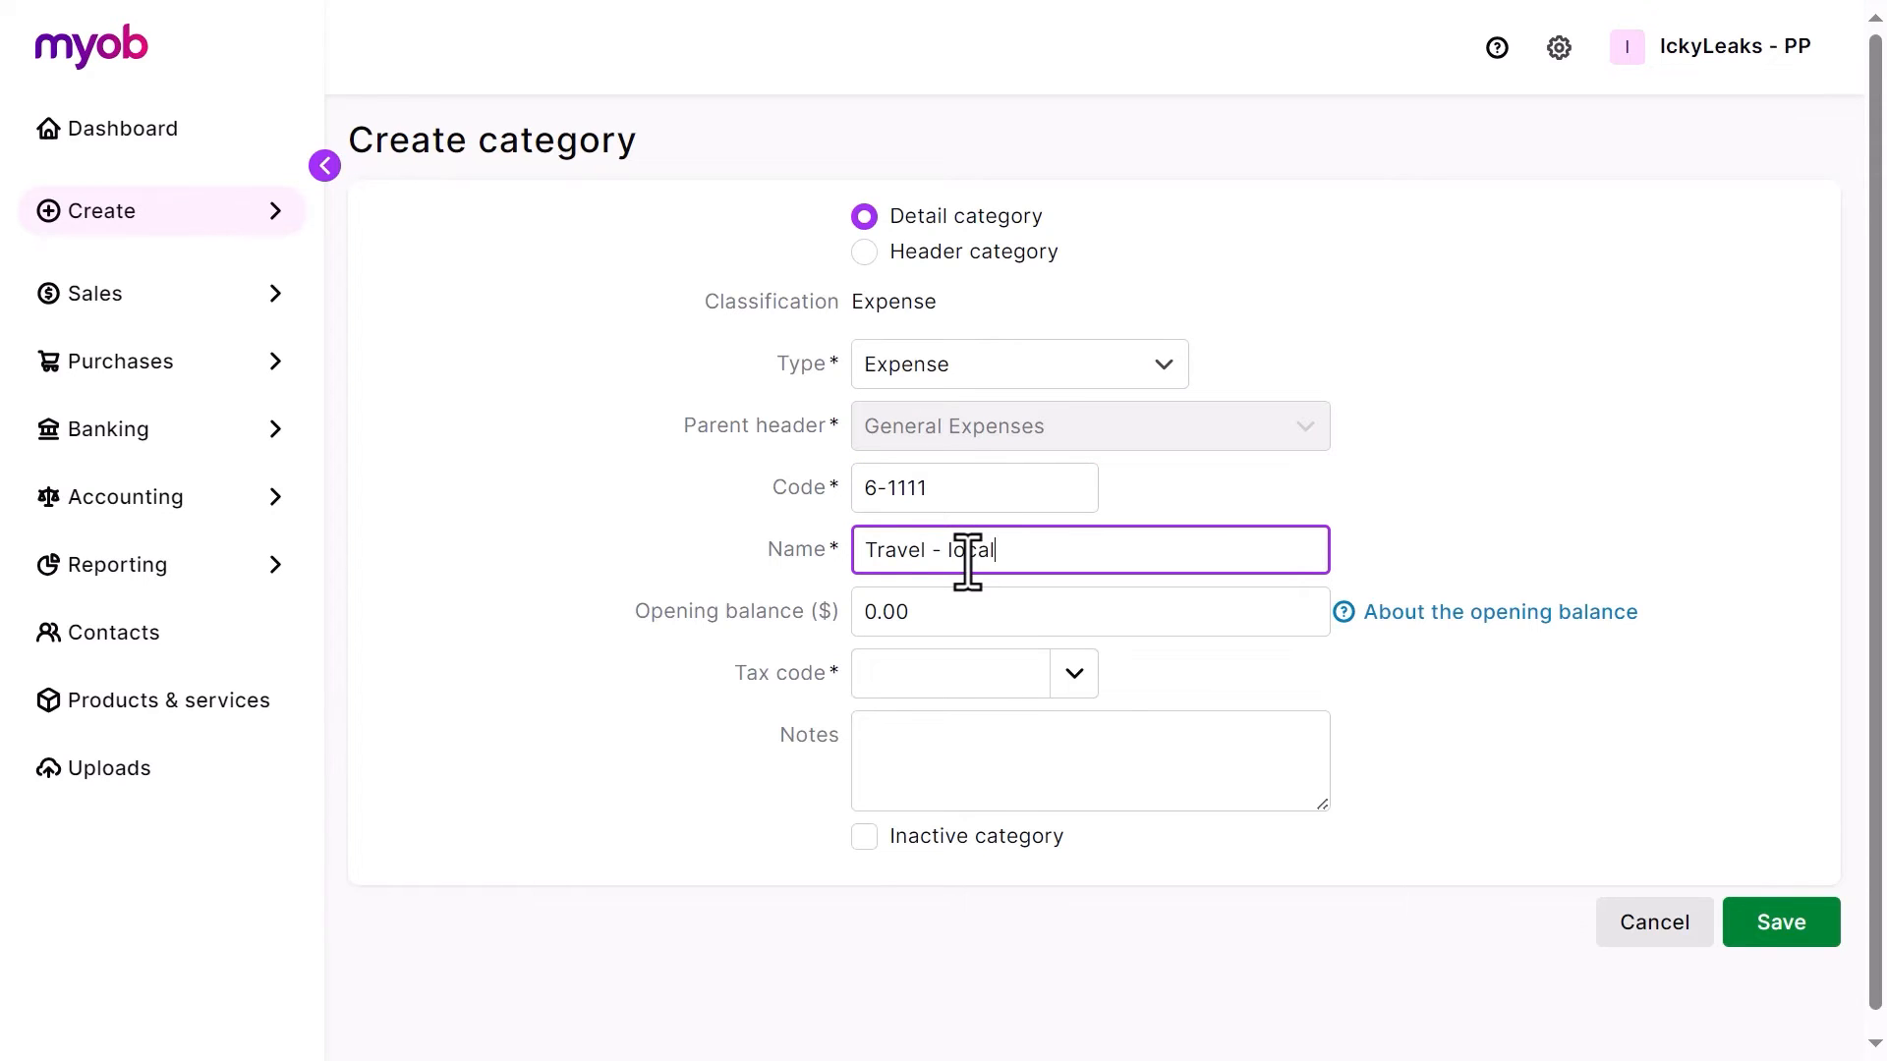
mouse_move(1028, 613)
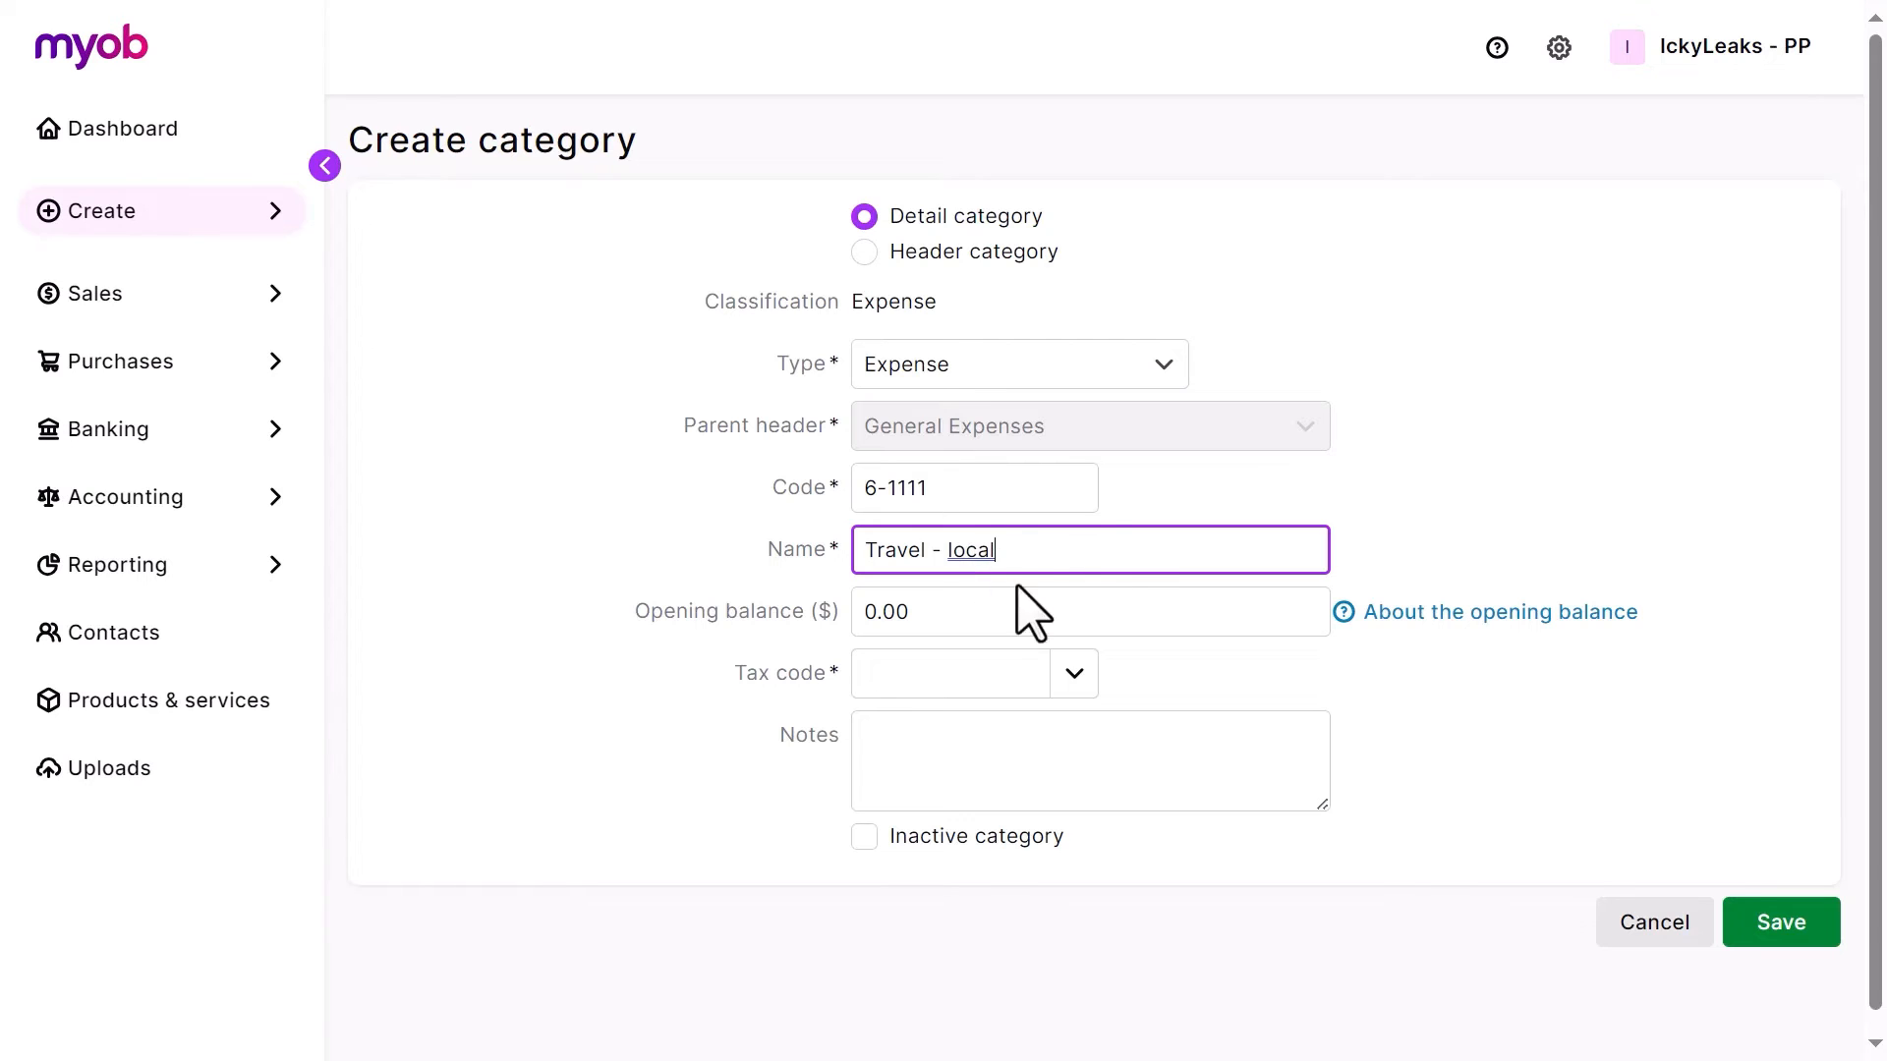
click(1083, 611)
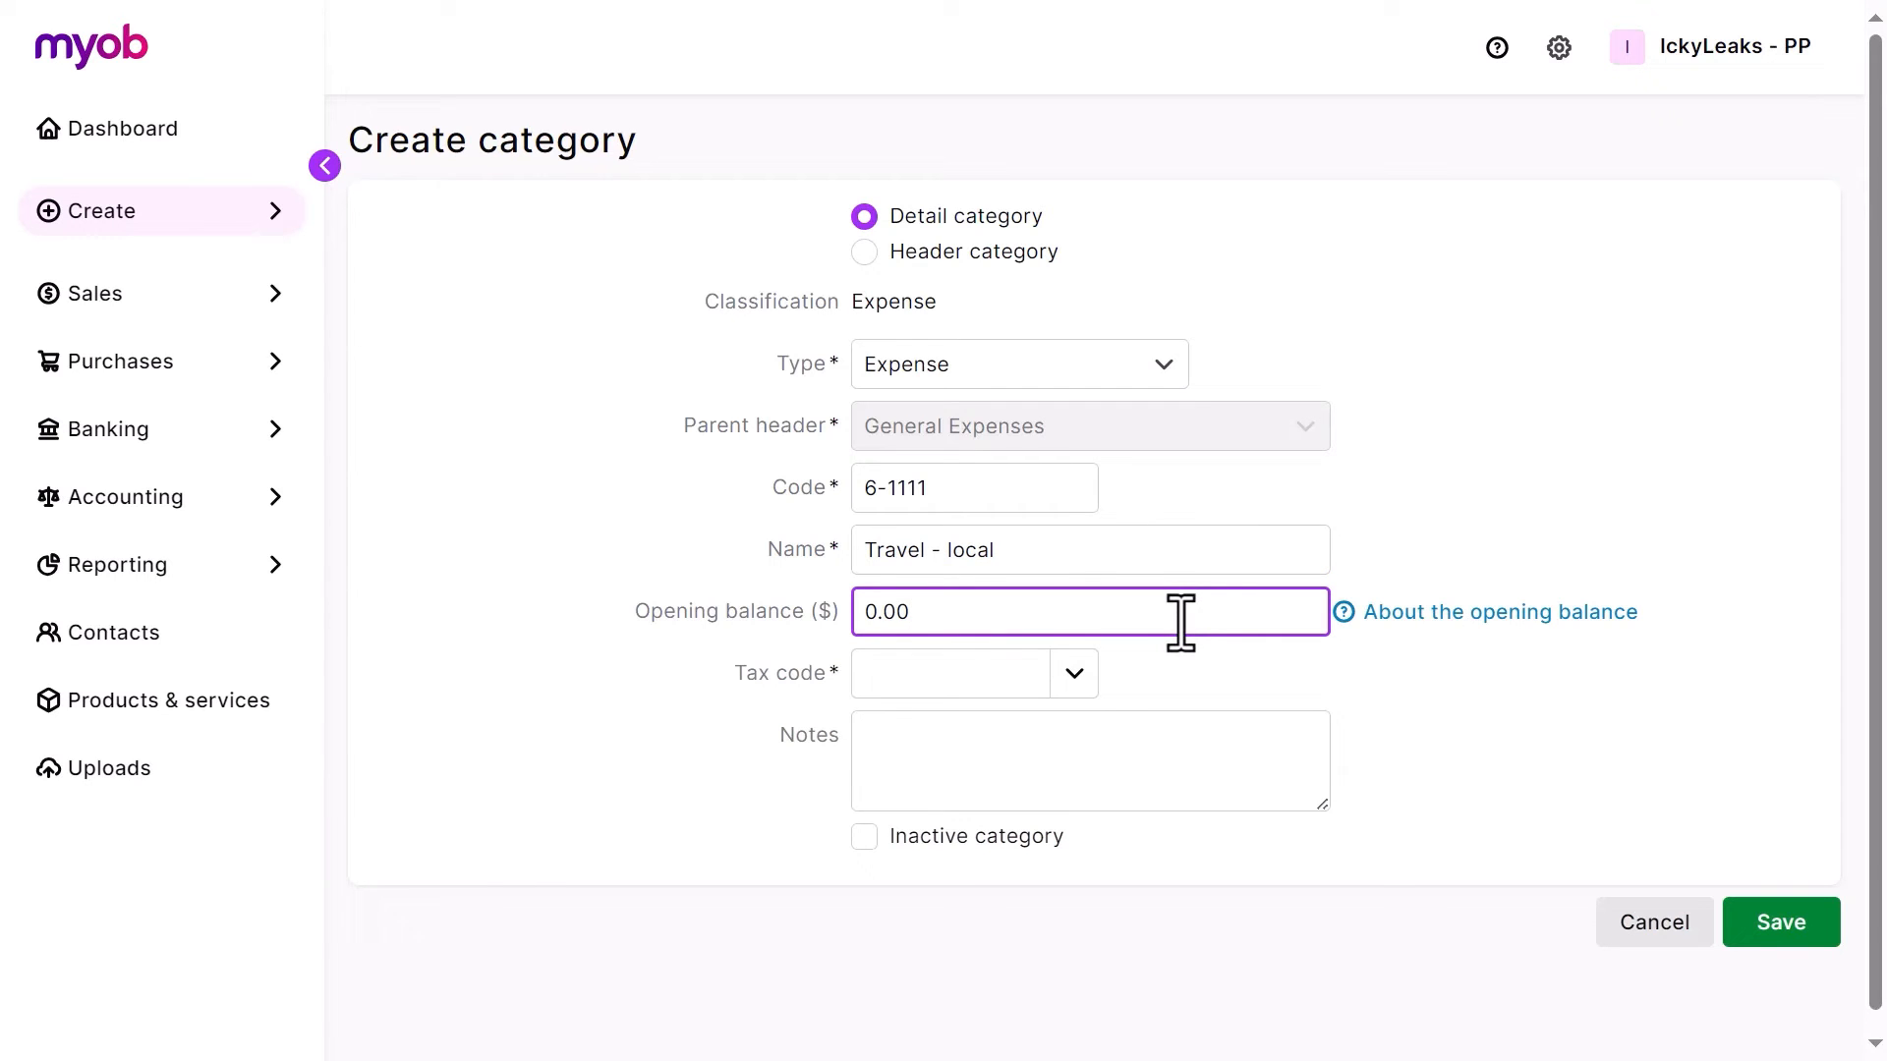
mouse_move(1073, 672)
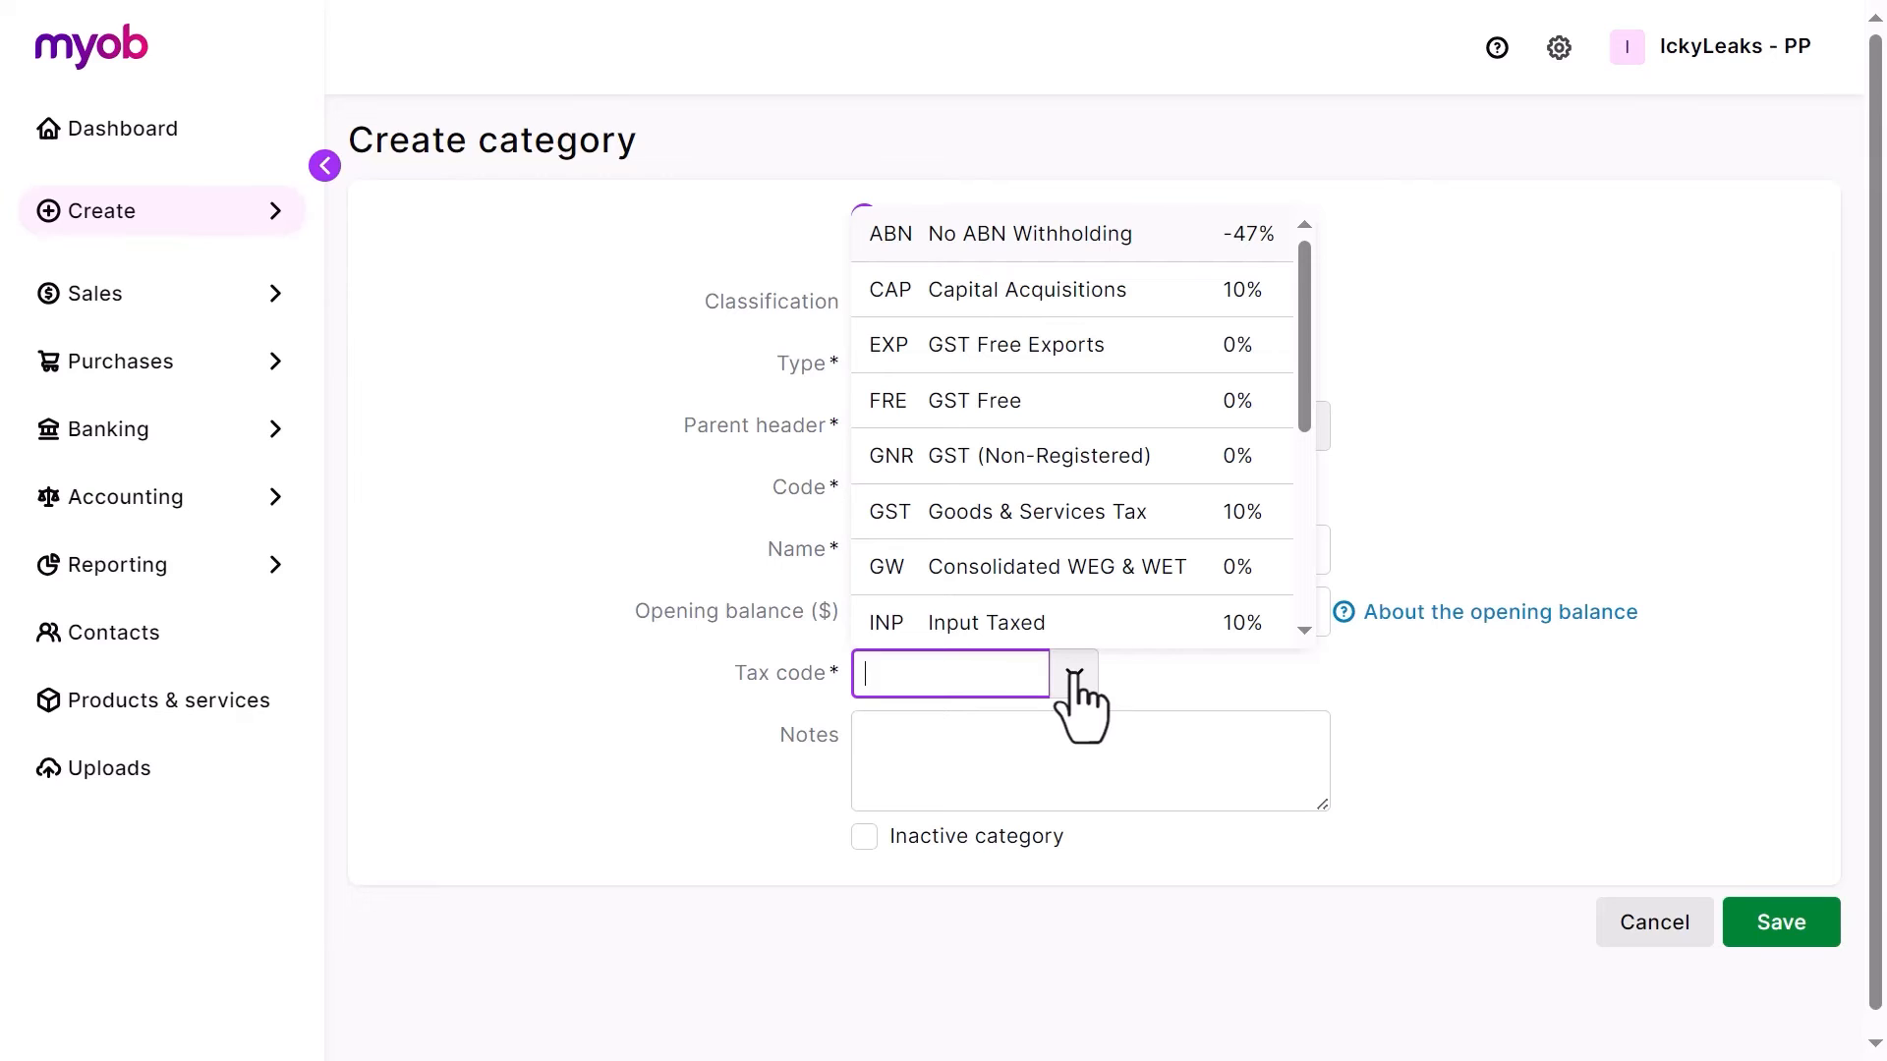
click(1036, 511)
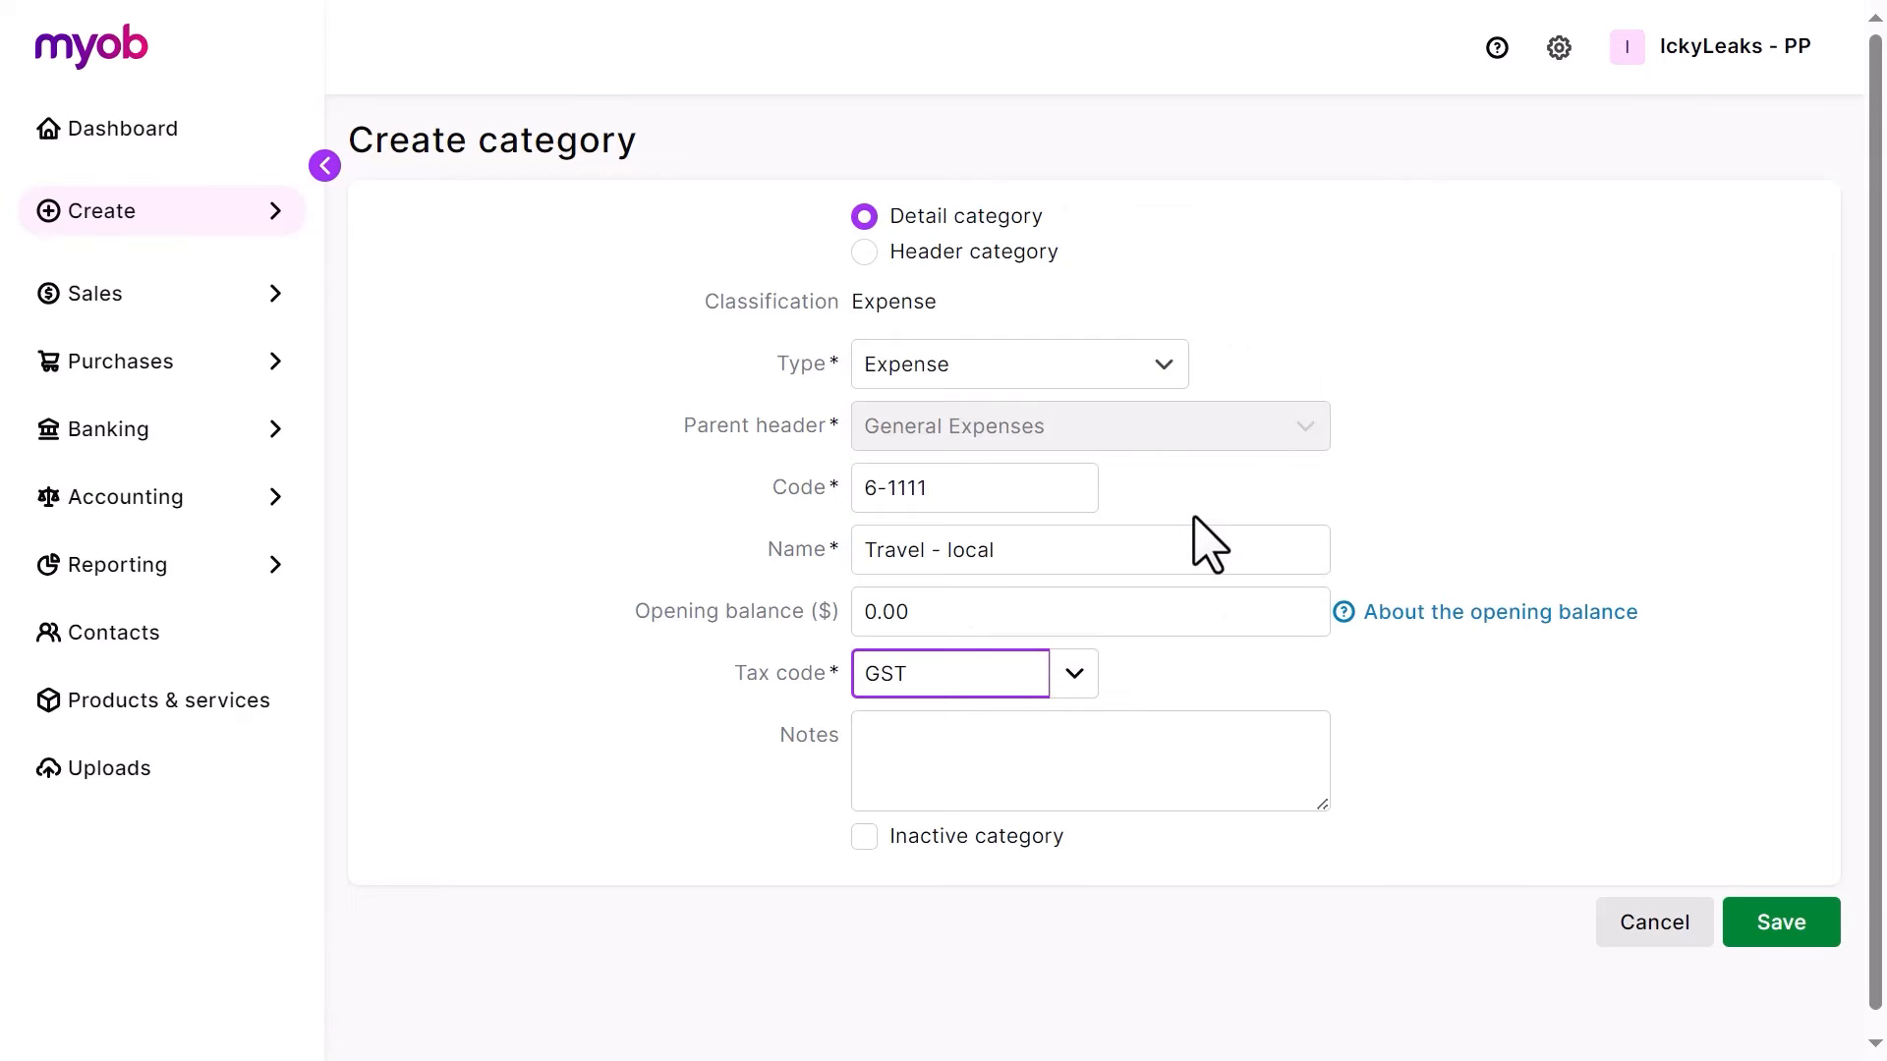
mouse_move(1382, 769)
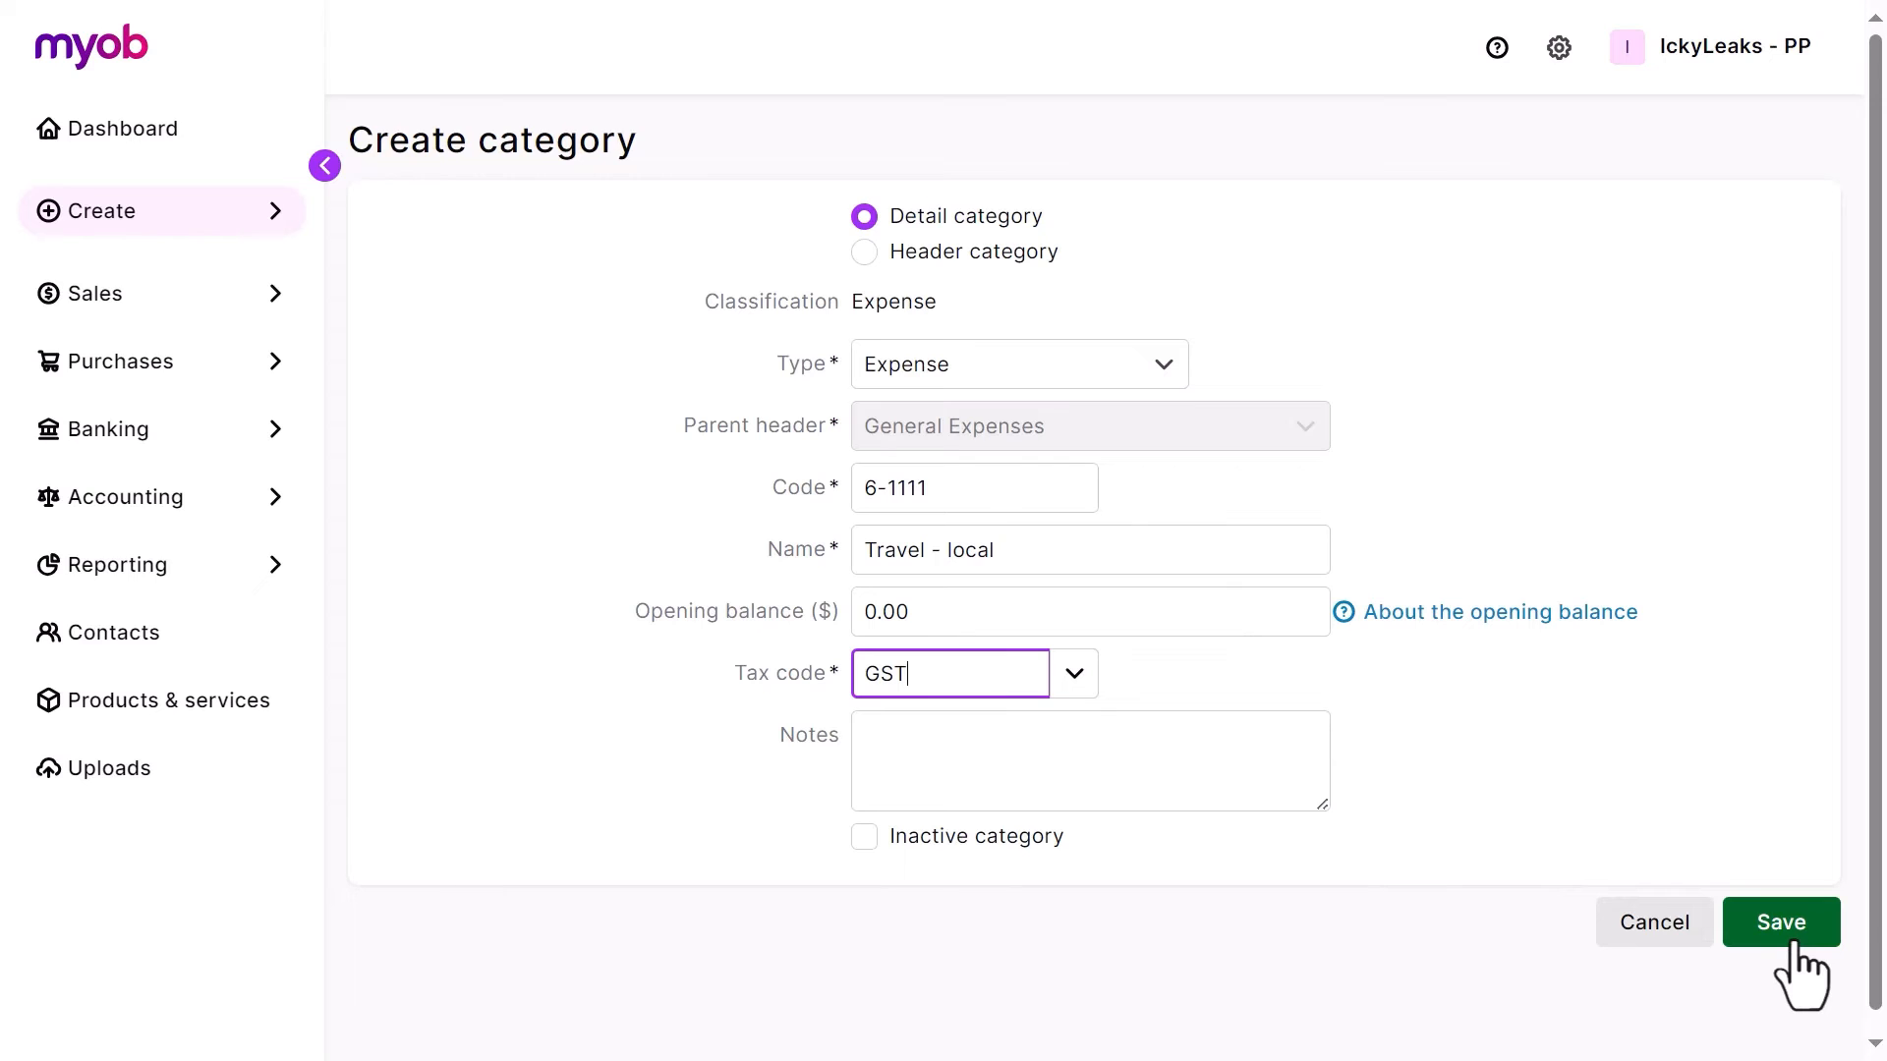
- Save the Travel - local category, glance at the bulk category editor, and cancel back to the list
click(1781, 922)
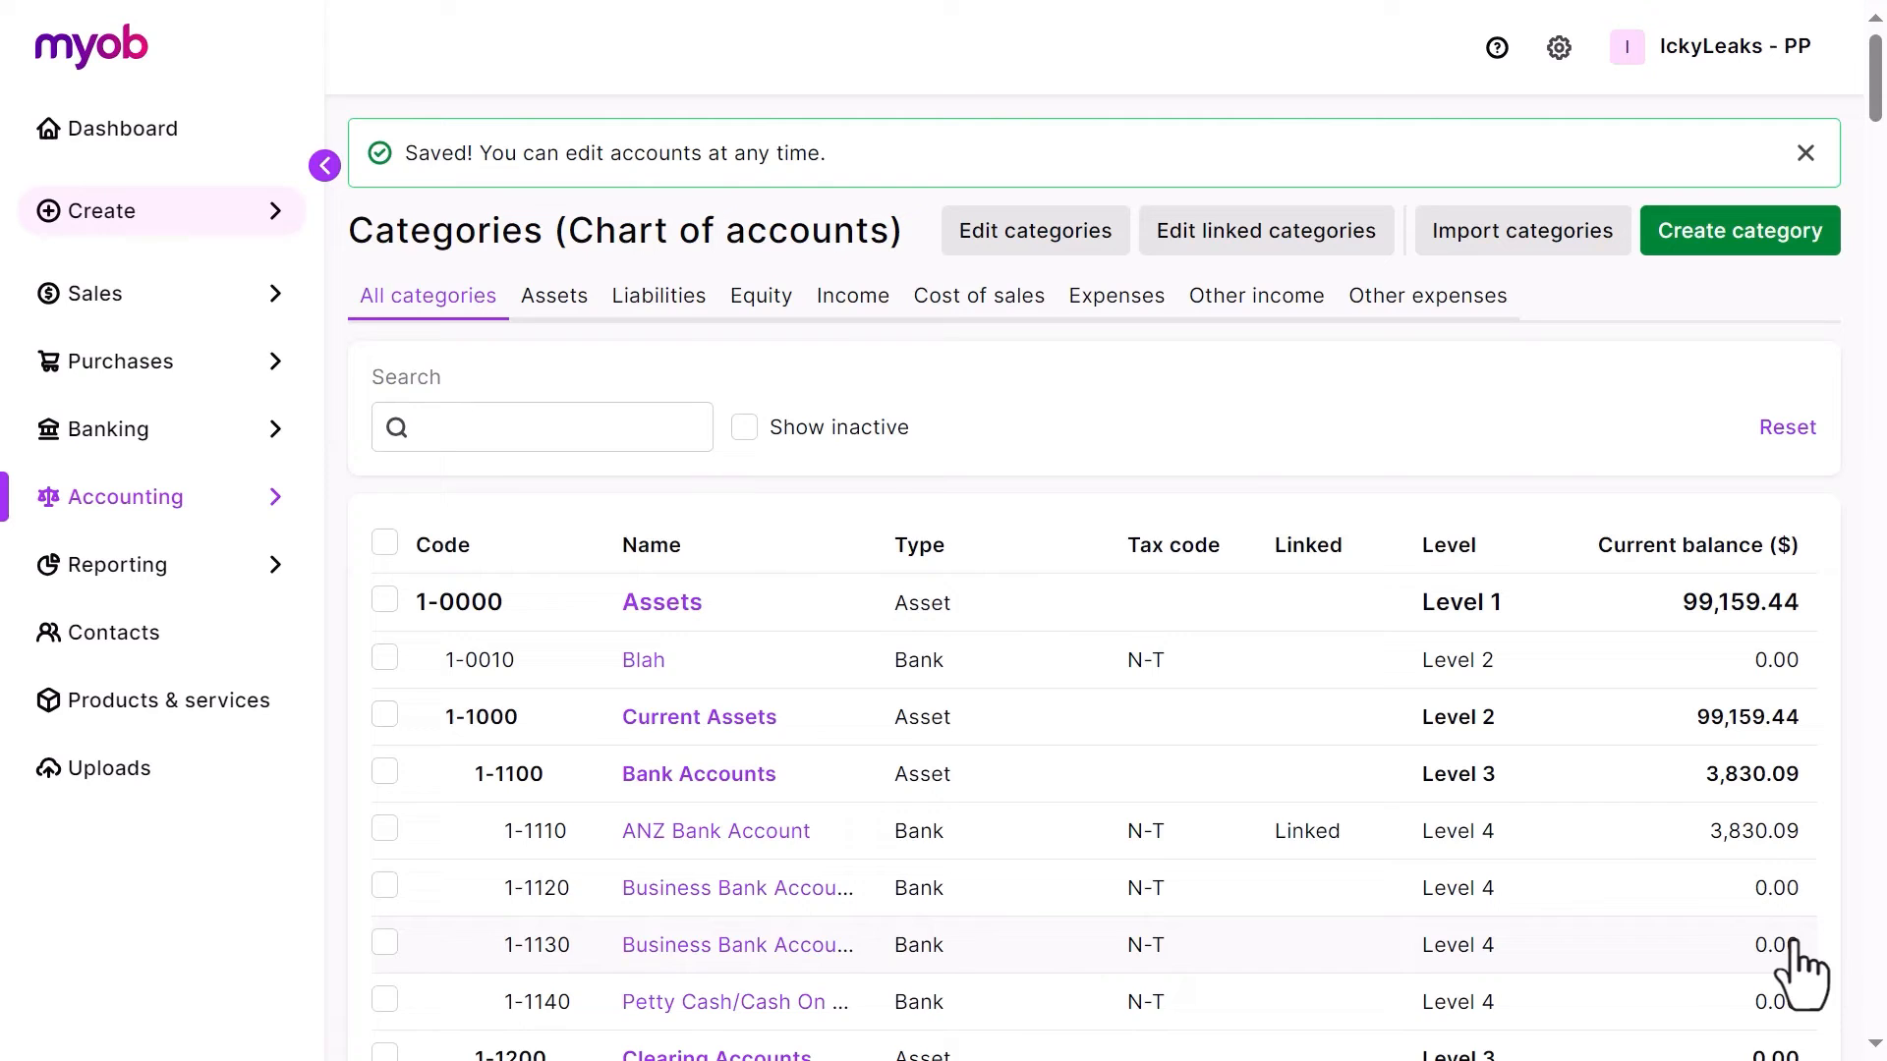
click(1032, 230)
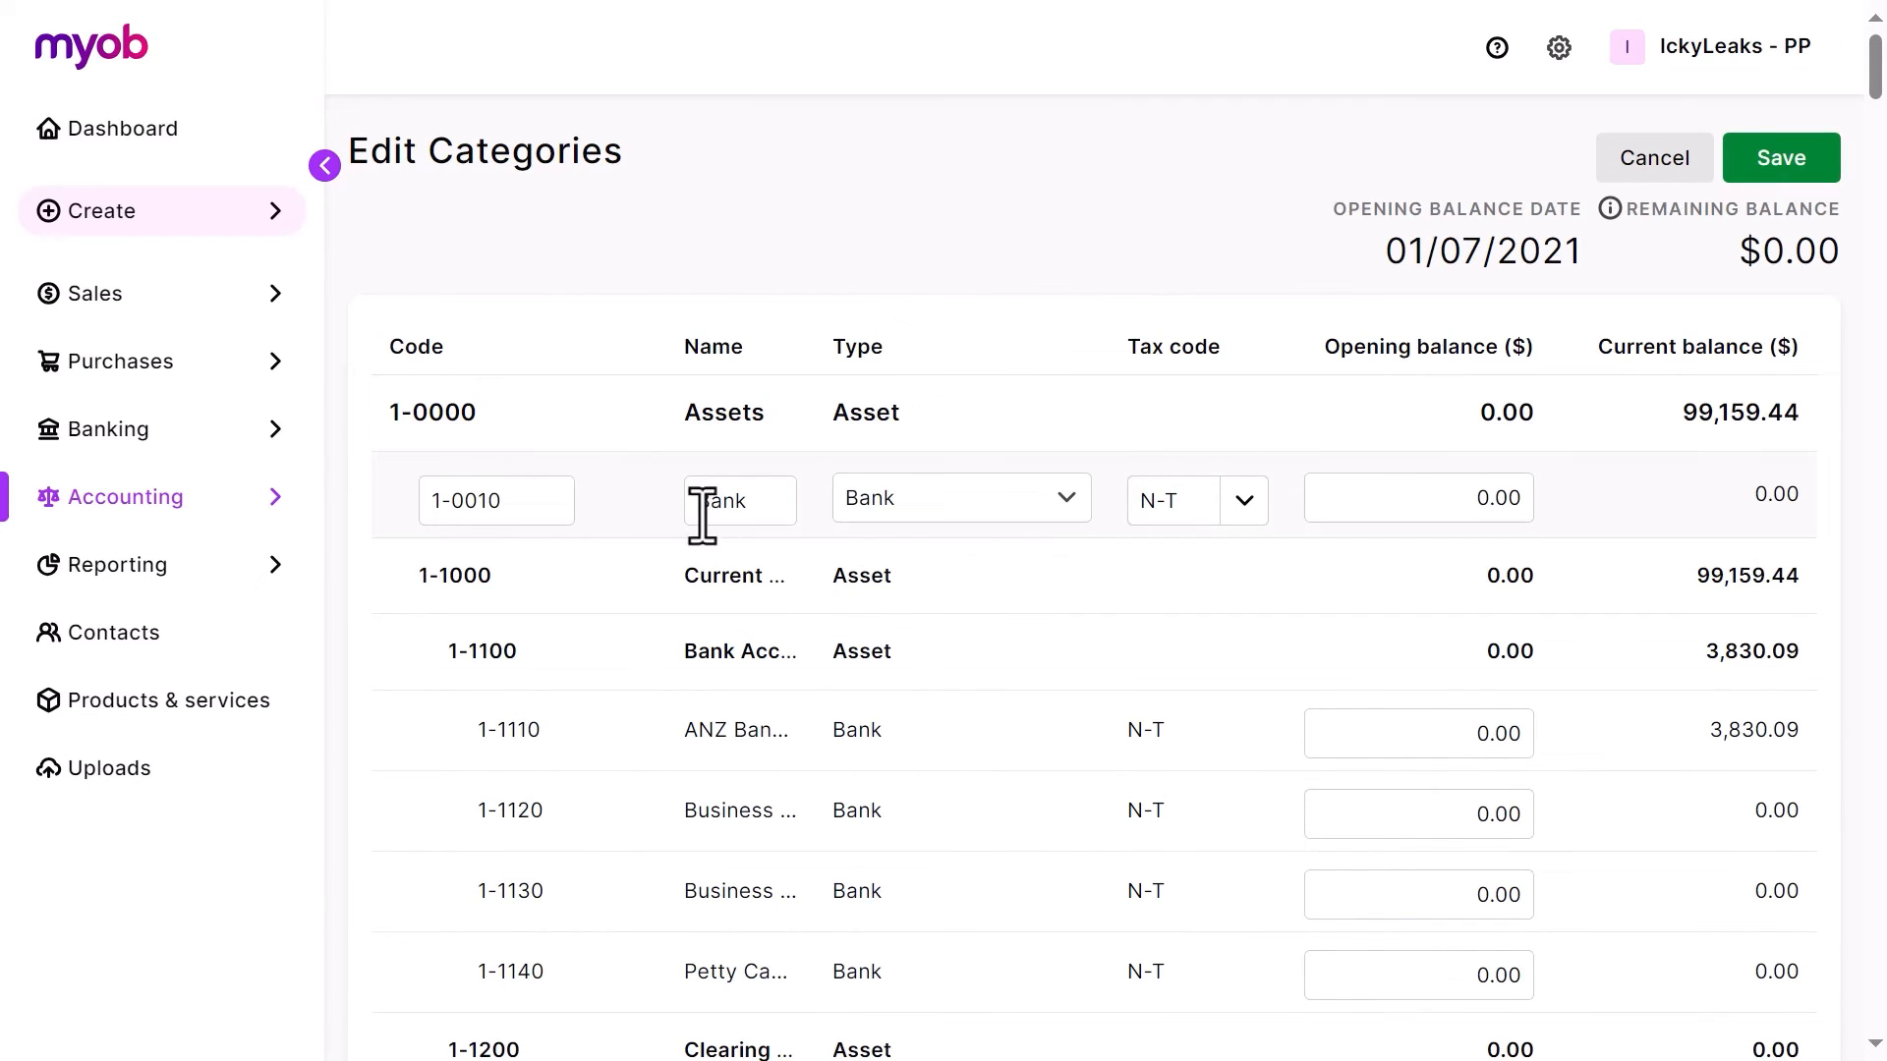
click(962, 497)
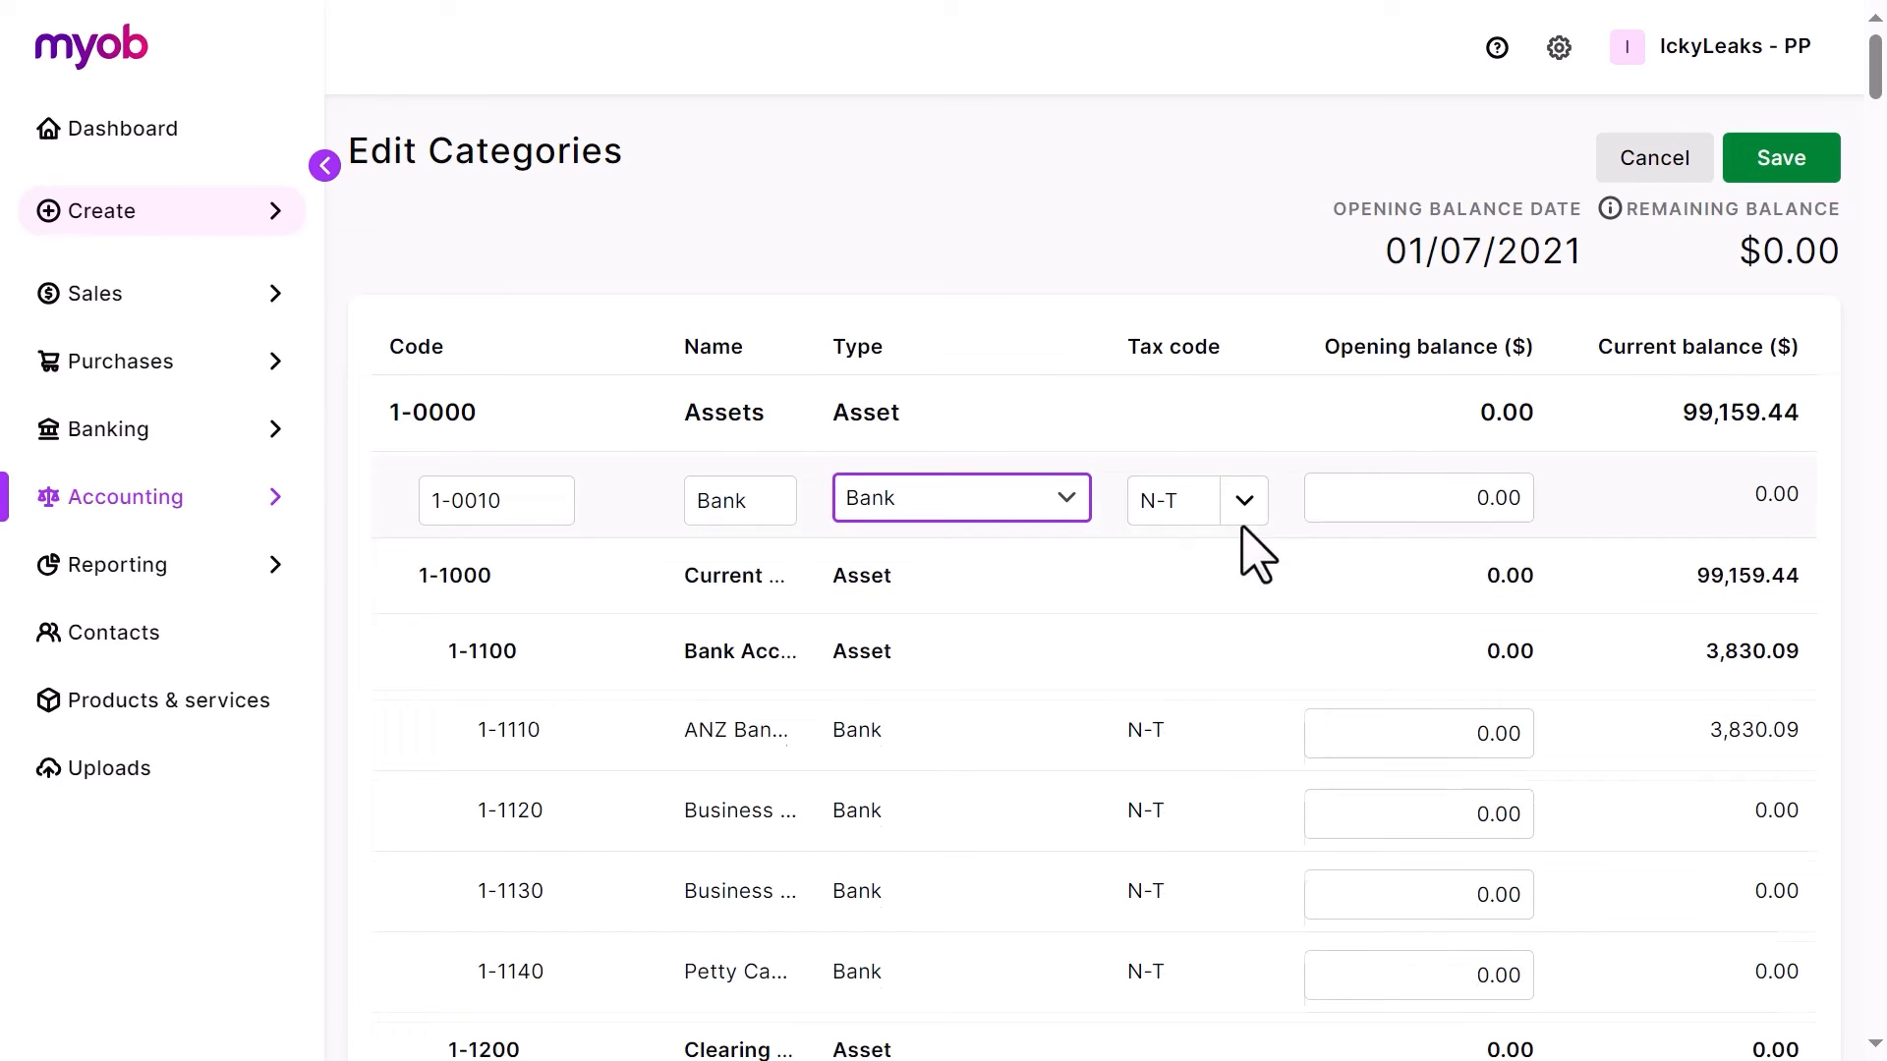
click(1417, 497)
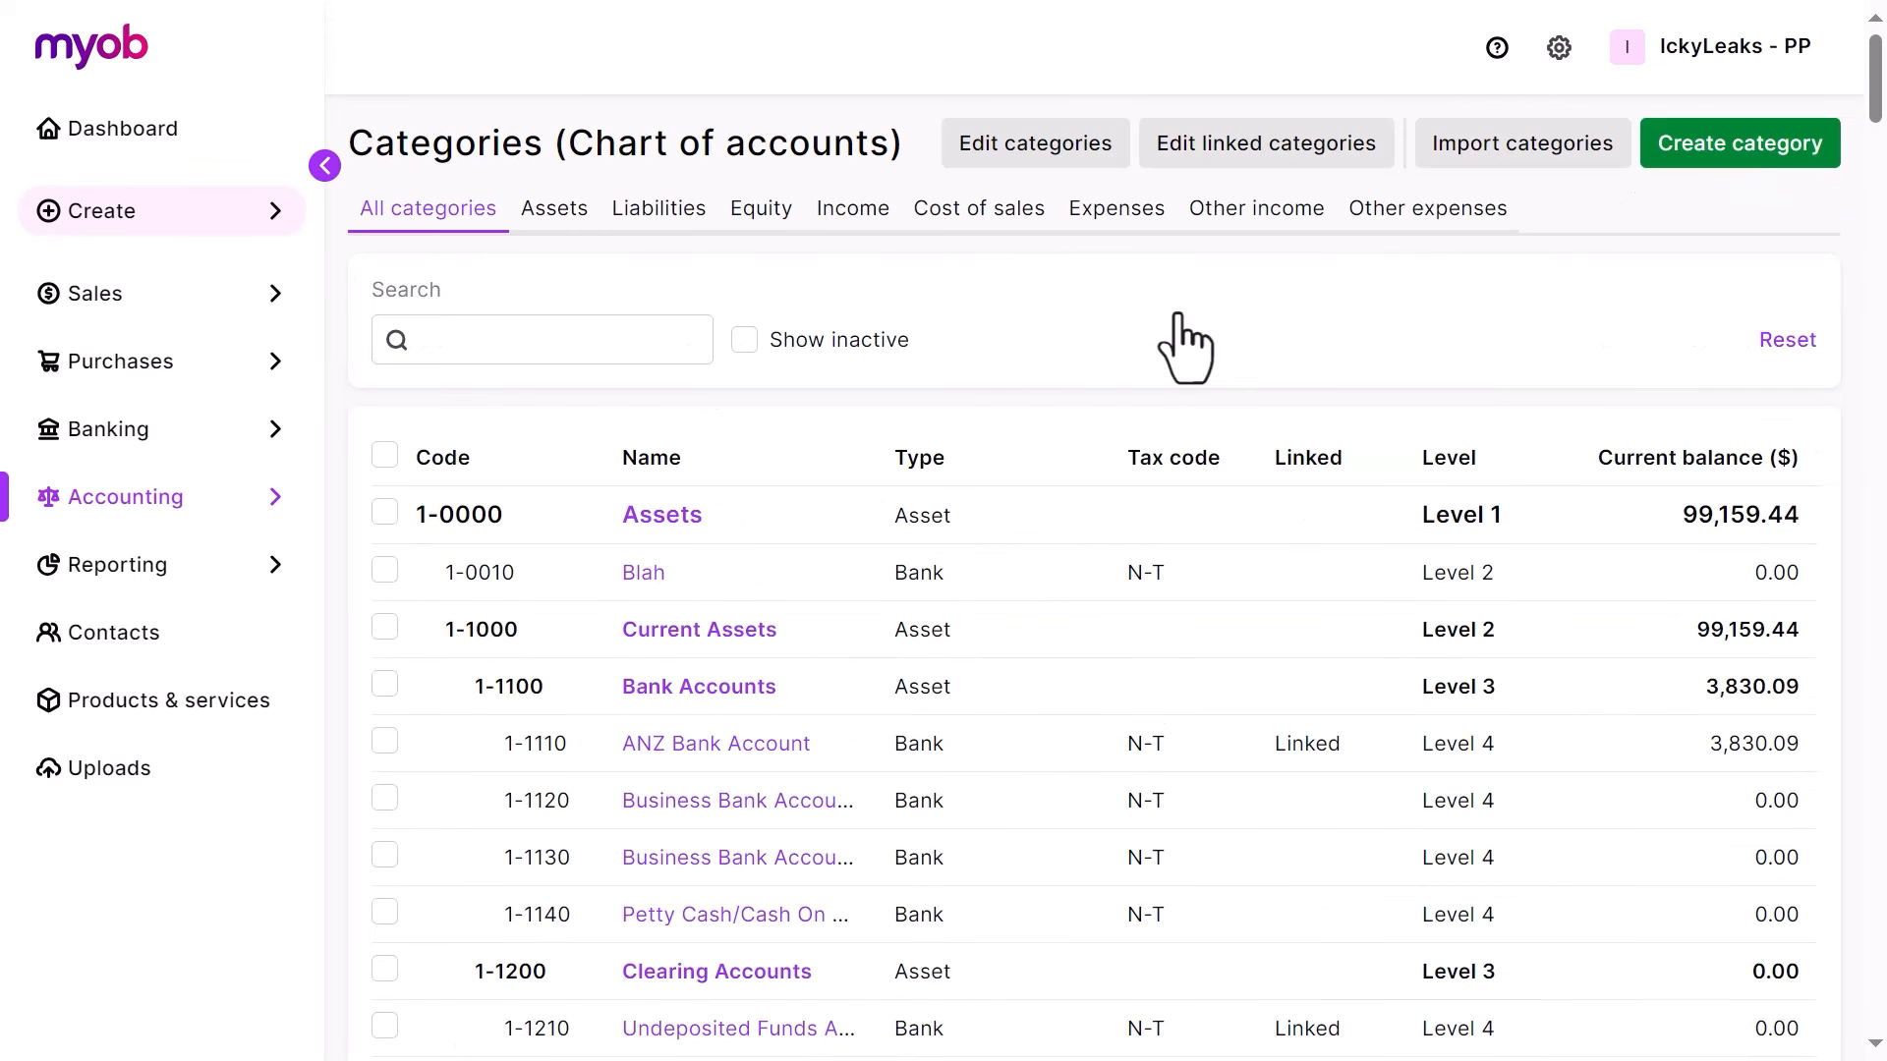
- Bring up the Edit linked categories page
click(1264, 143)
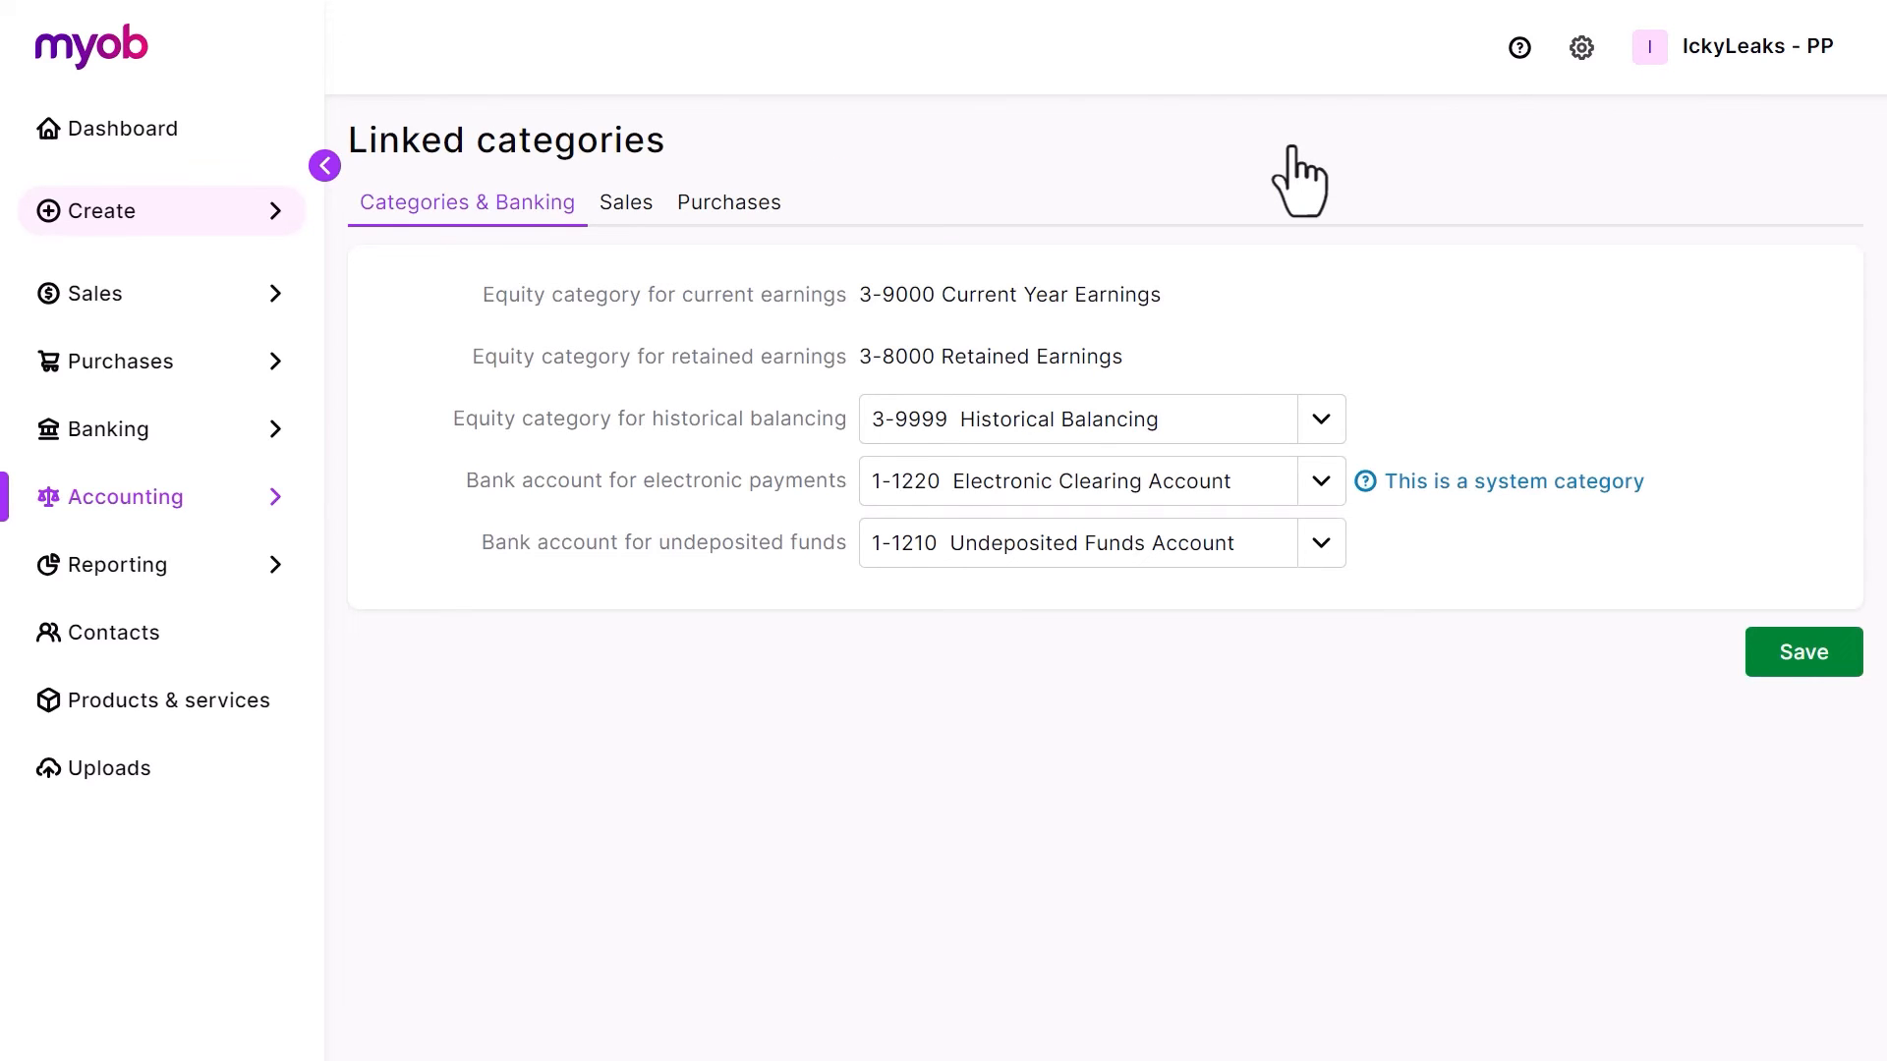
mouse_move(1358, 181)
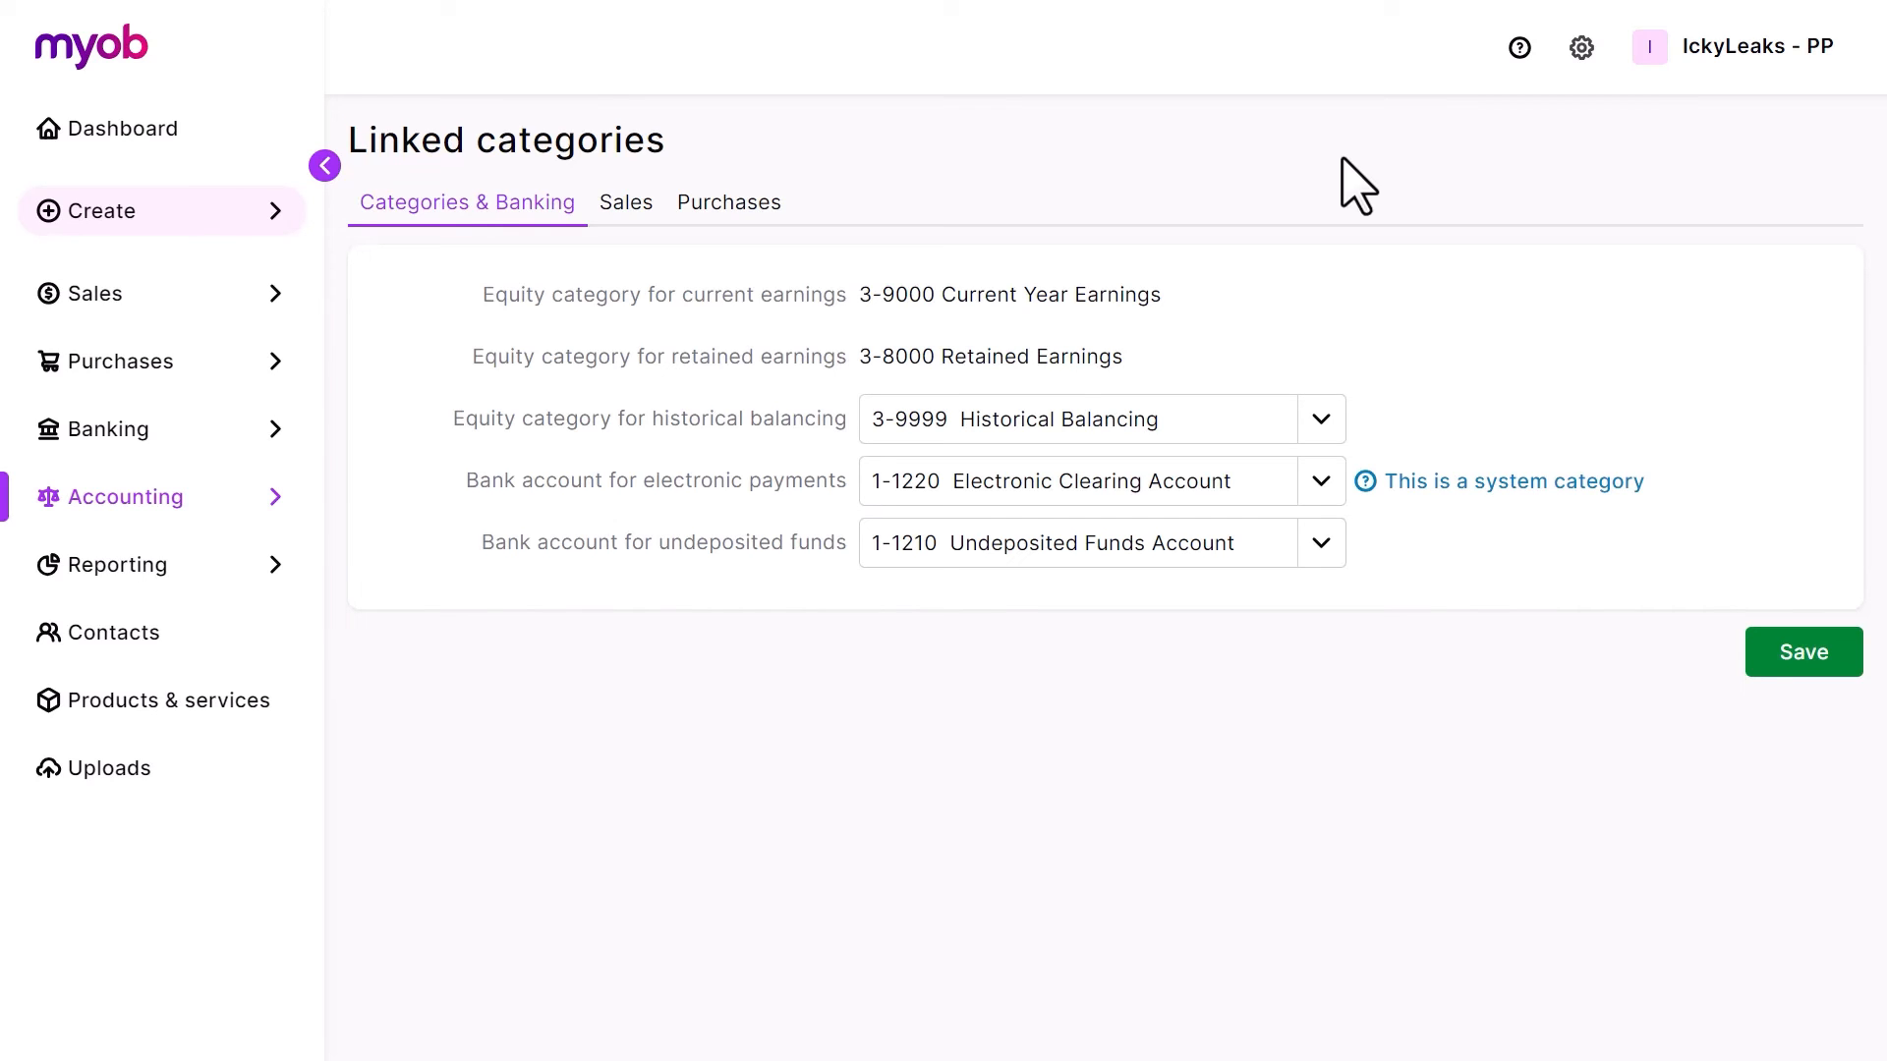
mouse_move(625, 202)
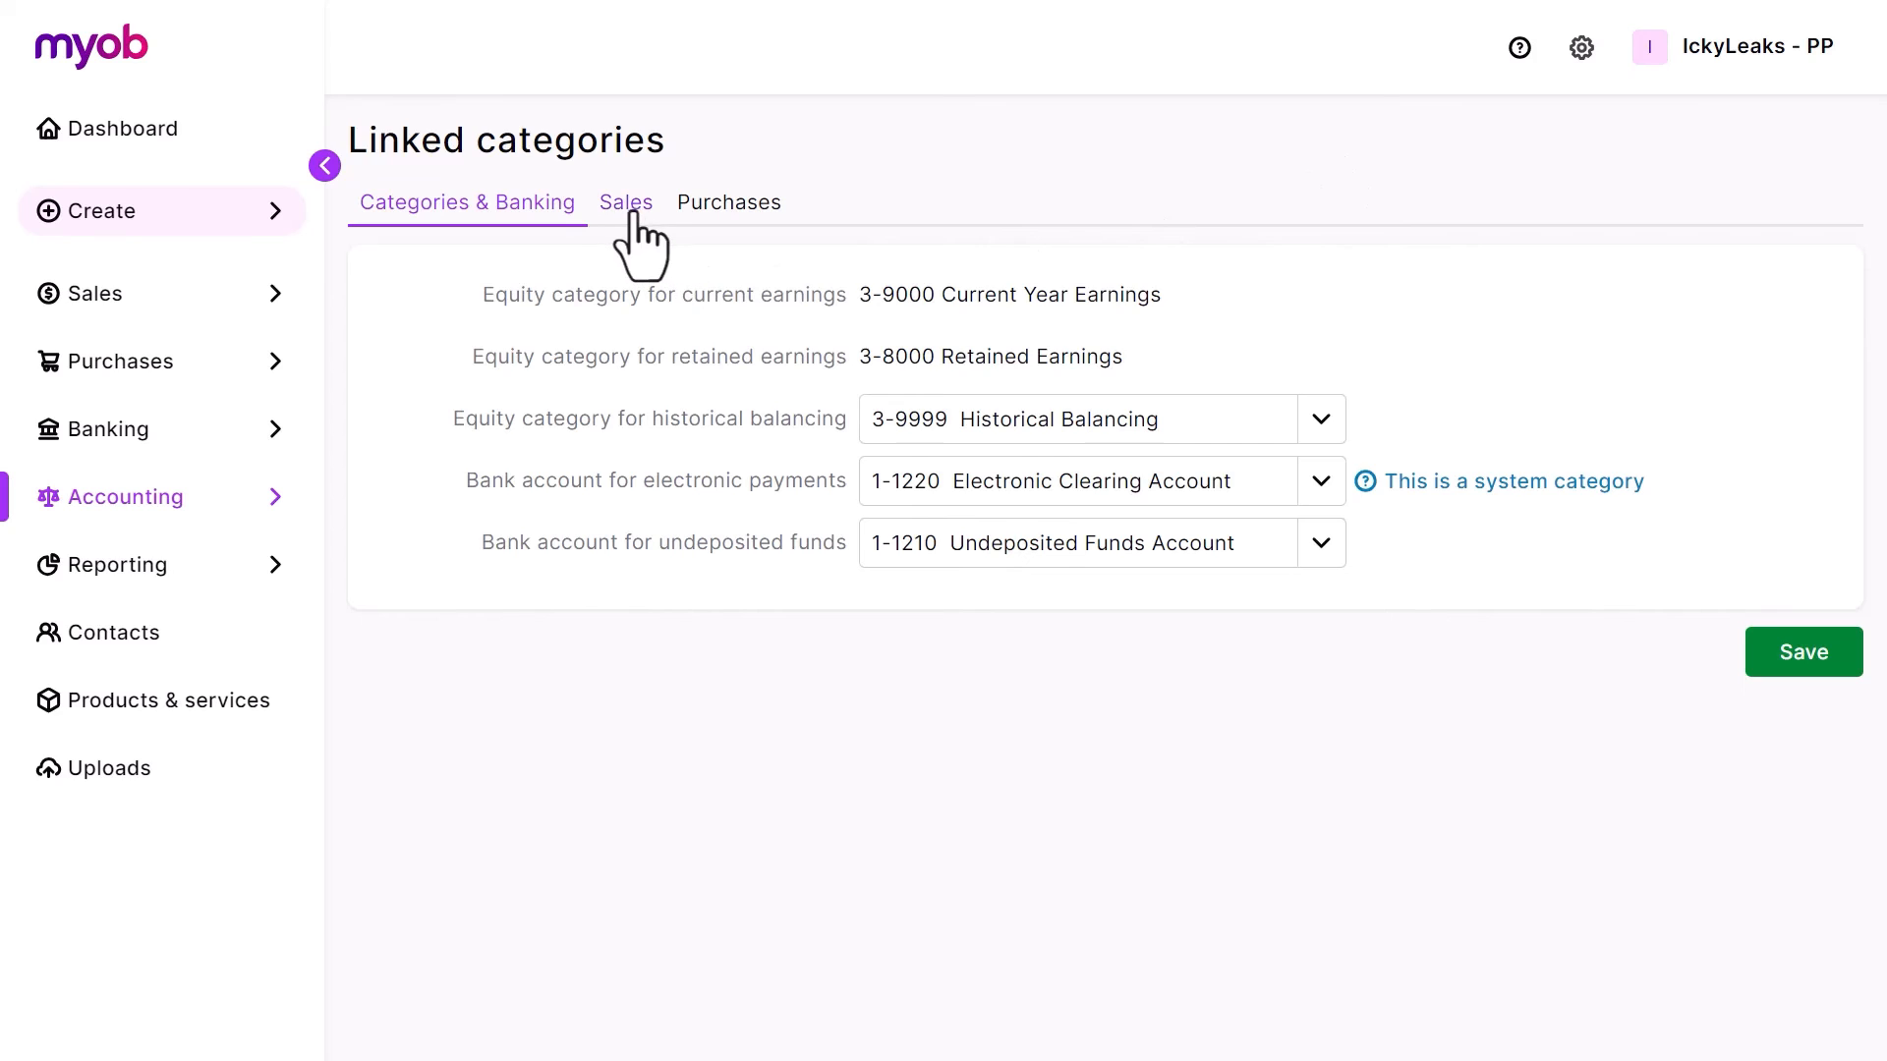
- In Sales linked categories keep Trade Debtors, untick 'I charge freight on sales', and save
click(625, 201)
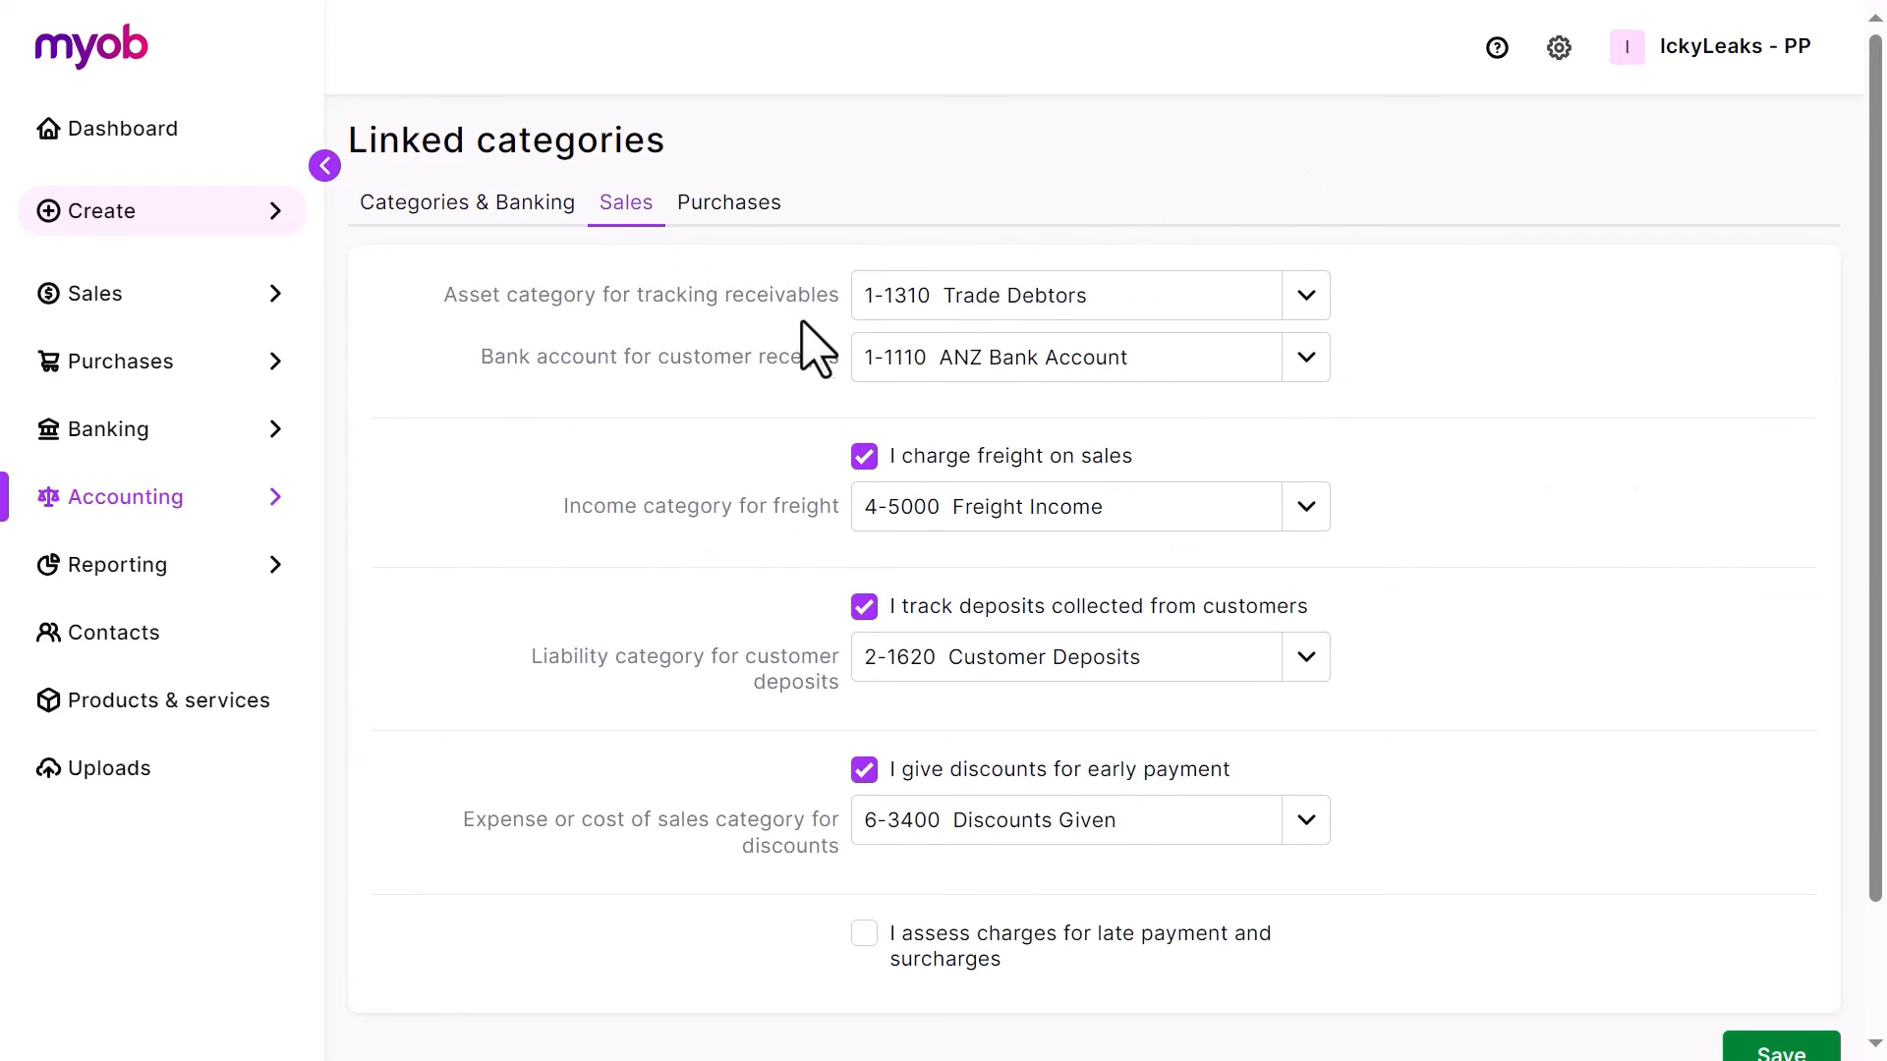
mouse_move(1152, 295)
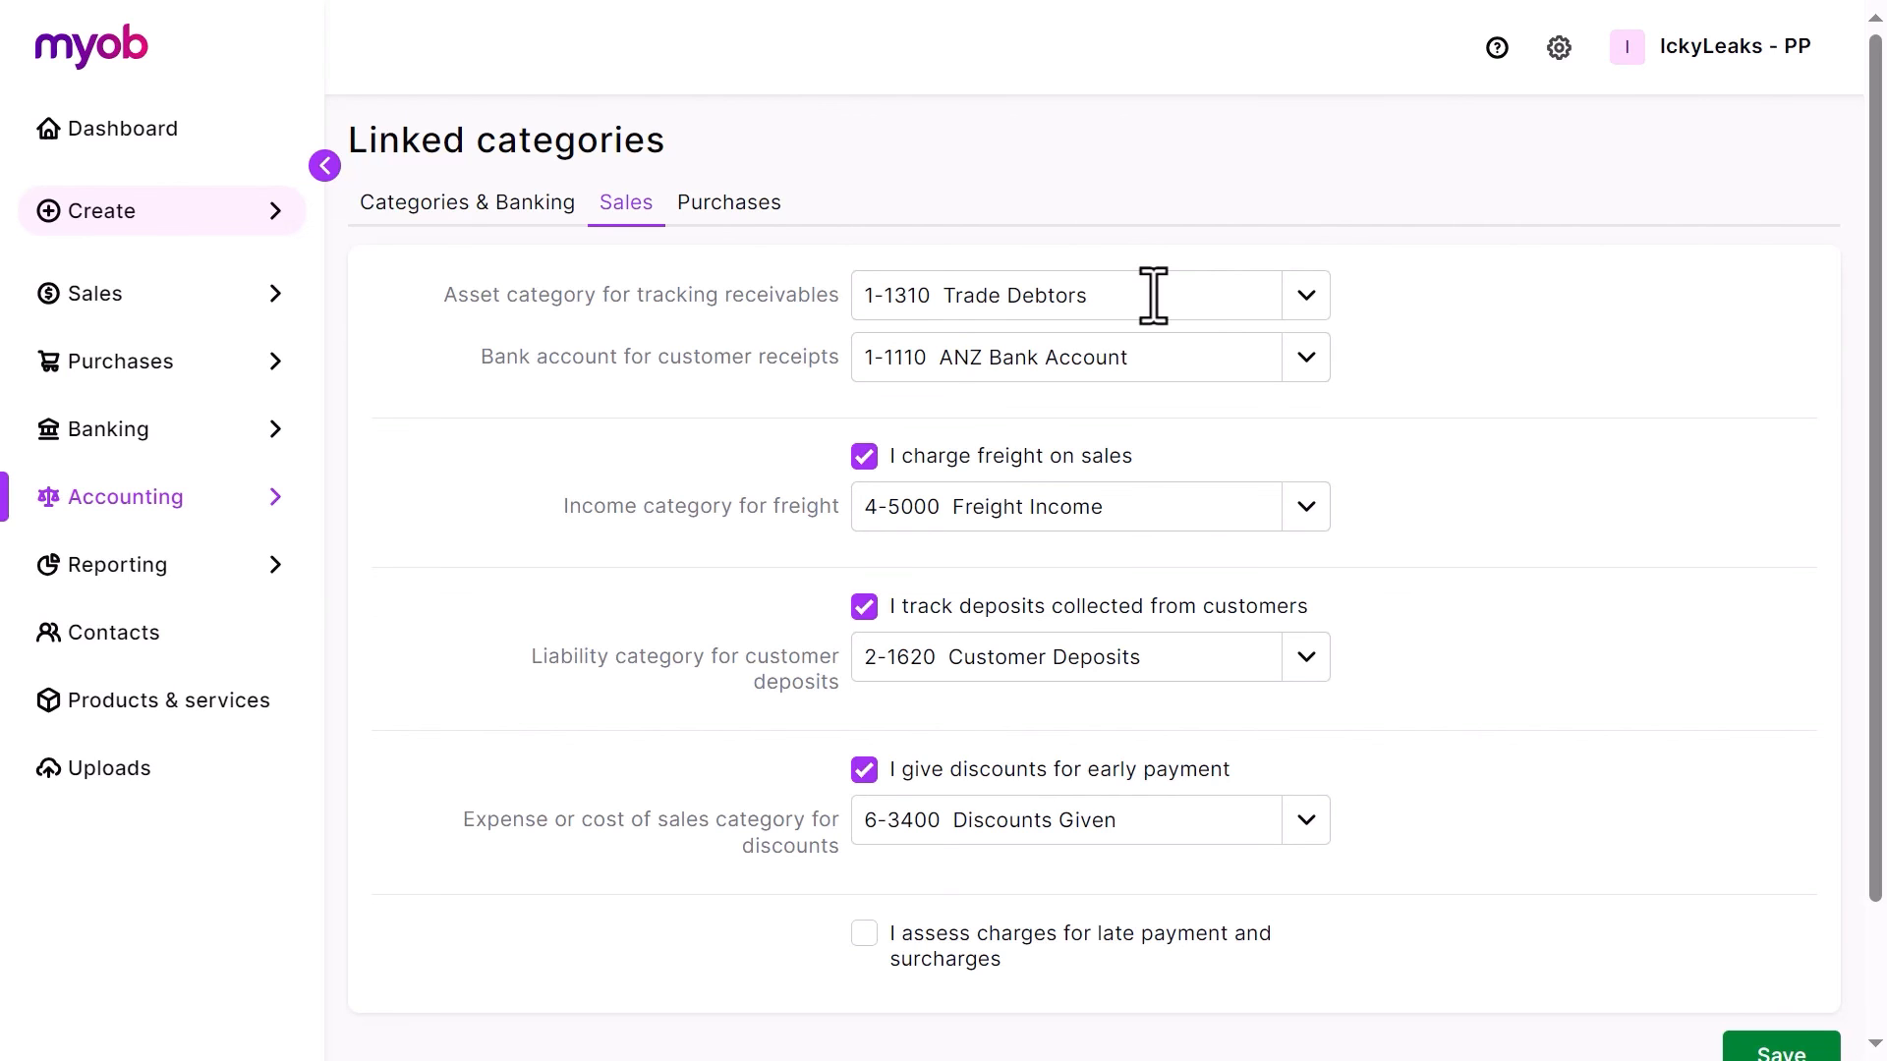
mouse_move(1305, 295)
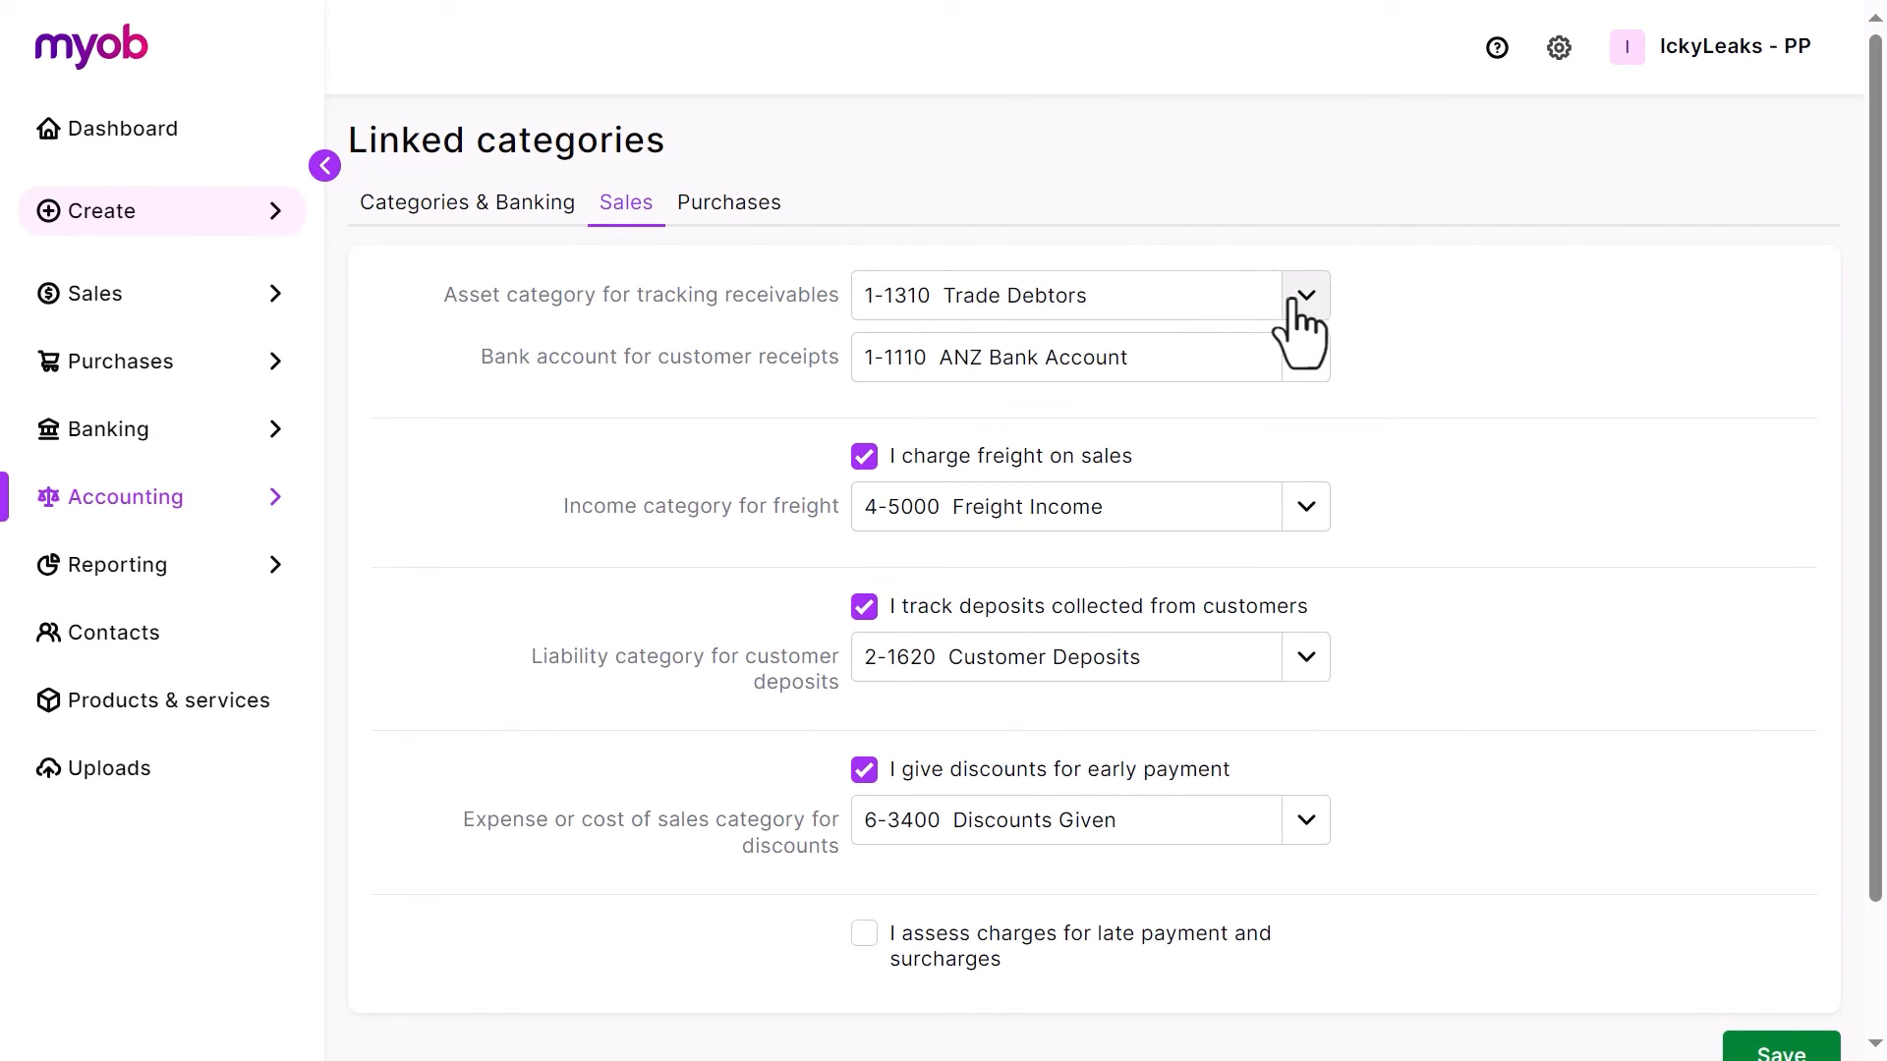
click(1305, 295)
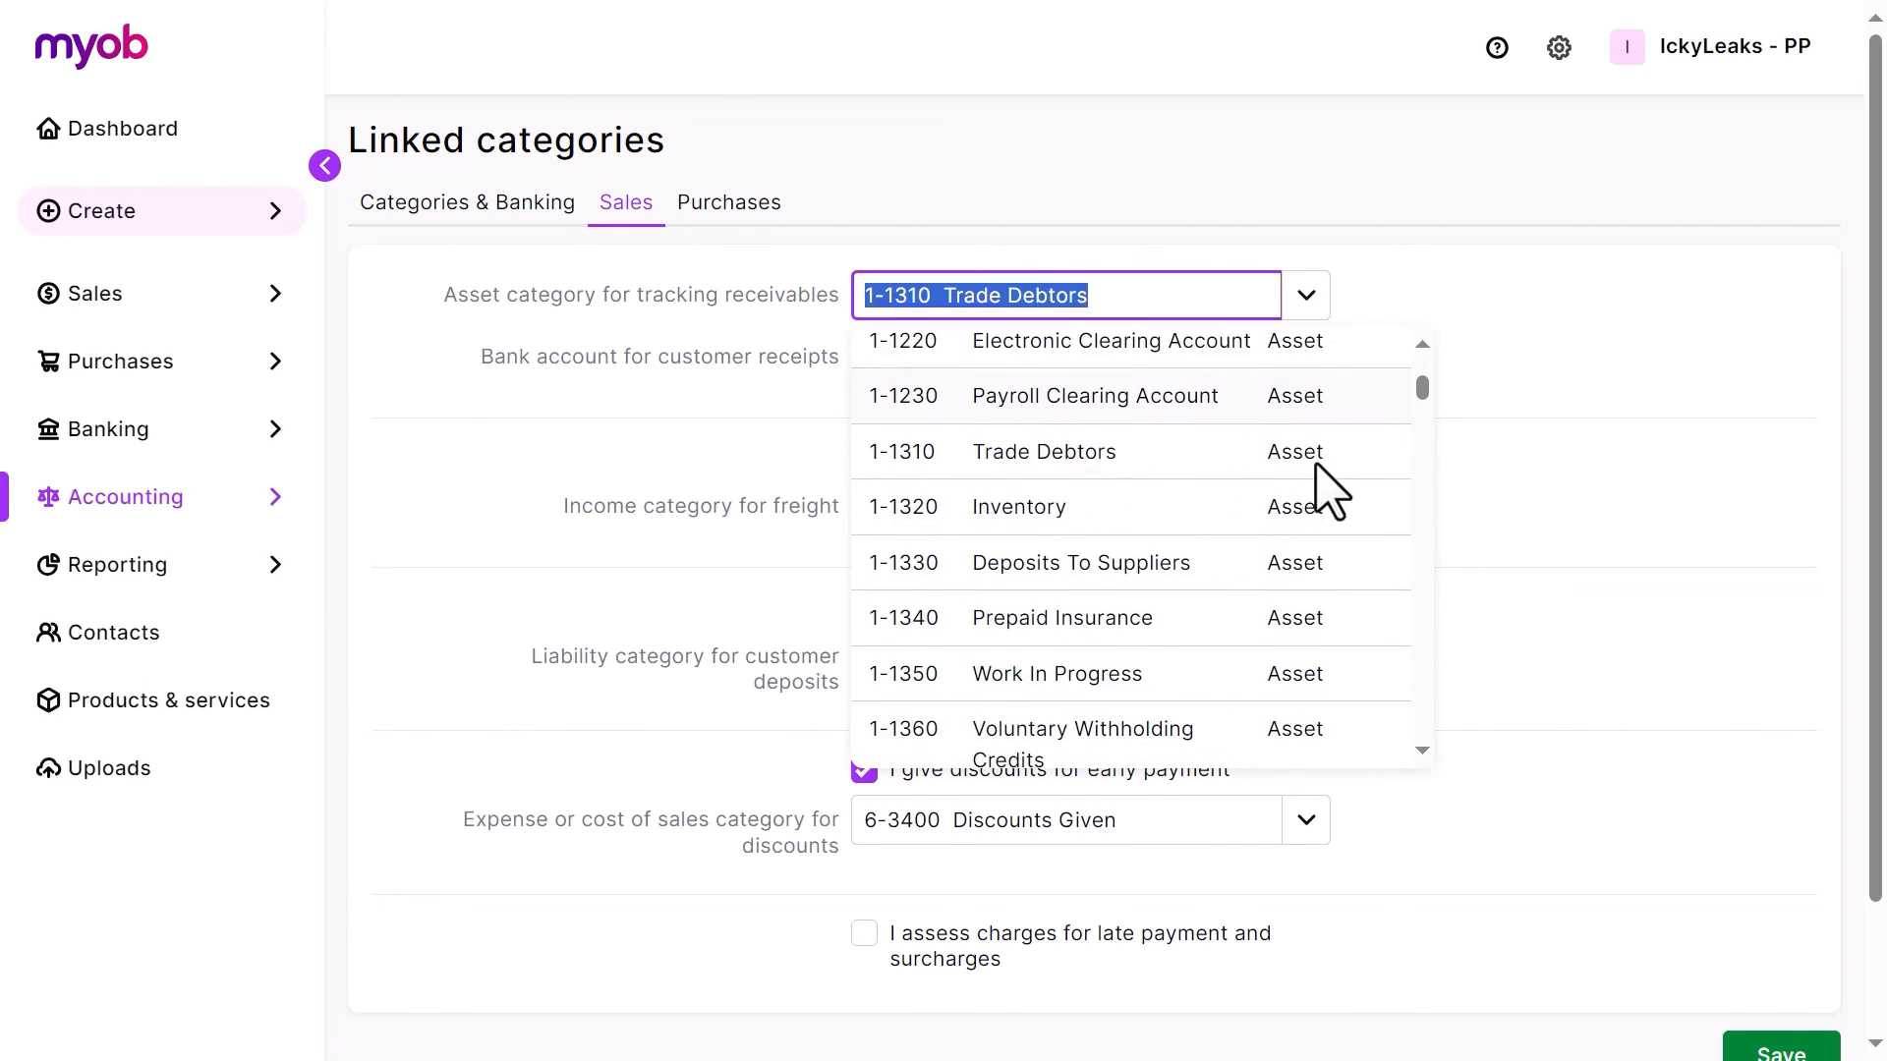
click(1044, 452)
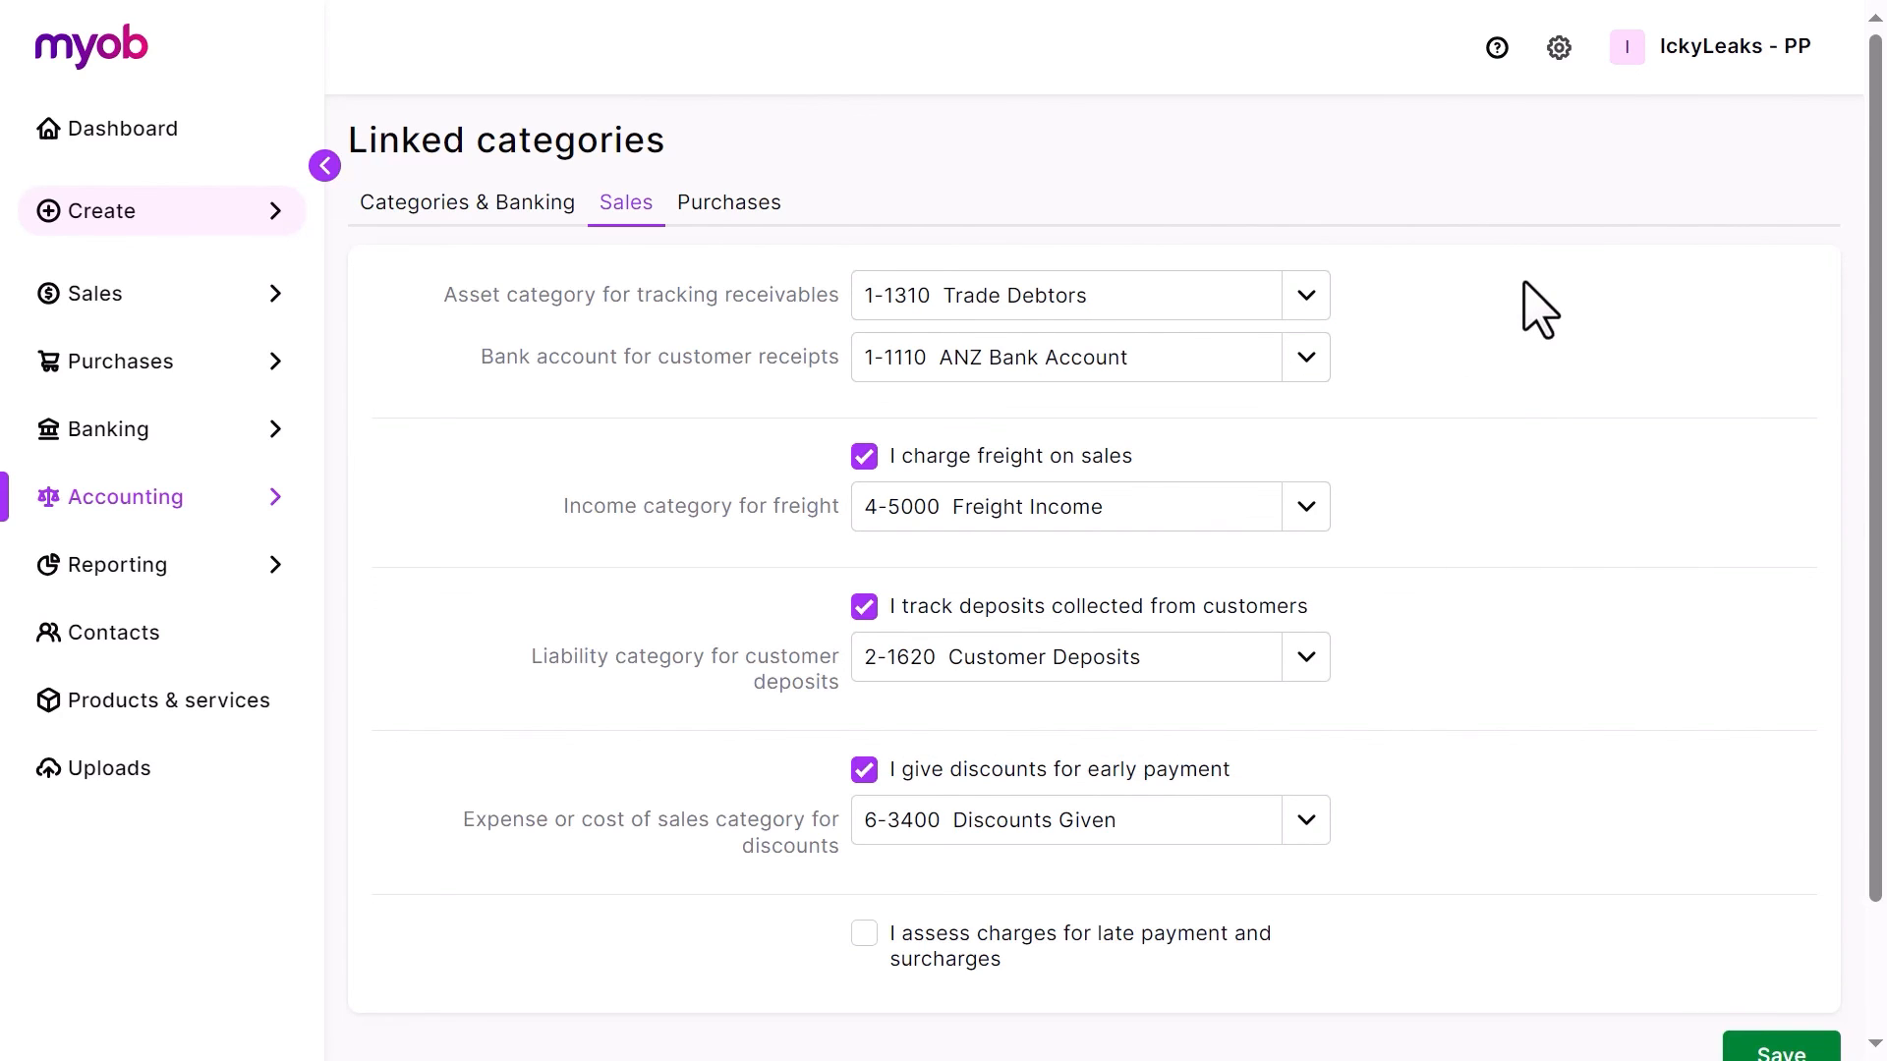
mouse_move(975, 505)
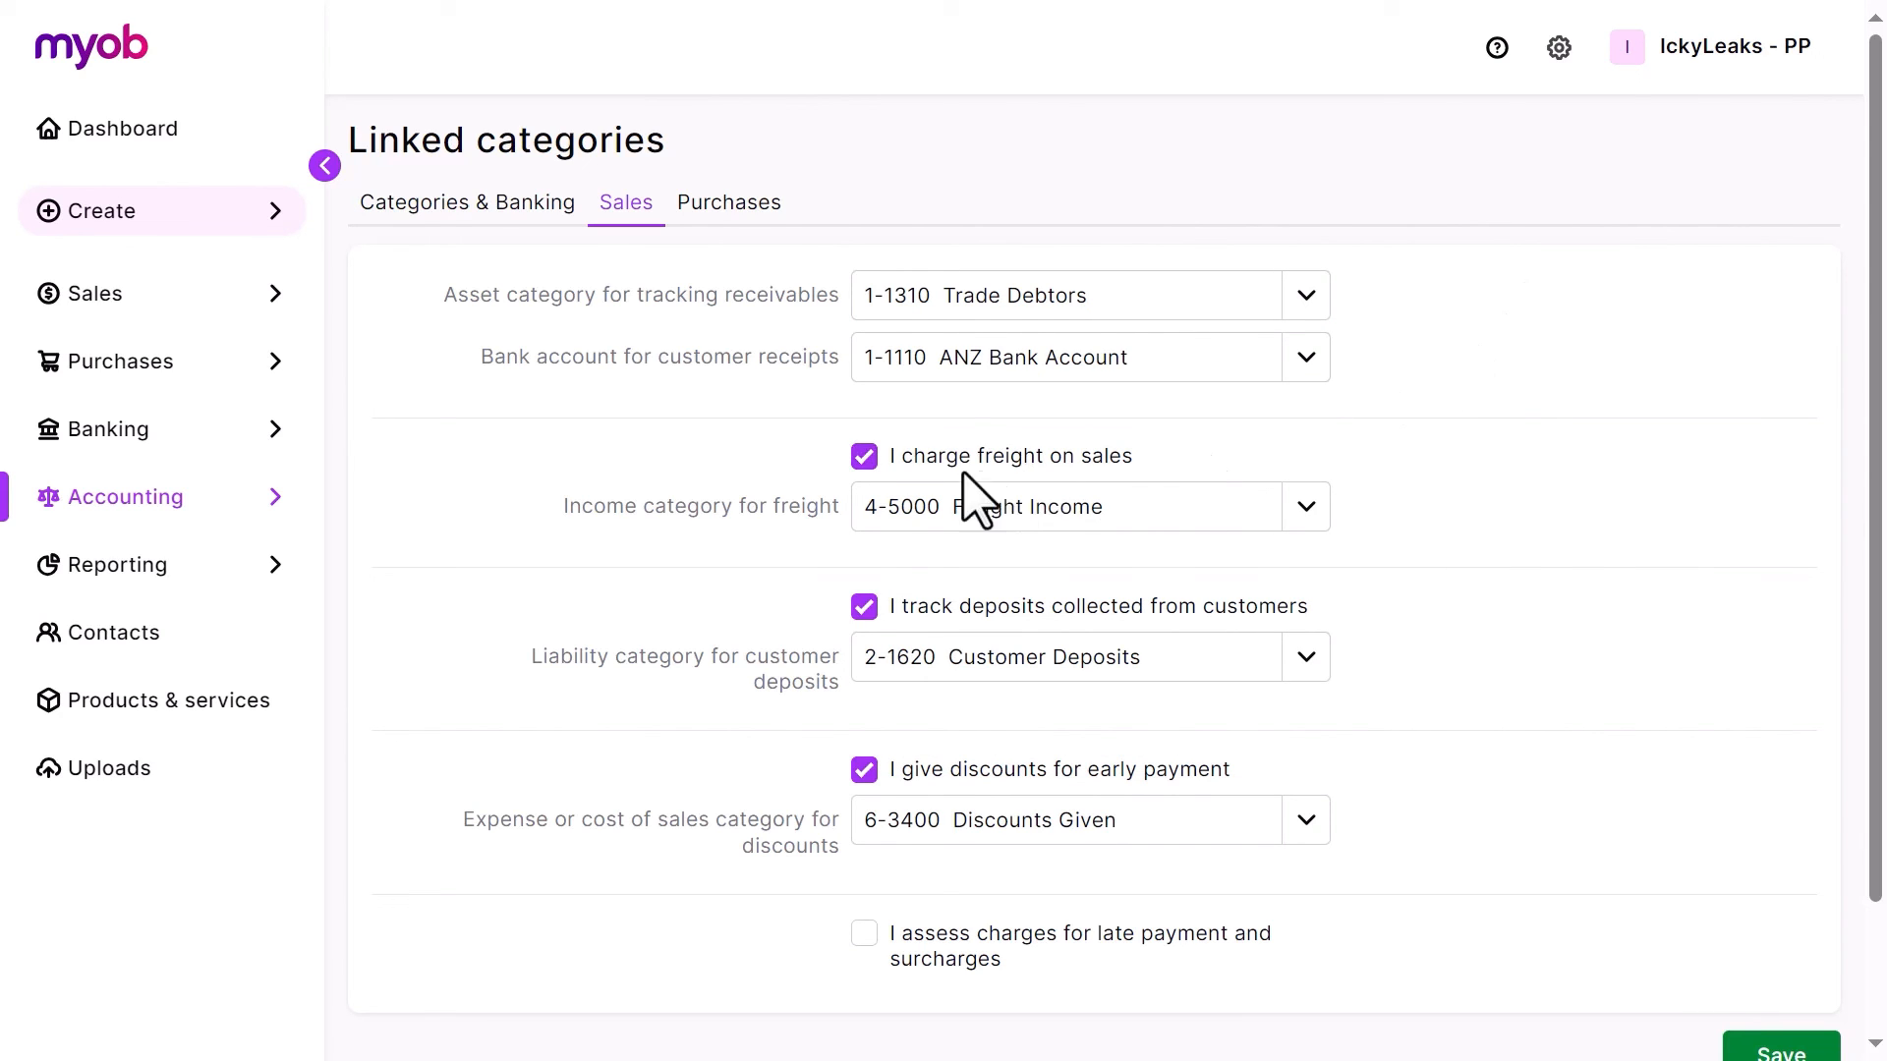
click(863, 456)
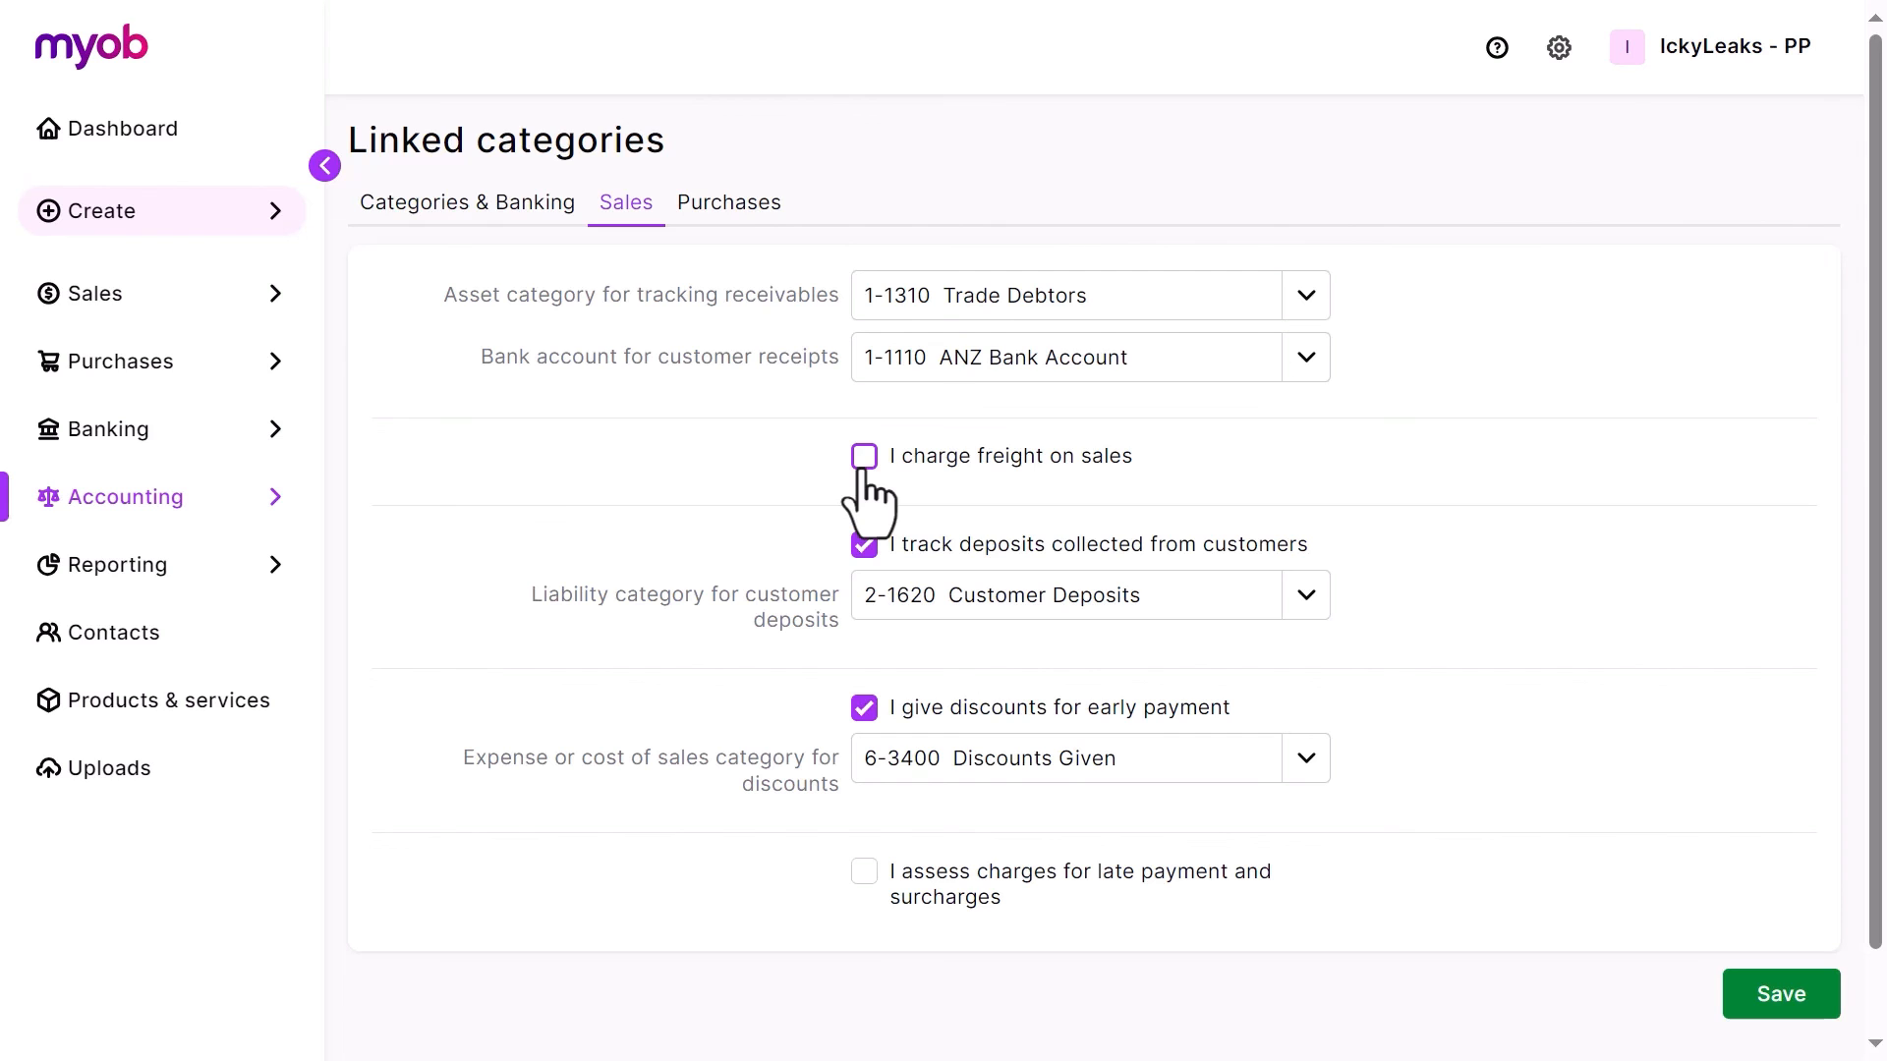
mouse_move(1745, 986)
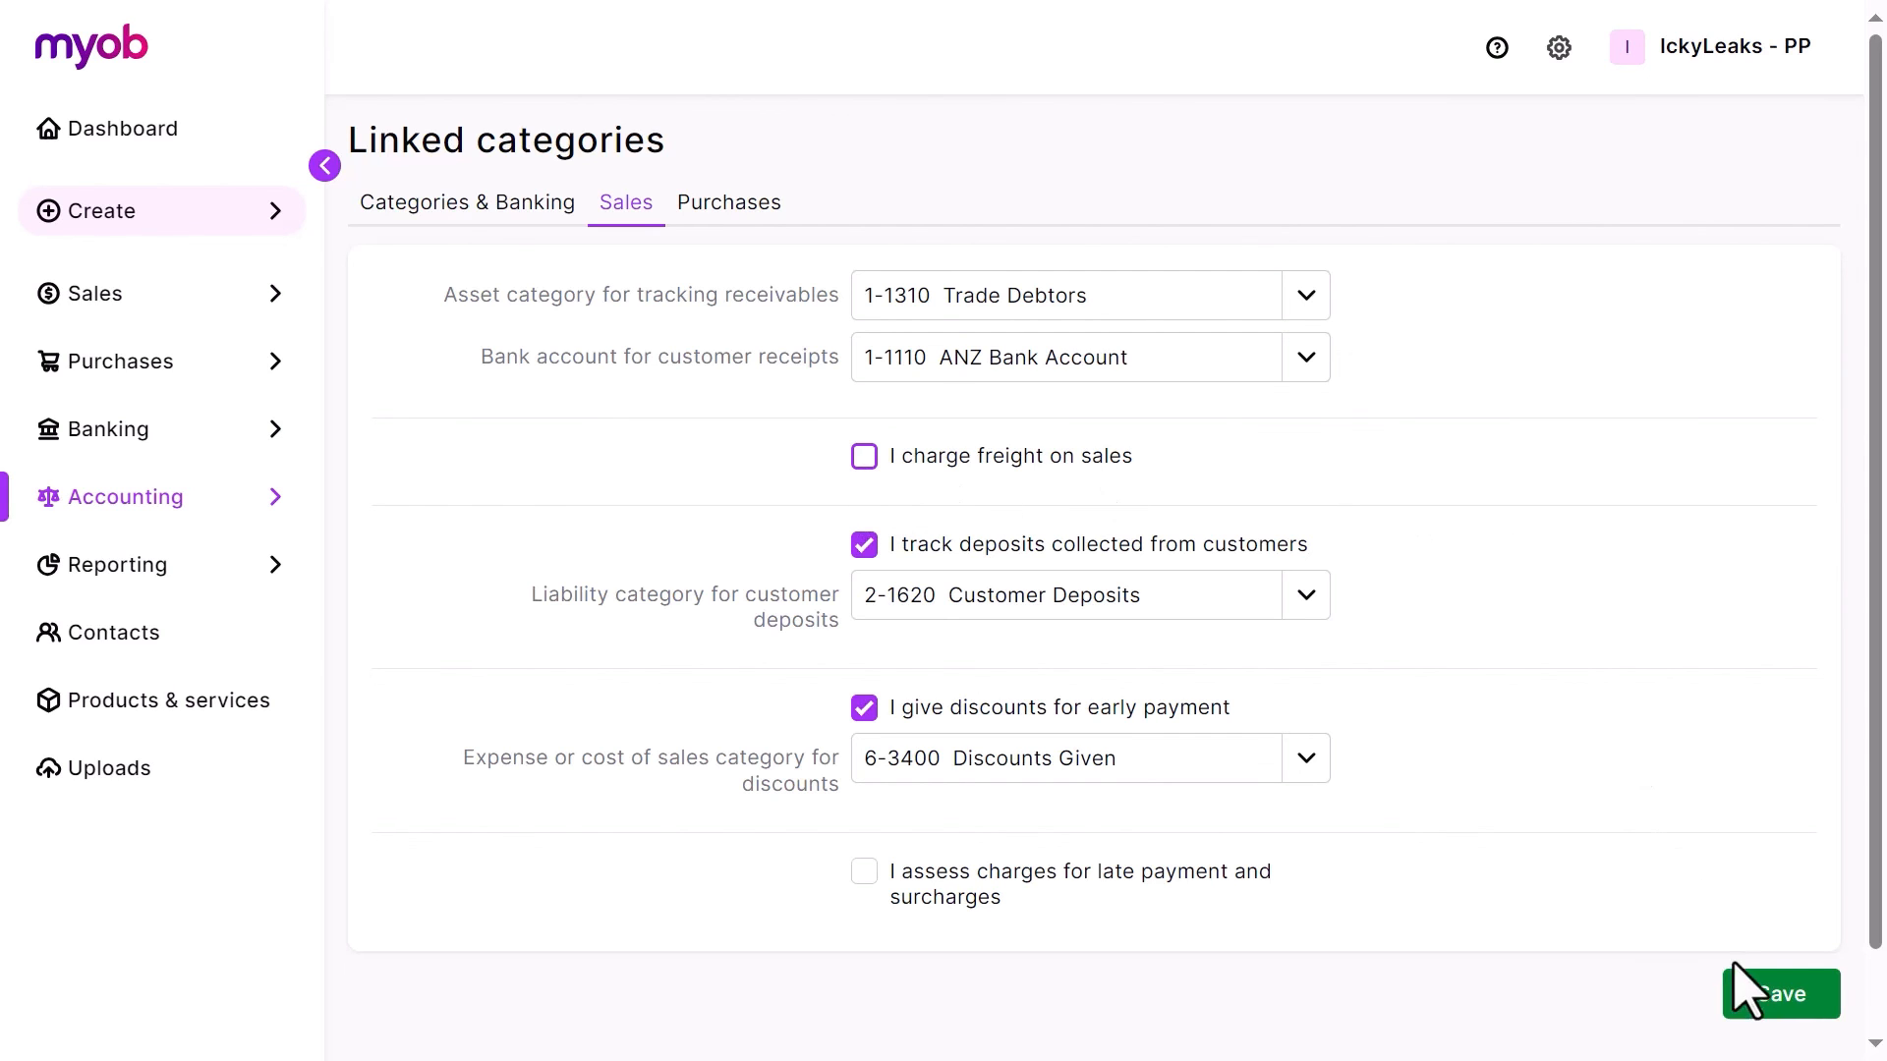
click(1781, 995)
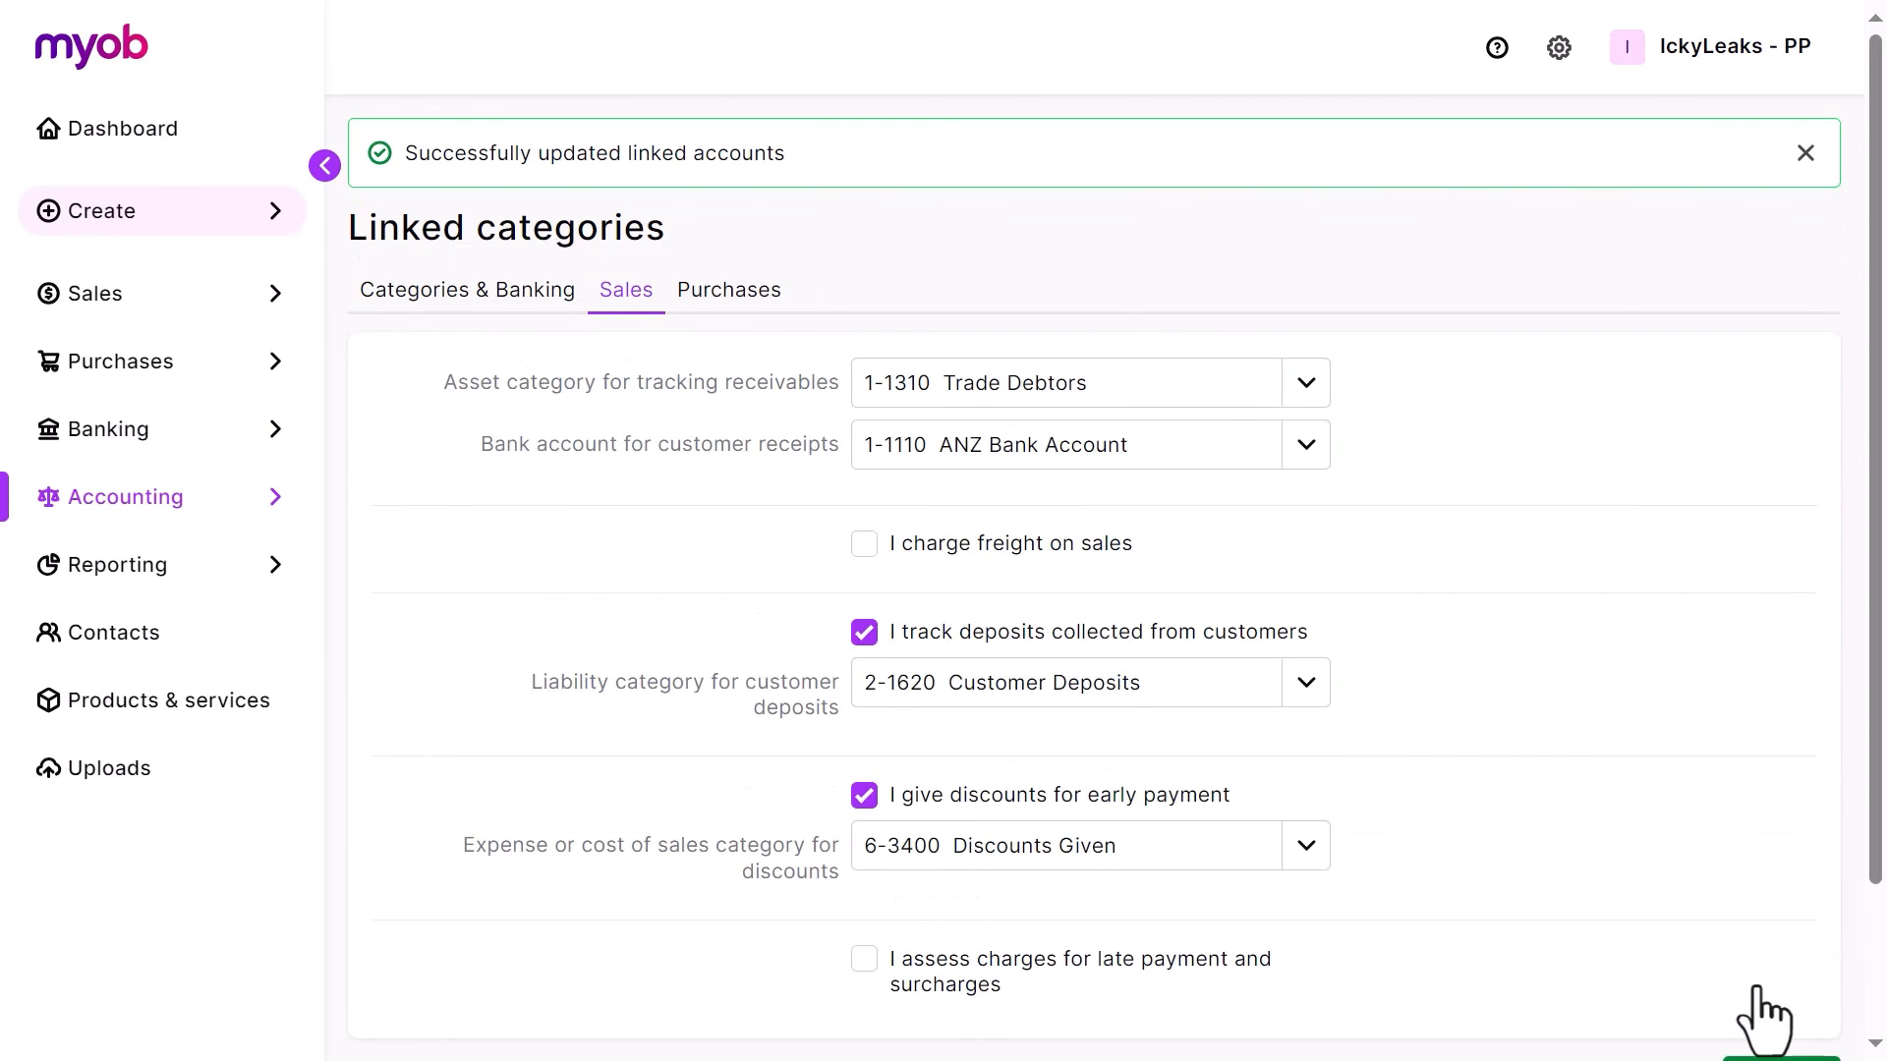